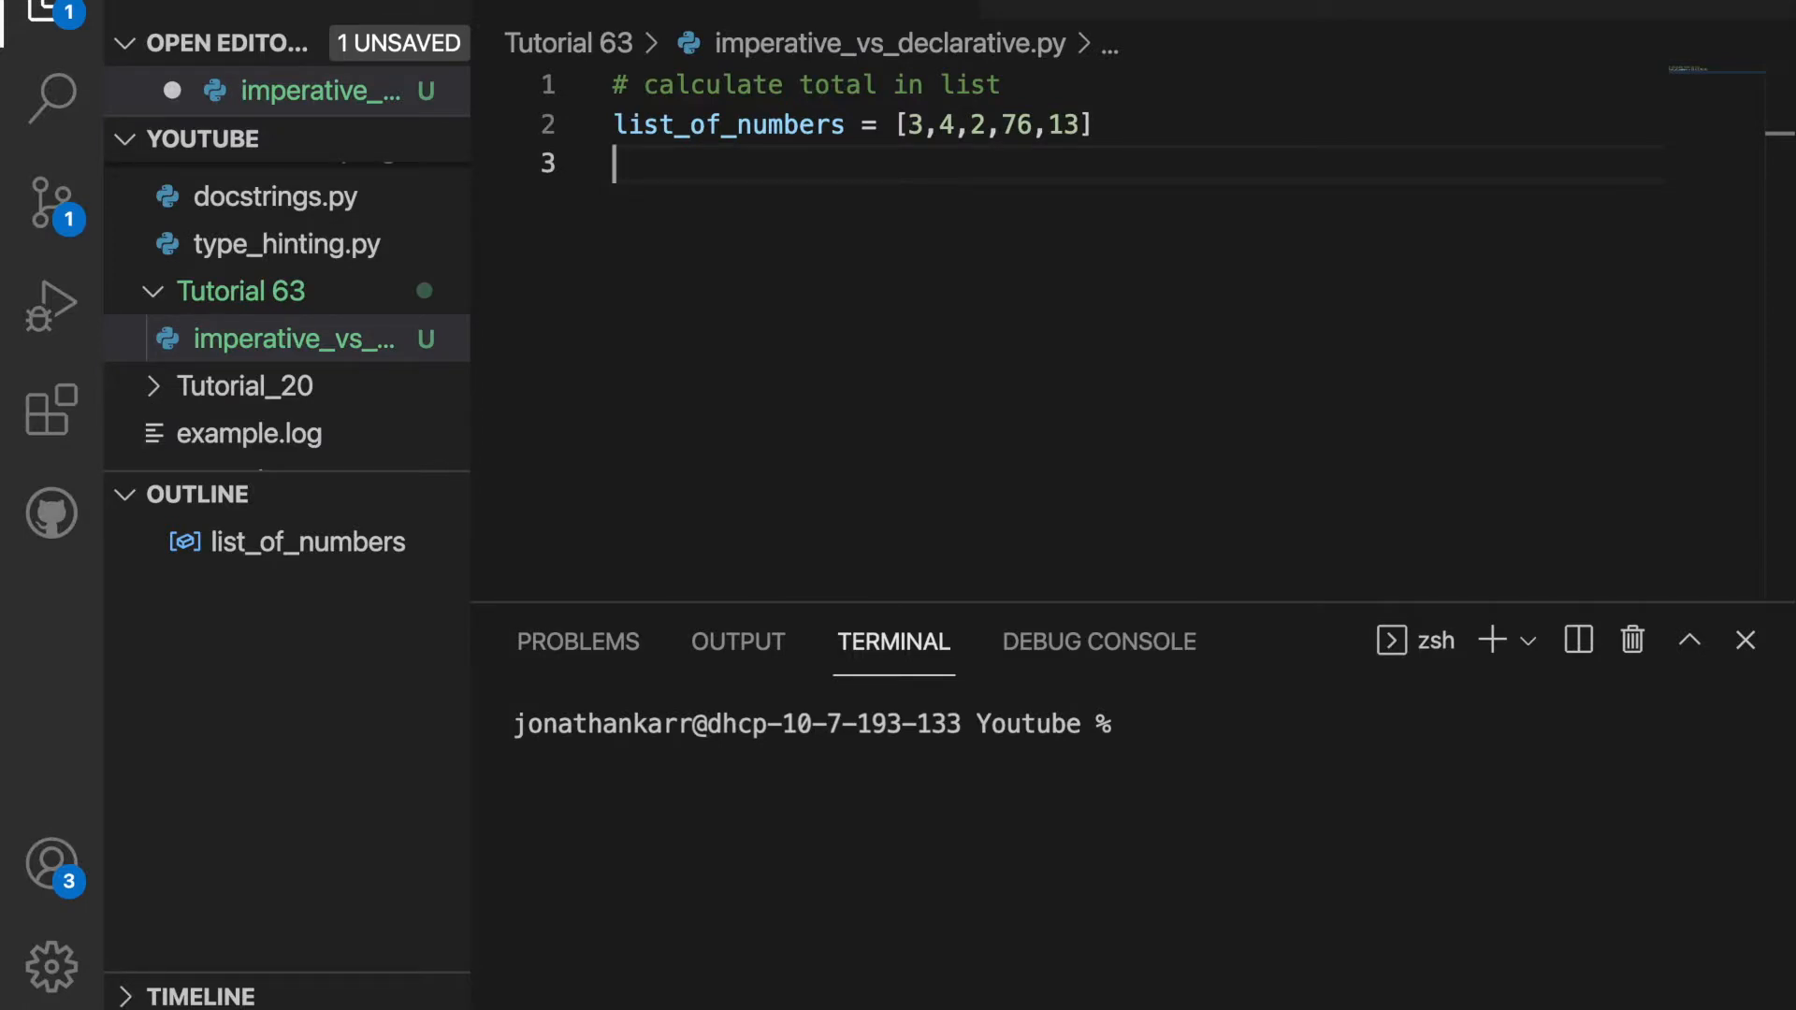
Step: Start the code on line 3 with total = 0
{"action": "left_click", "coordinate": [1745, 640]}
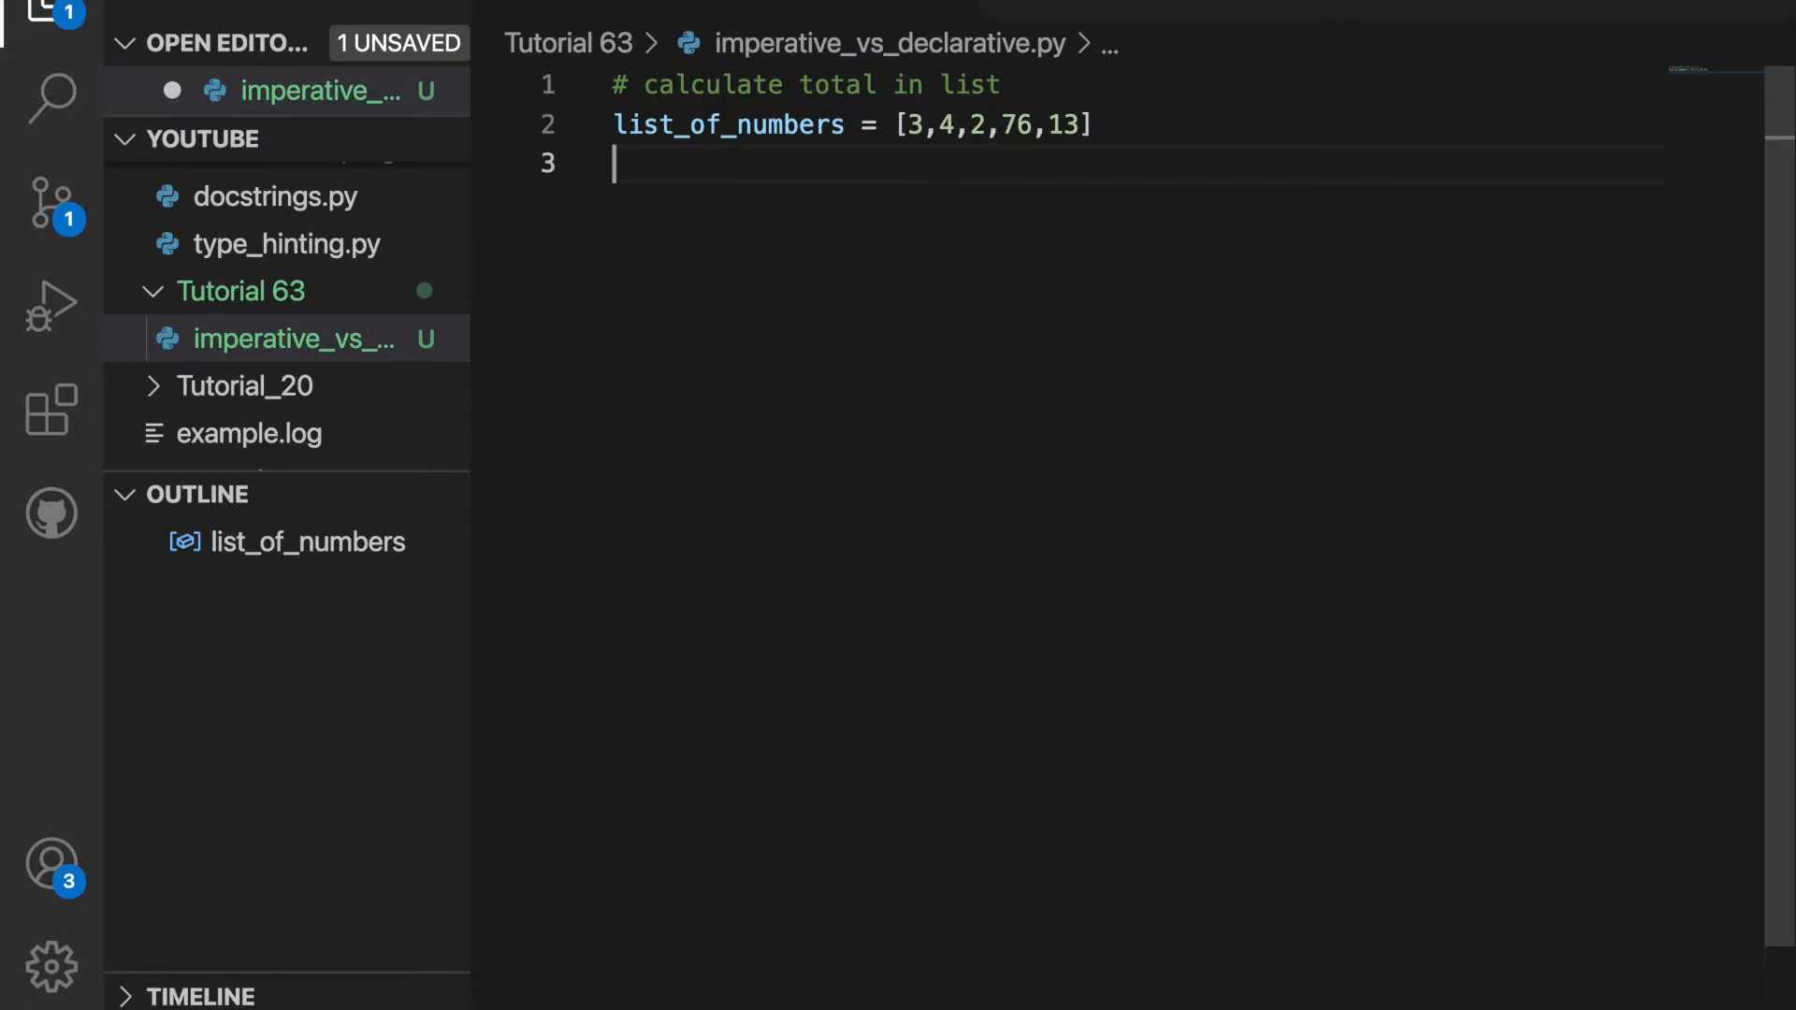
{"action": "type", "text": "total"}
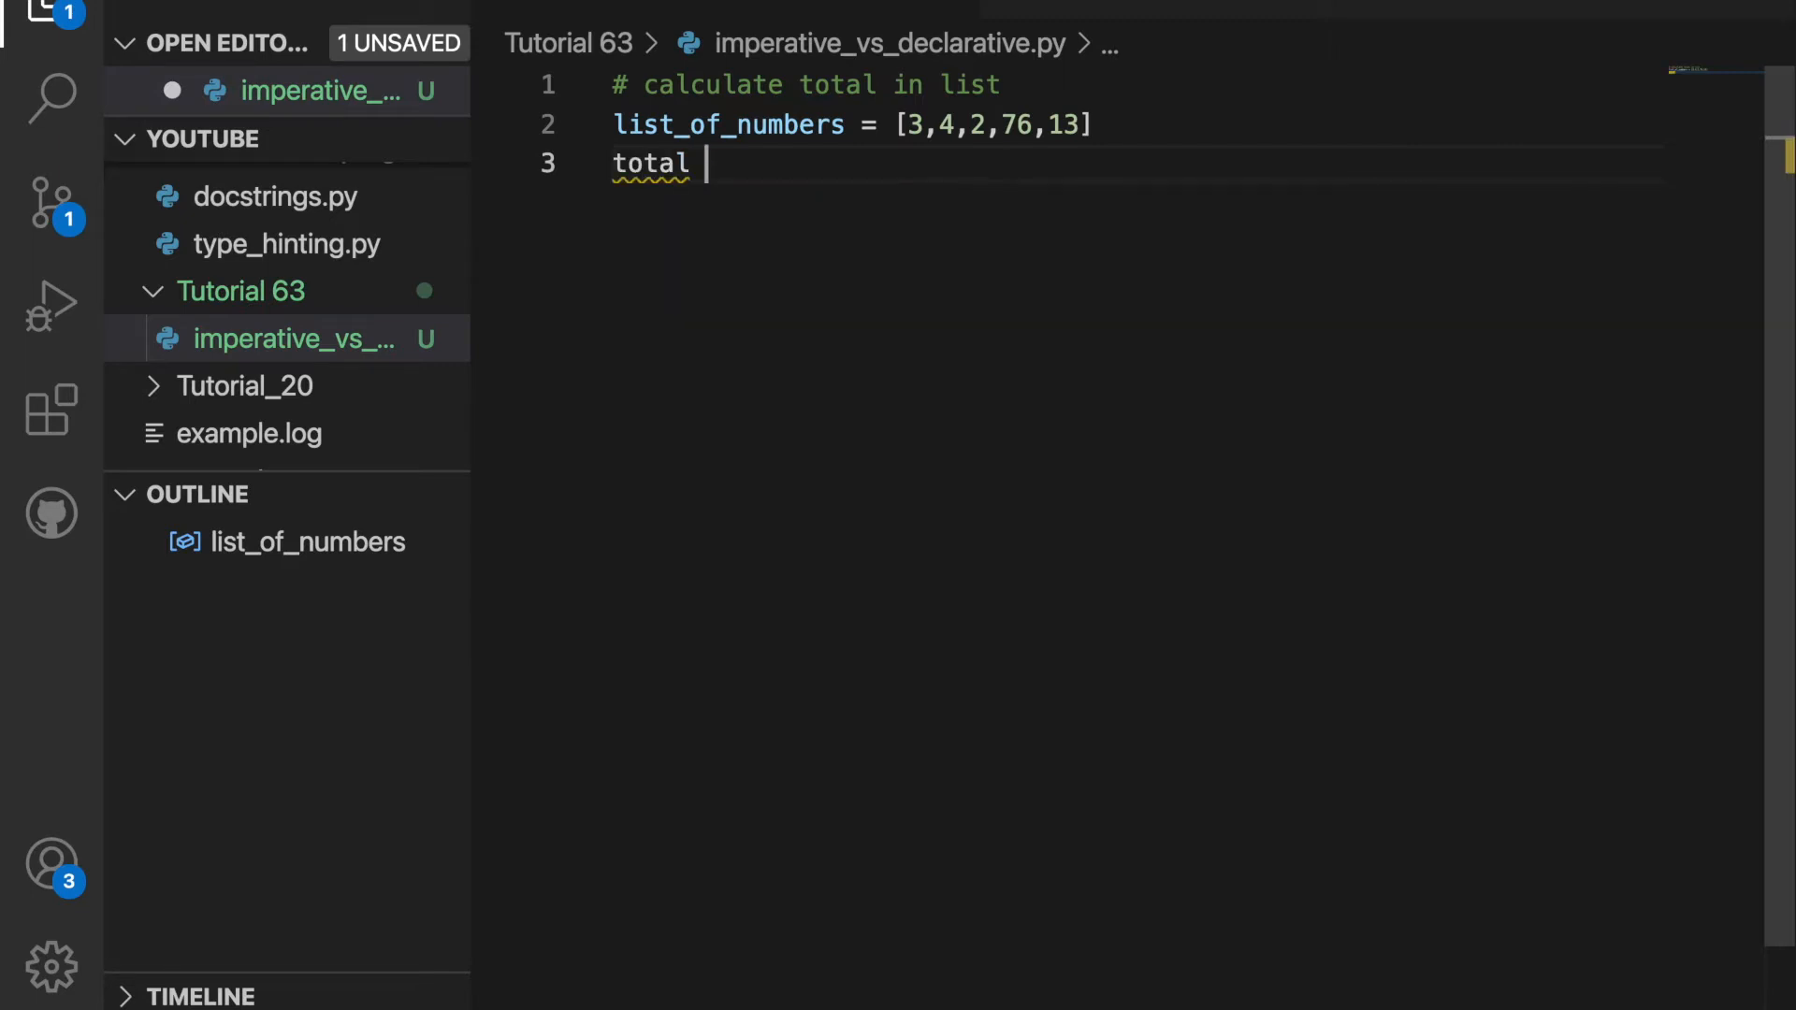
{"action": "type", "text": "="}
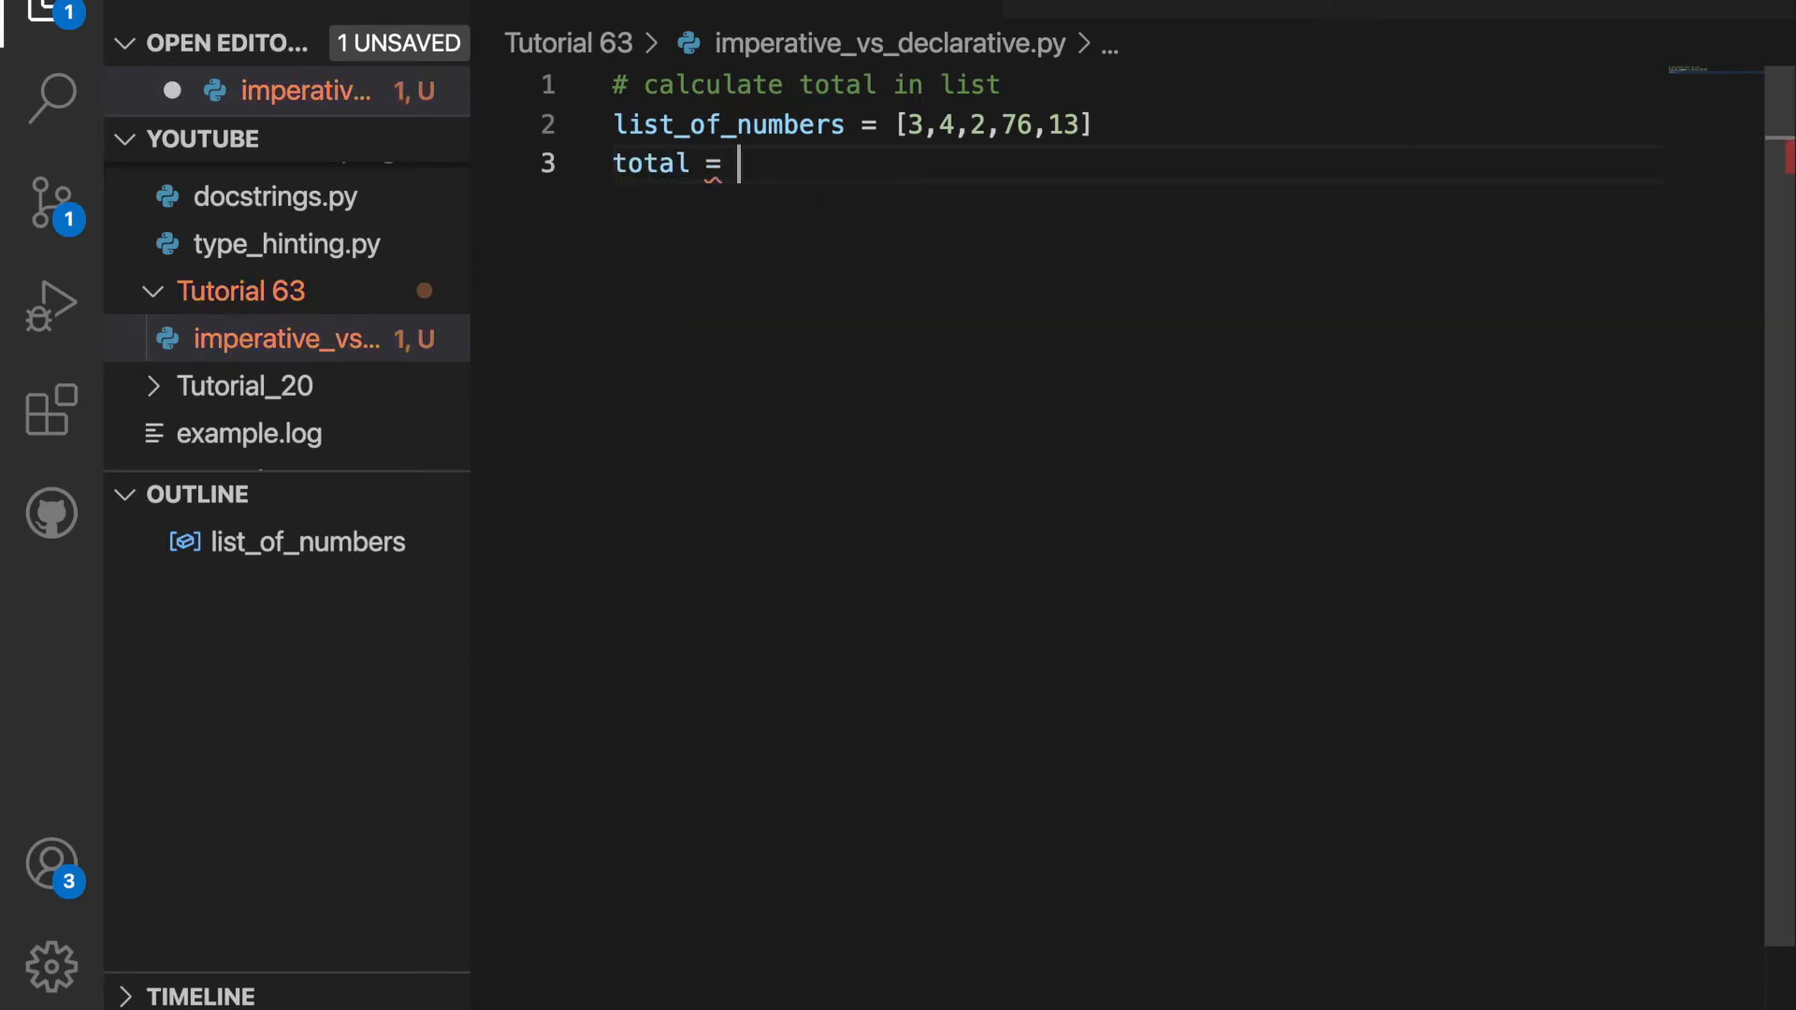
{"action": "type", "text": "0"}
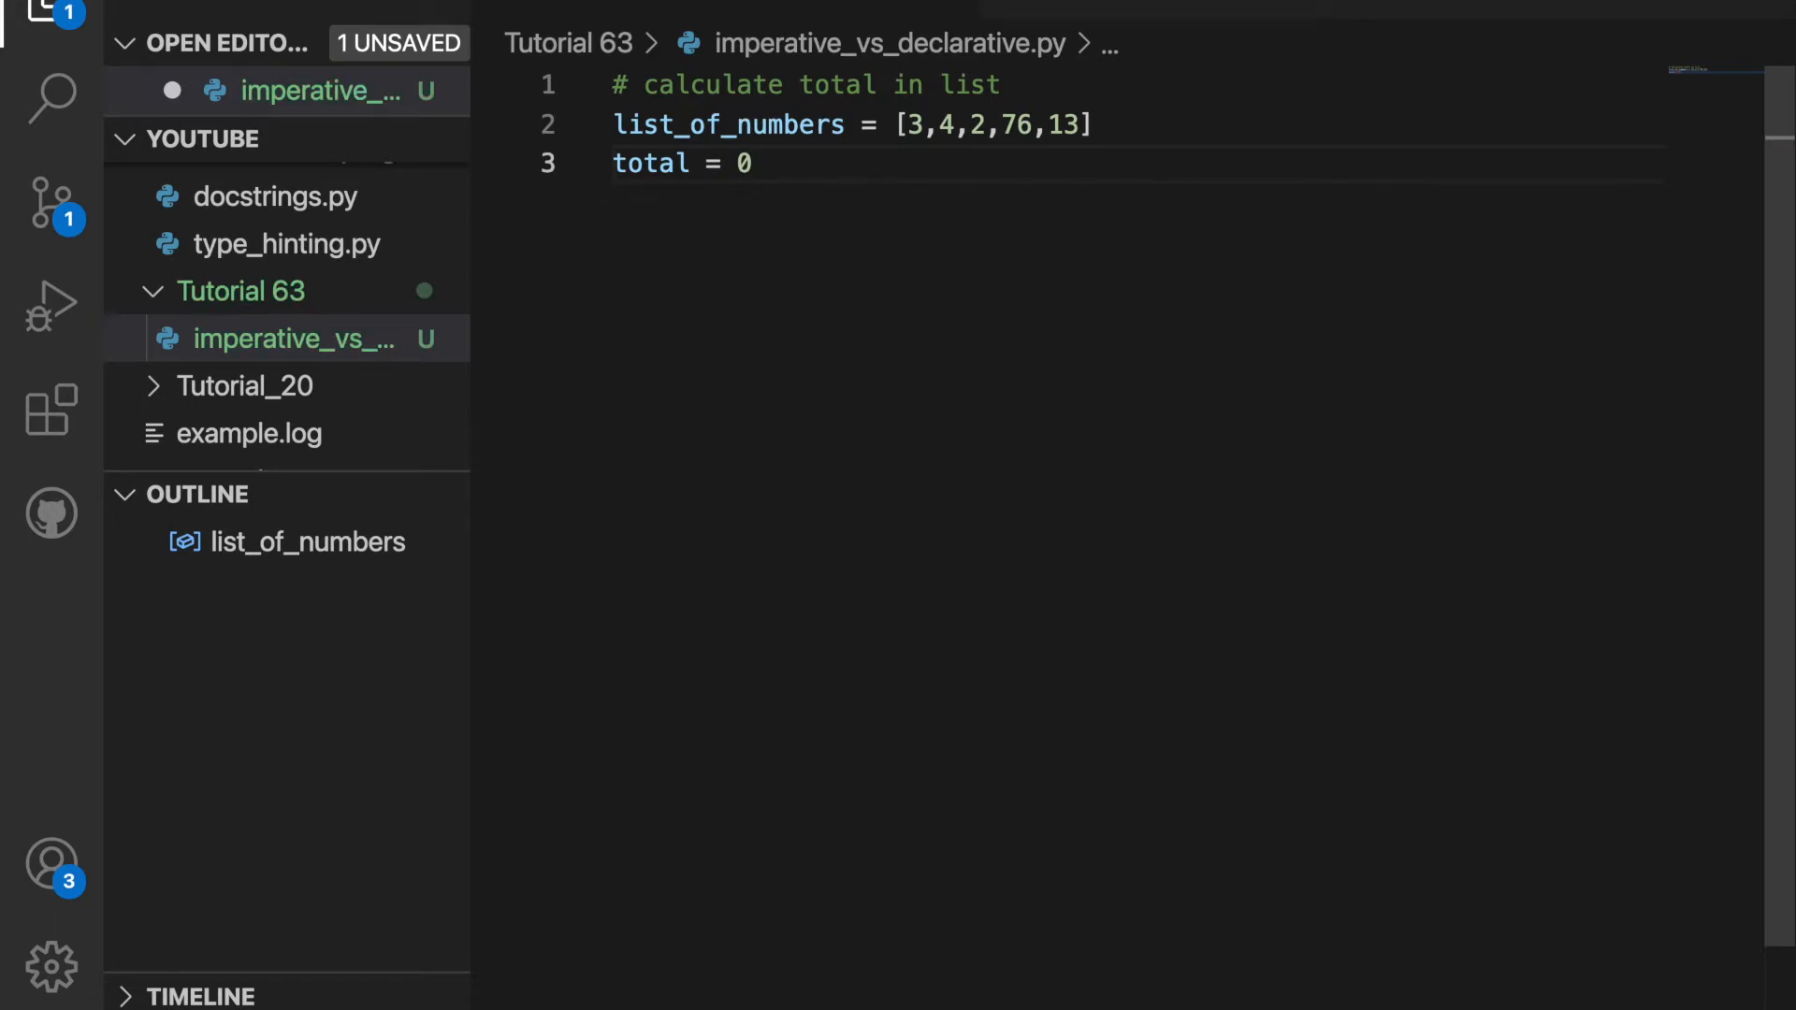
{"action": "key", "text": "Enter"}
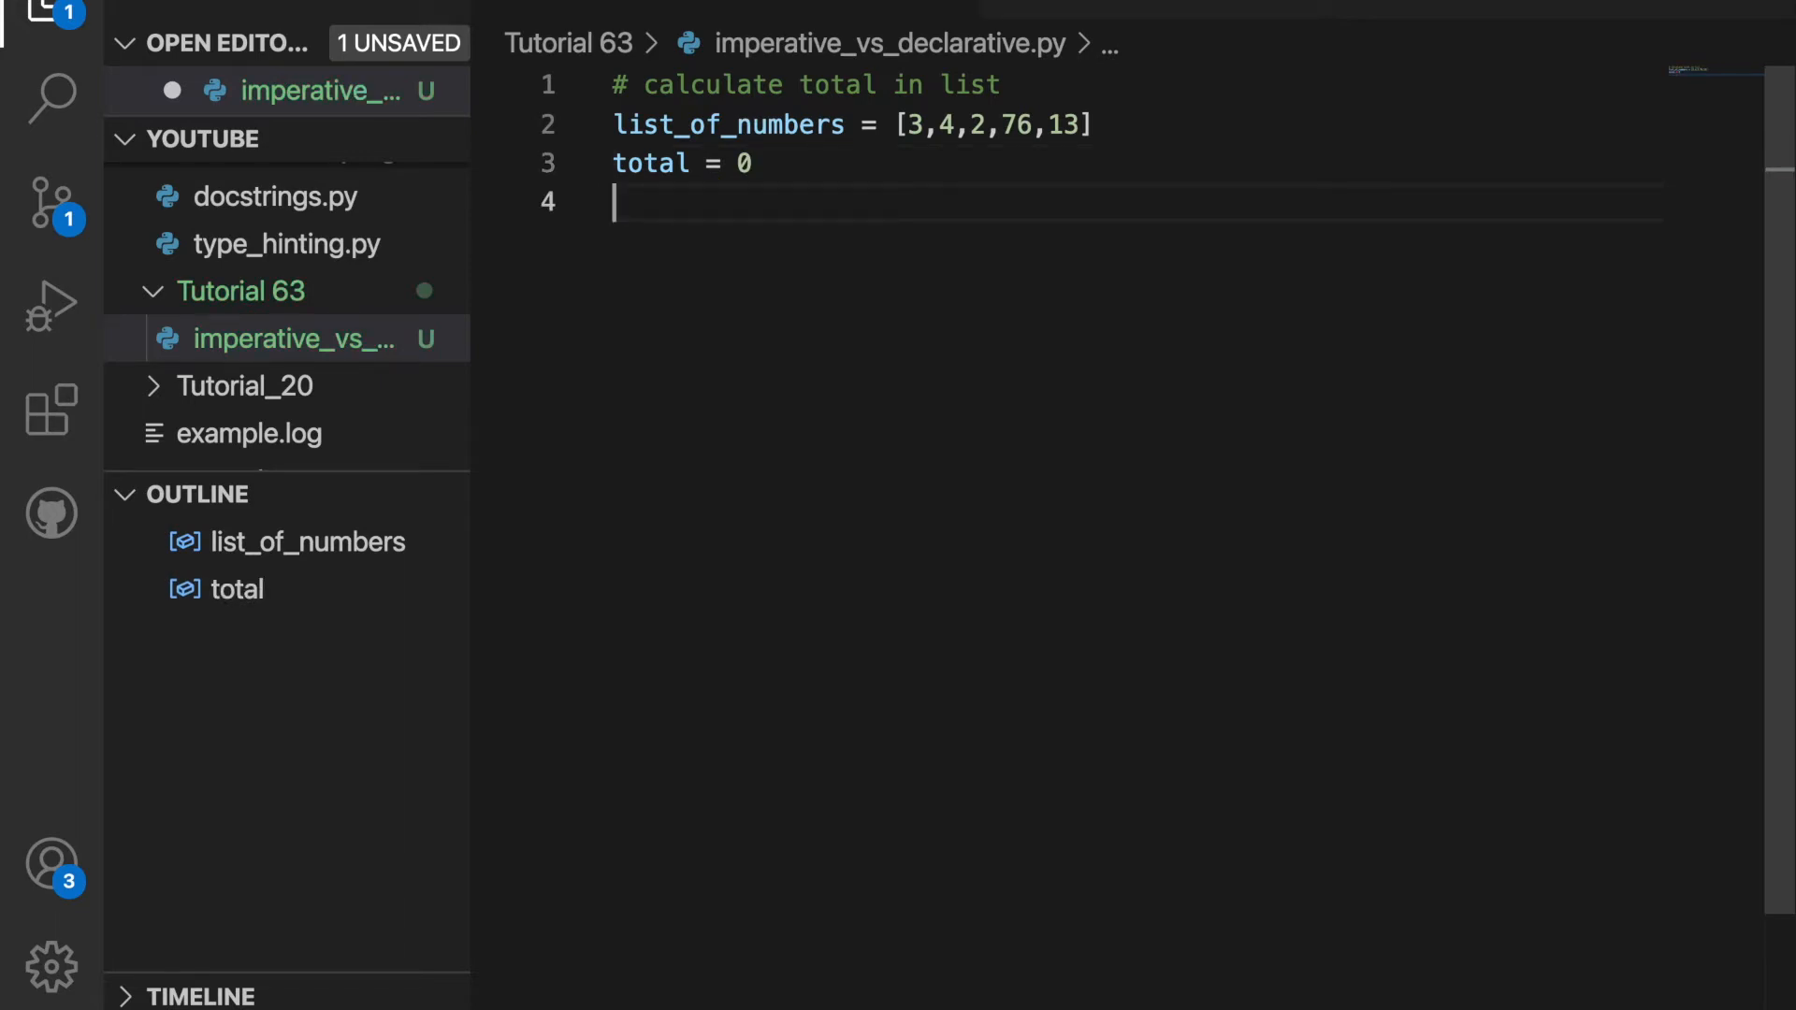
Step: Add a for loop doing total += item over list_of_numbers, and begin print(total)
{"action": "type", "text": "for item in list_of_numbers:"}
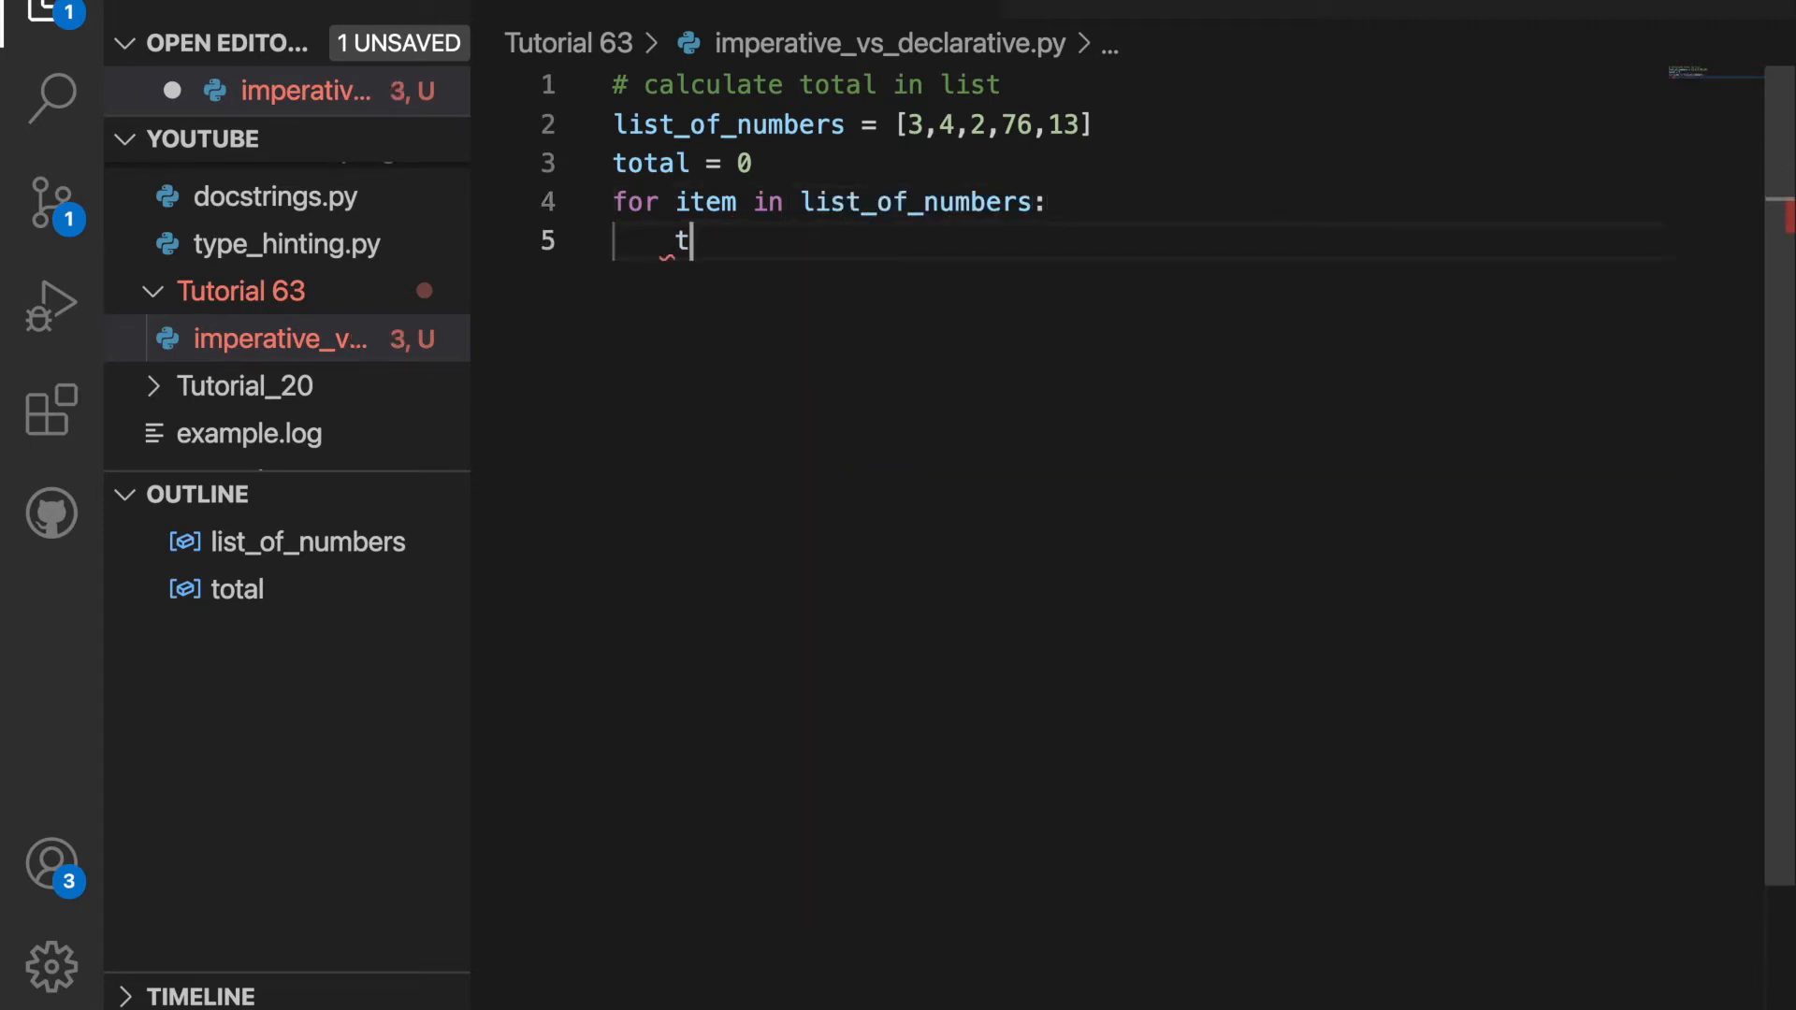
{"action": "type", "text": "otal +"}
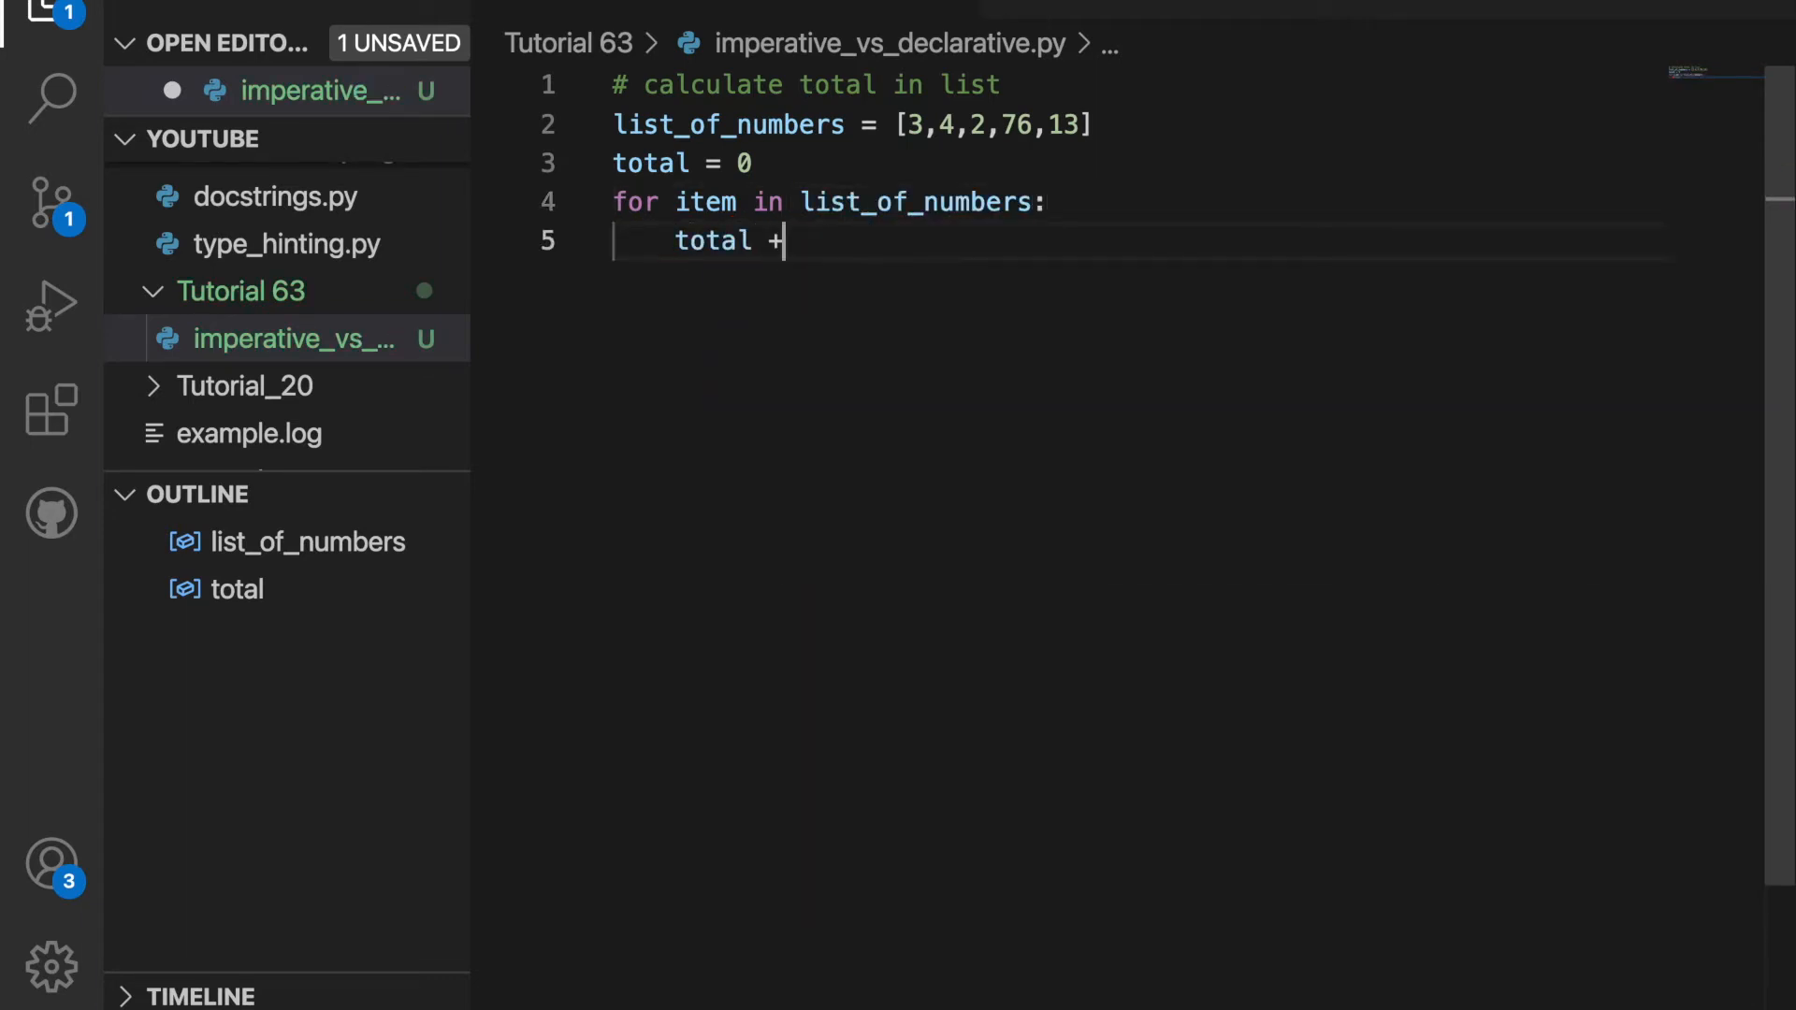
{"action": "type", "text": "="}
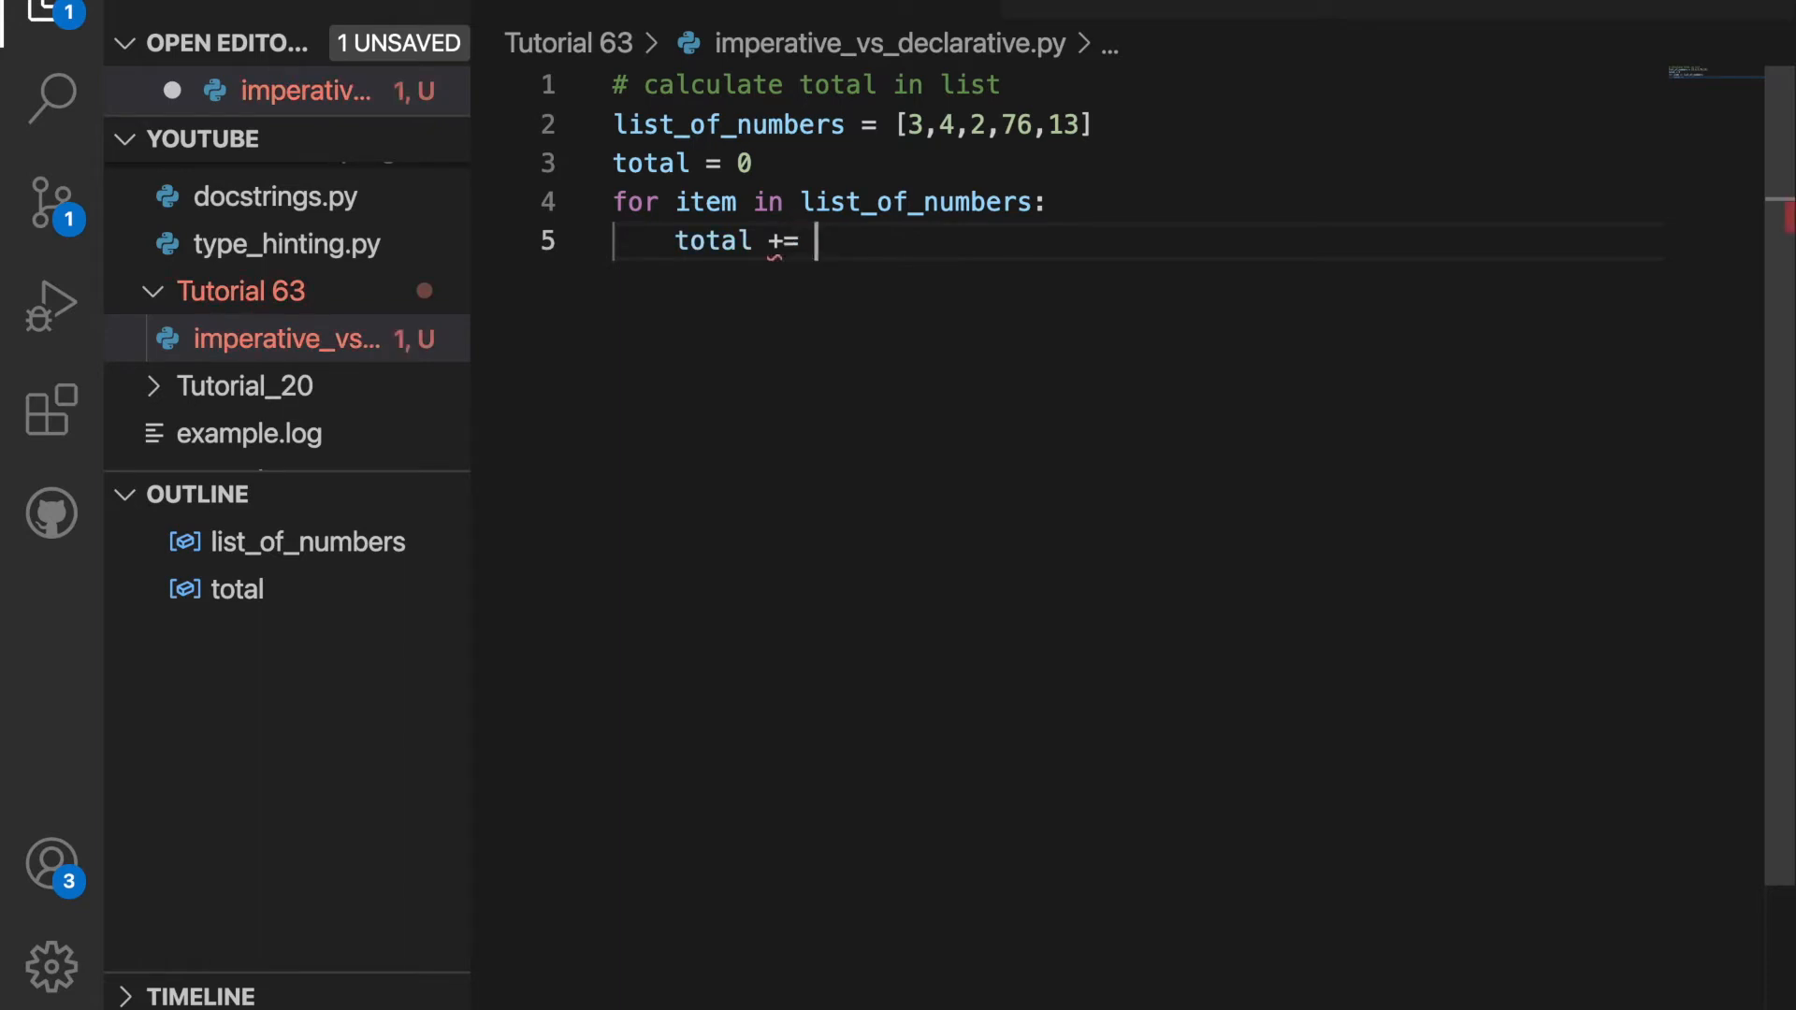
{"action": "type", "text": "item"}
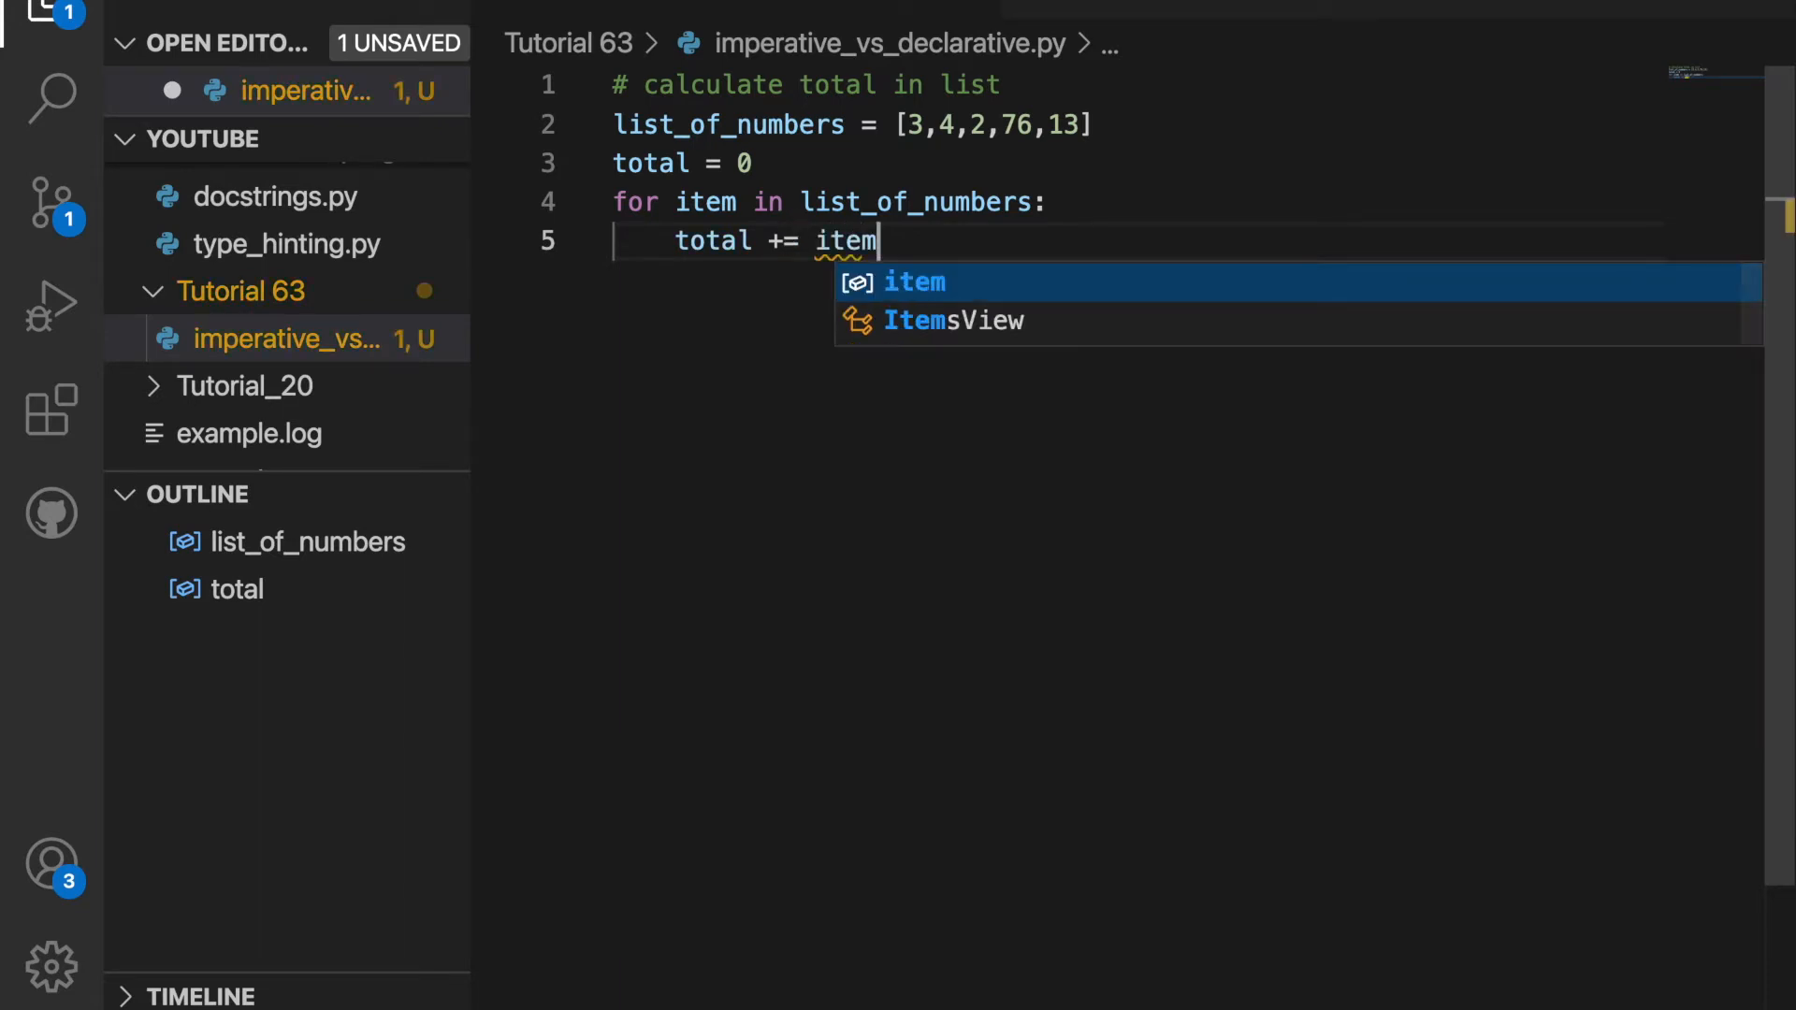
{"action": "key", "text": "Enter"}
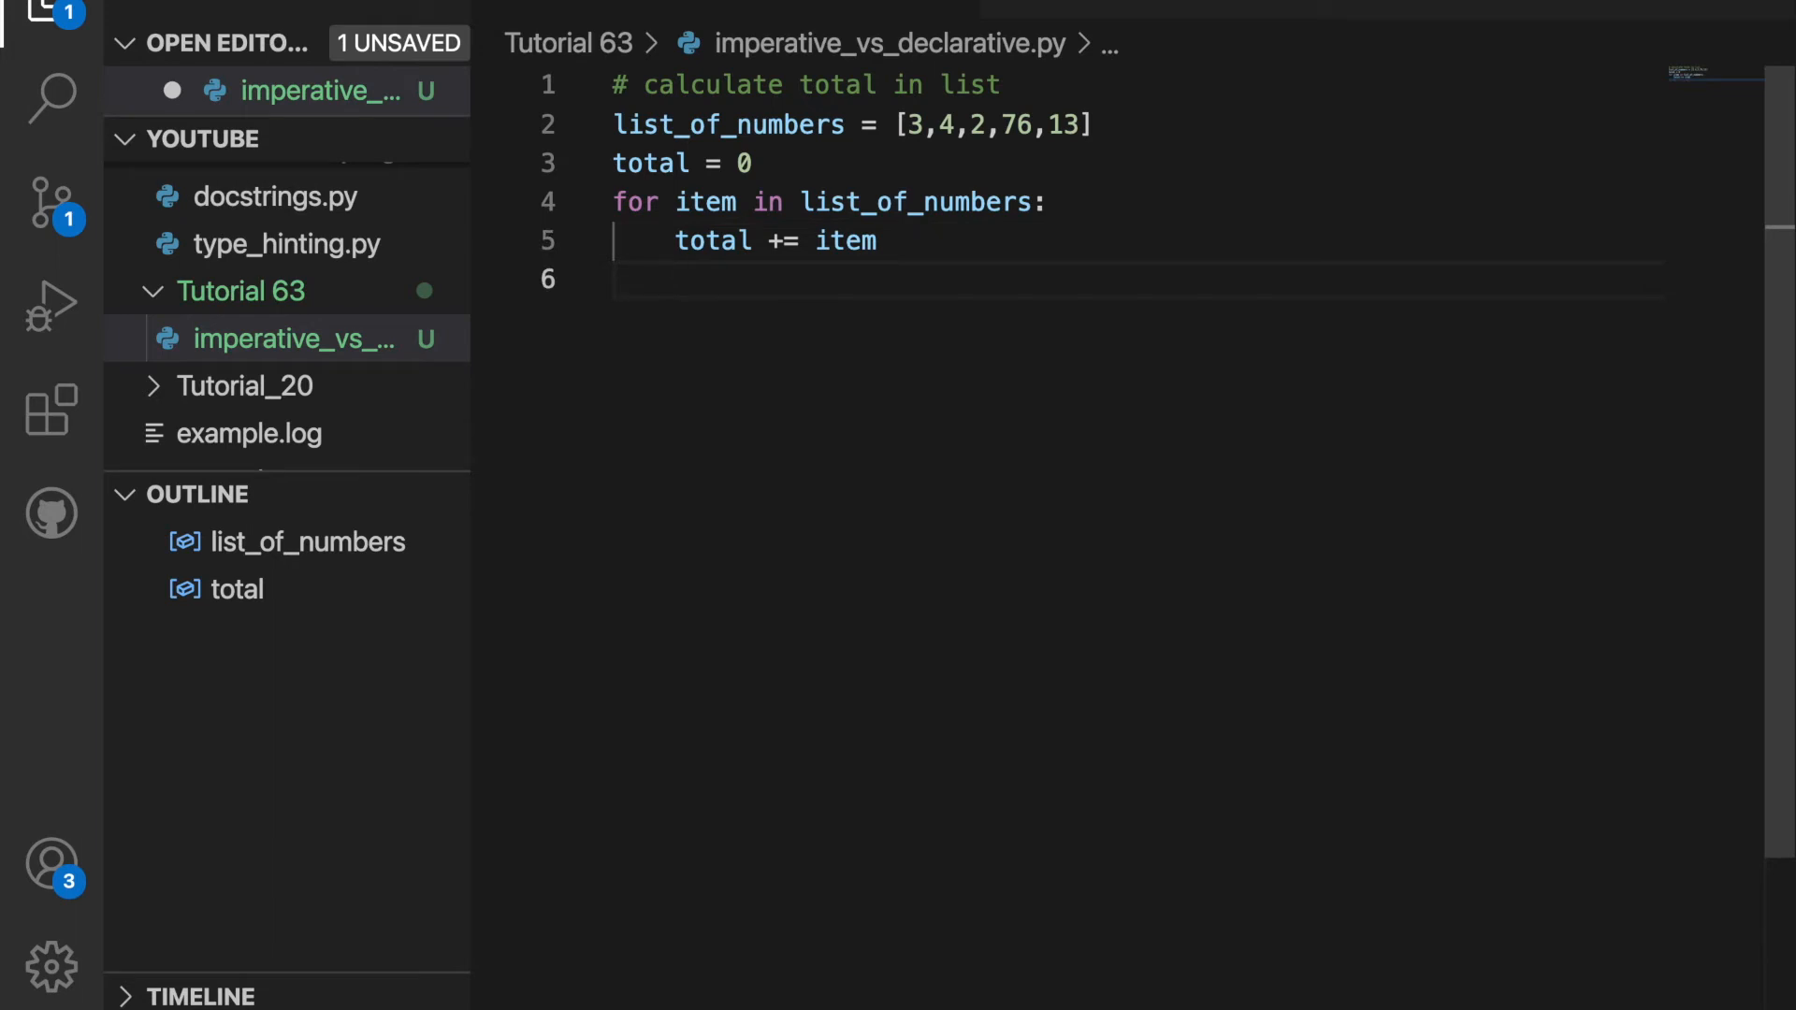
{"action": "type", "text": "print"}
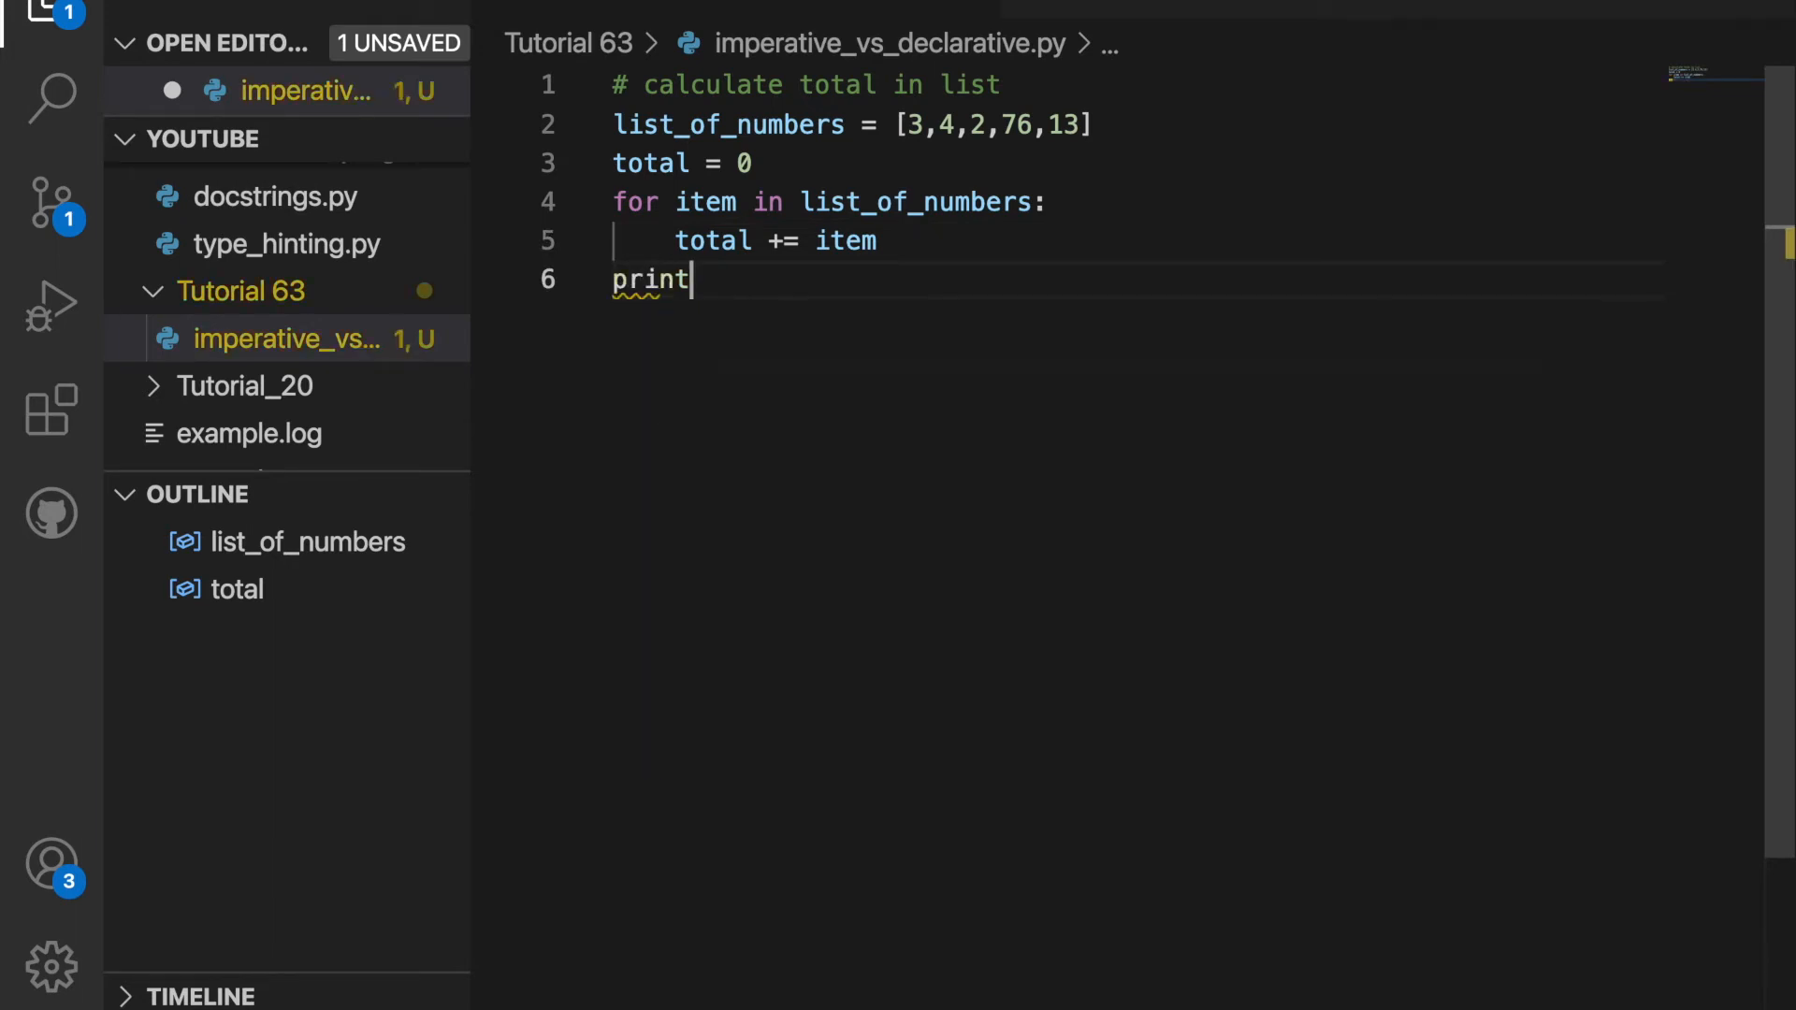
{"action": "type", "text": "(total"}
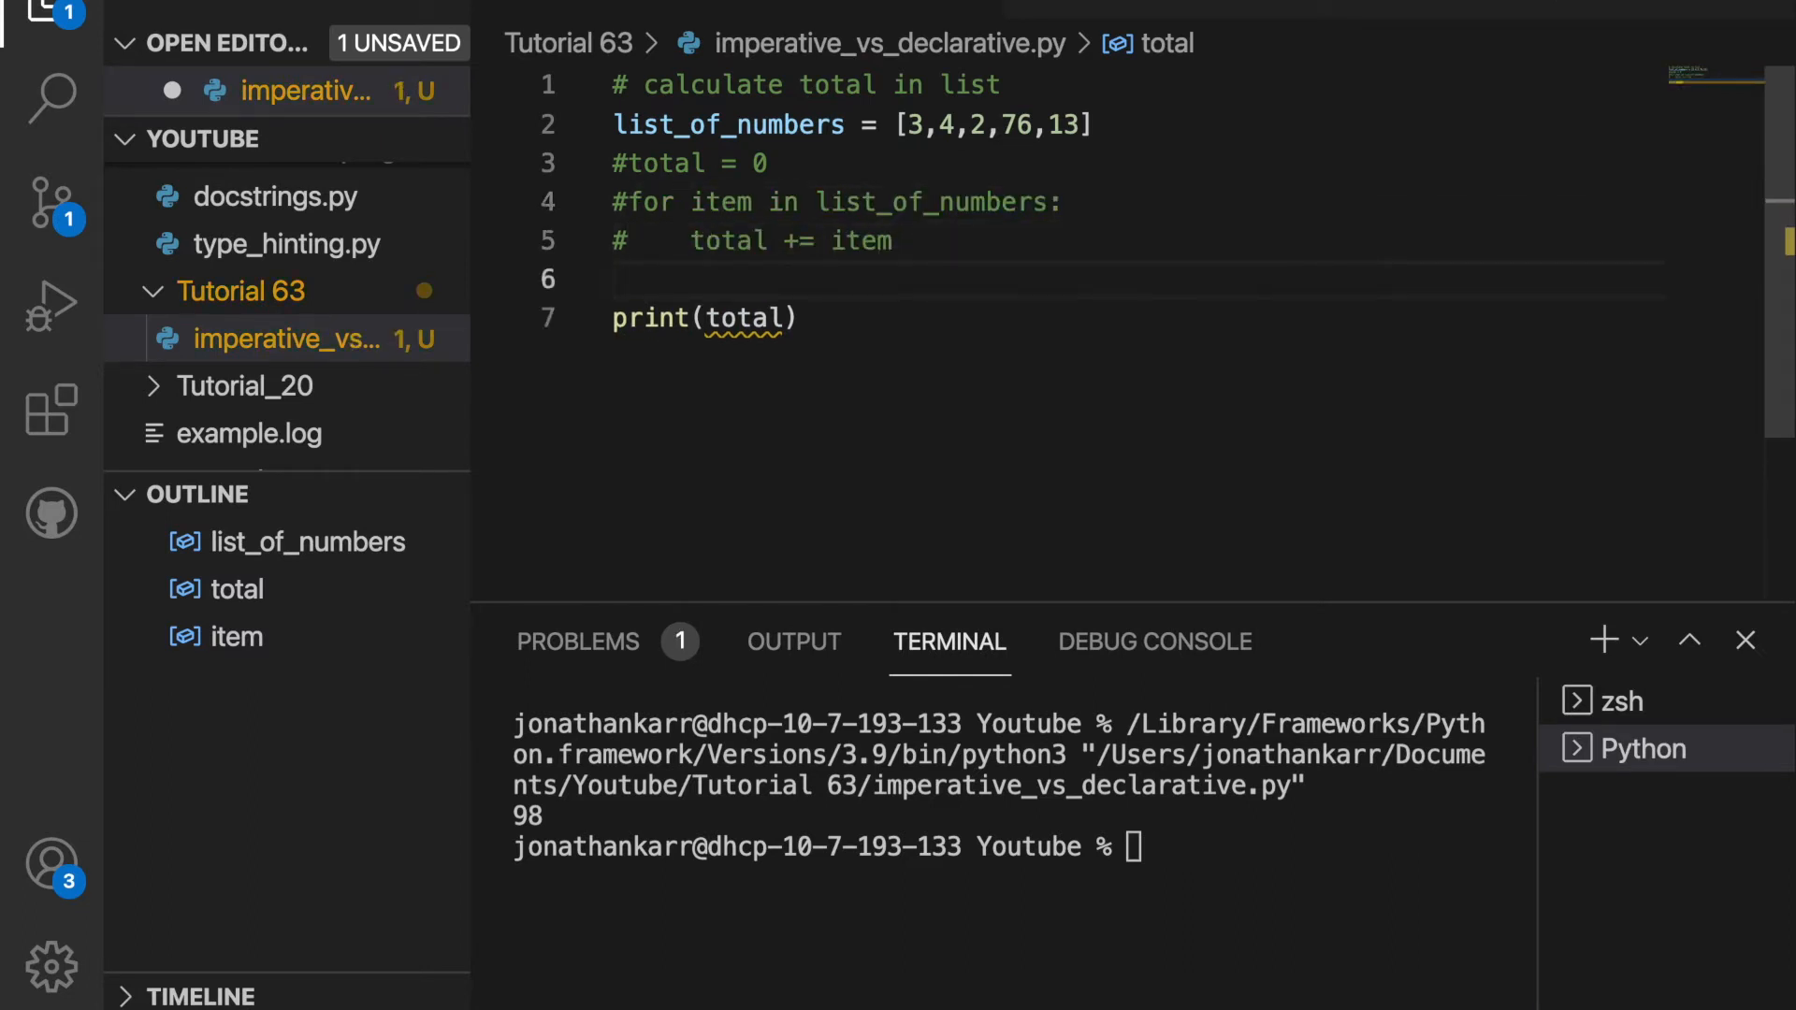
Step: Add total = sum(item for item in list_of_numbers) and dismiss the sum hint
{"action": "type", "text": "total"}
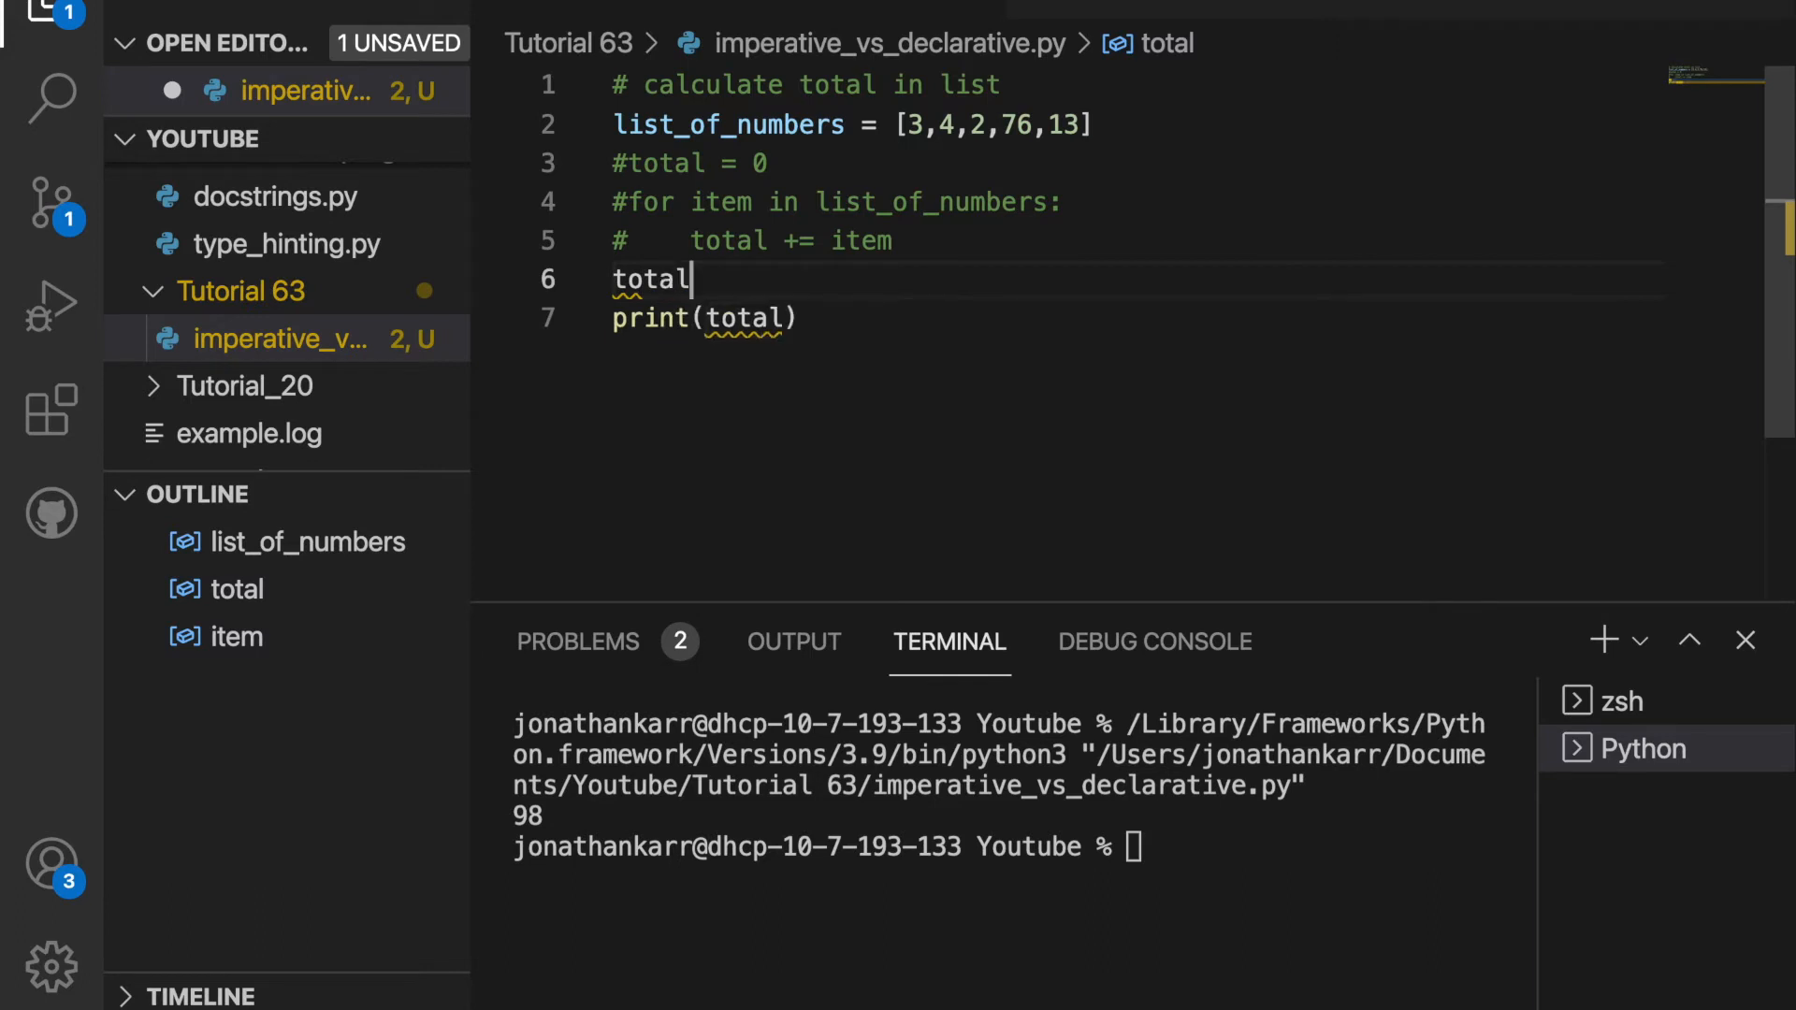
{"action": "type", "text": "="}
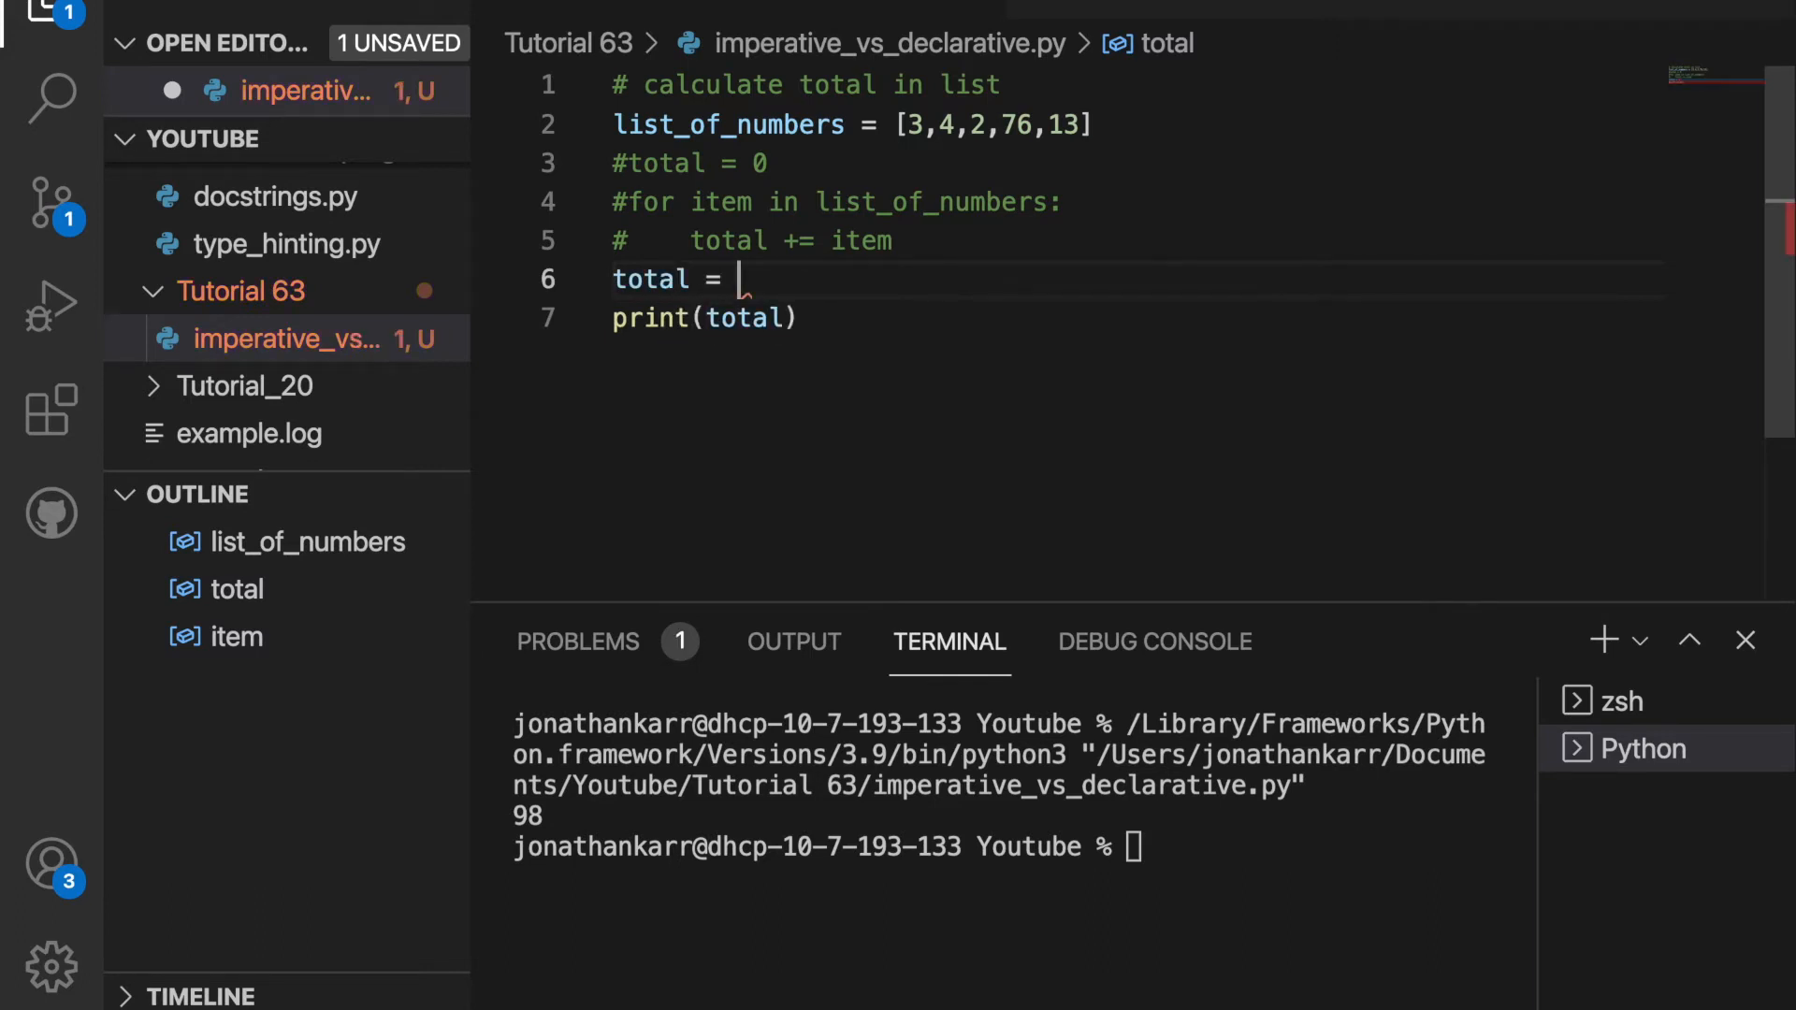
{"action": "type", "text": "sum"}
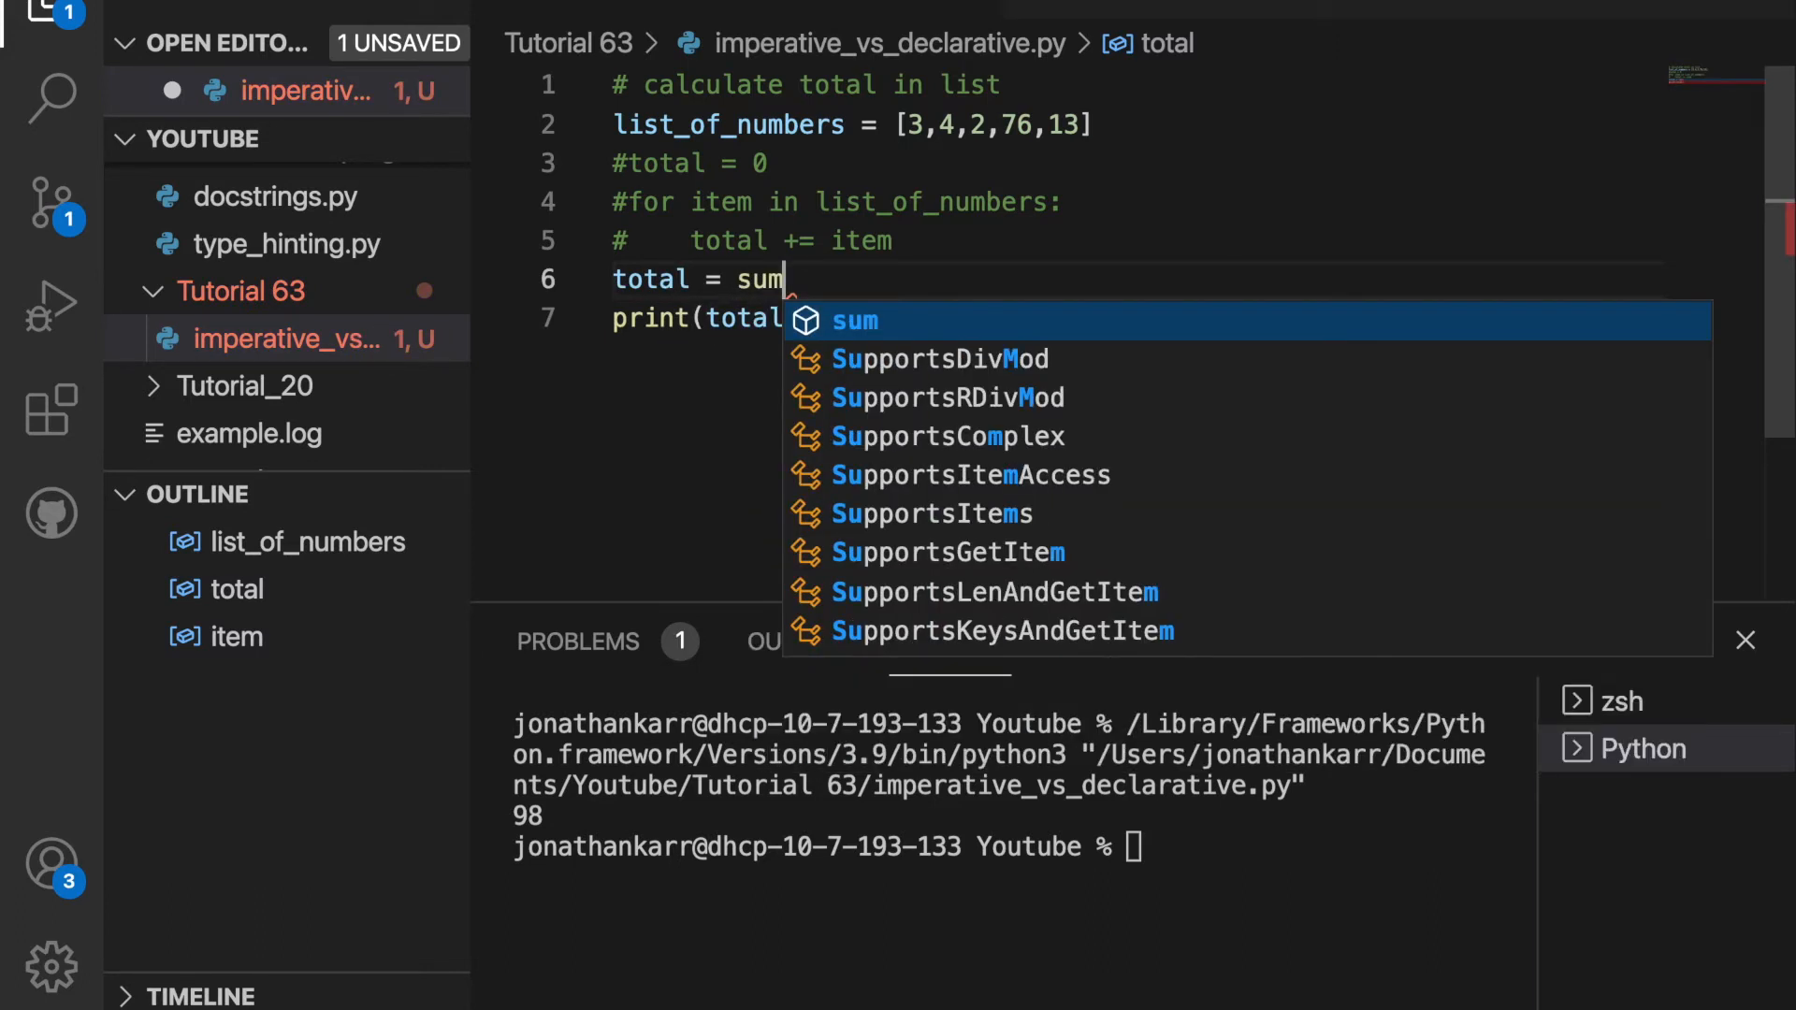
{"action": "type", "text": "(item for"}
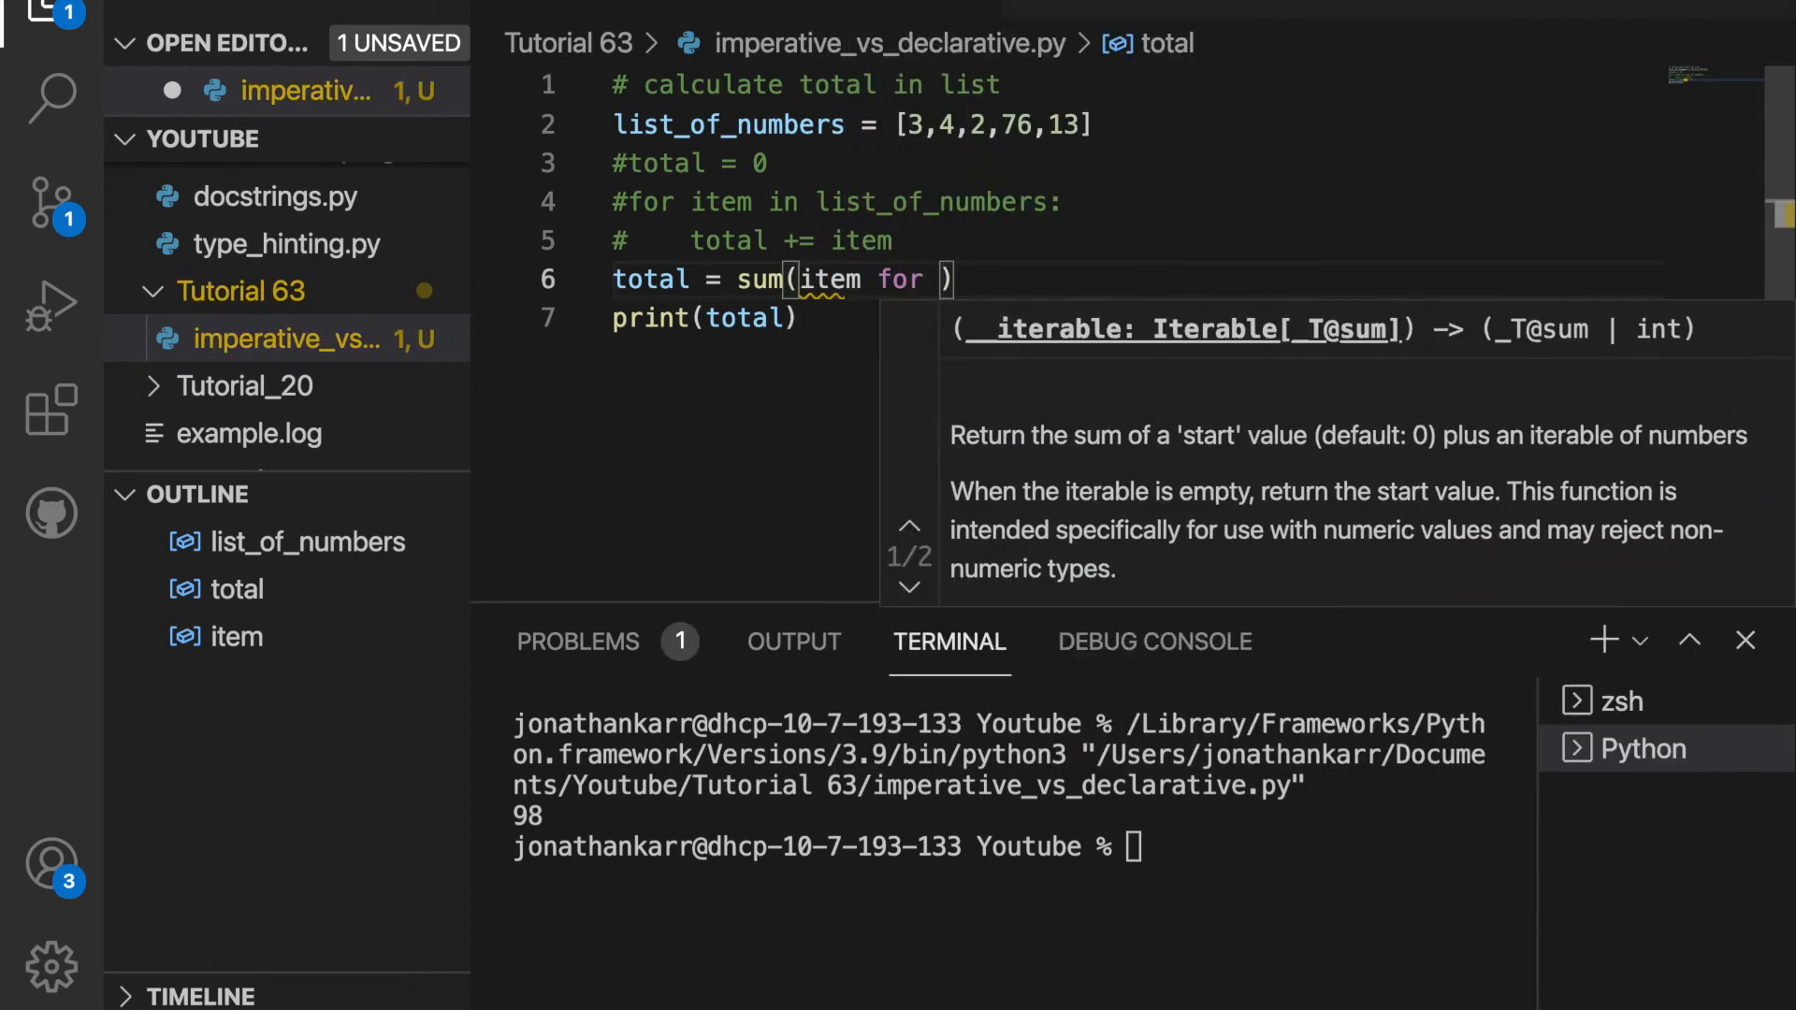
{"action": "type", "text": "item in"}
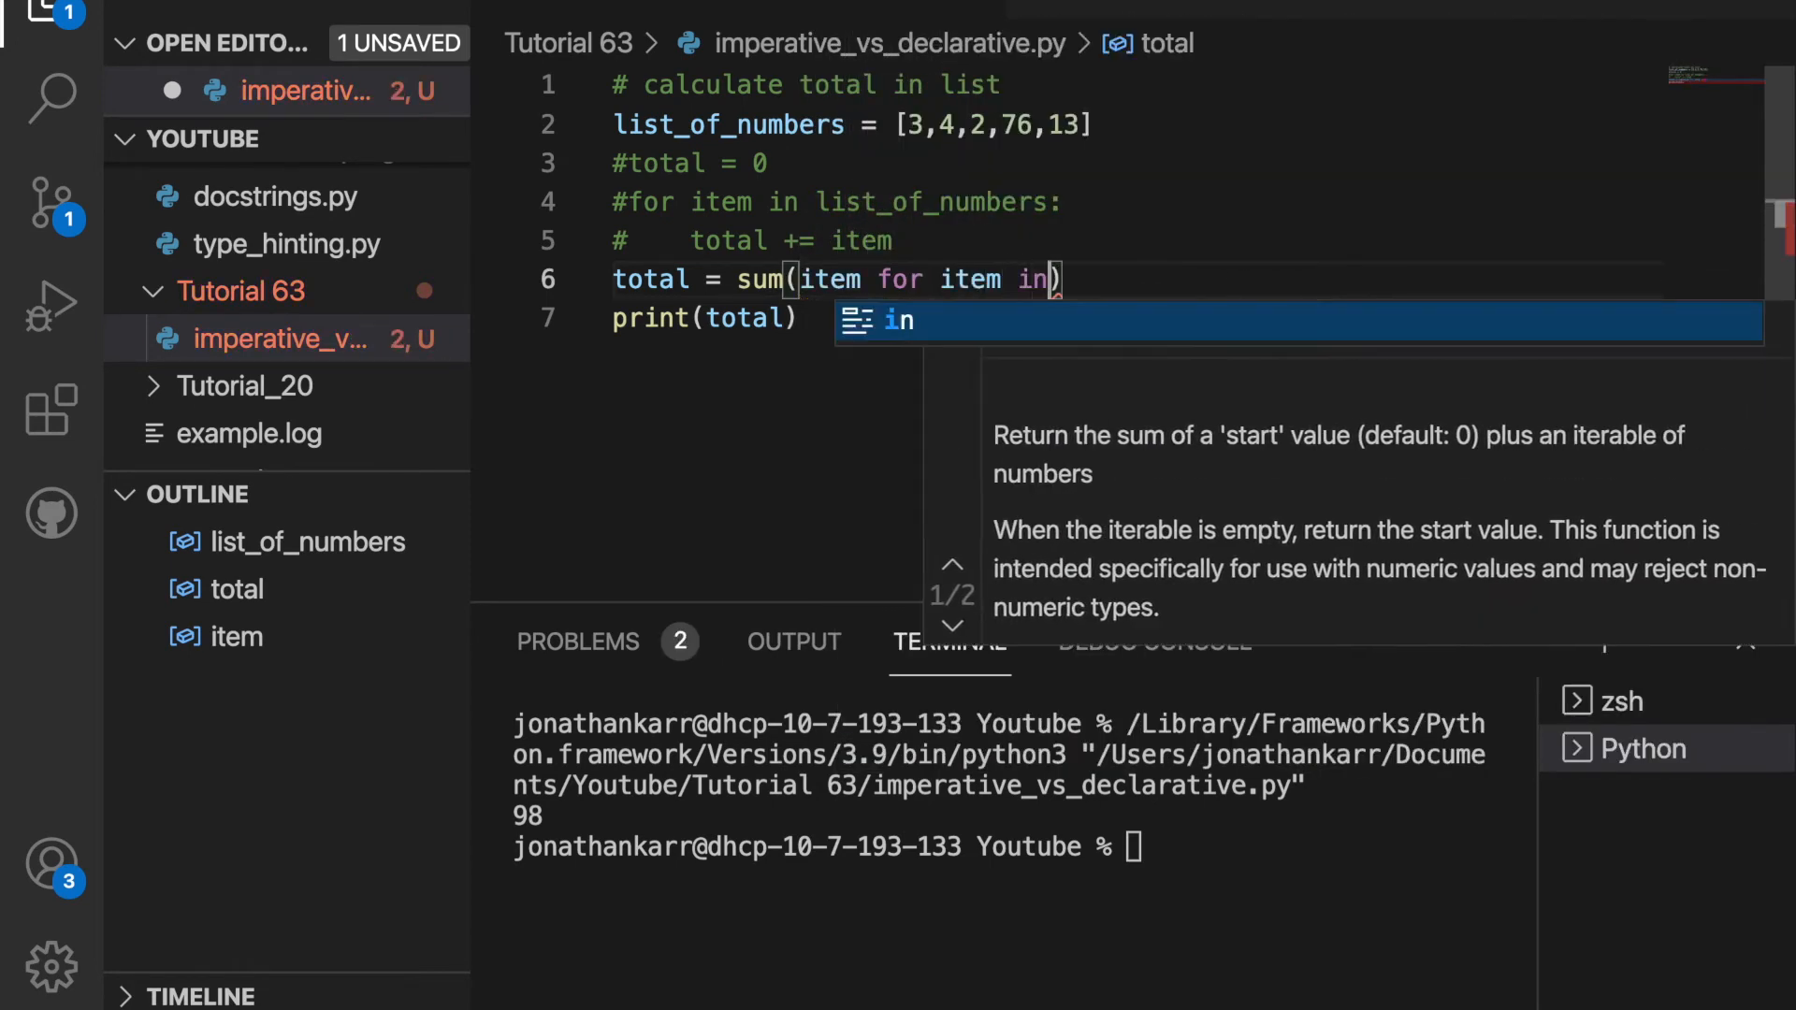
{"action": "type", "text": "list_of_numbers"}
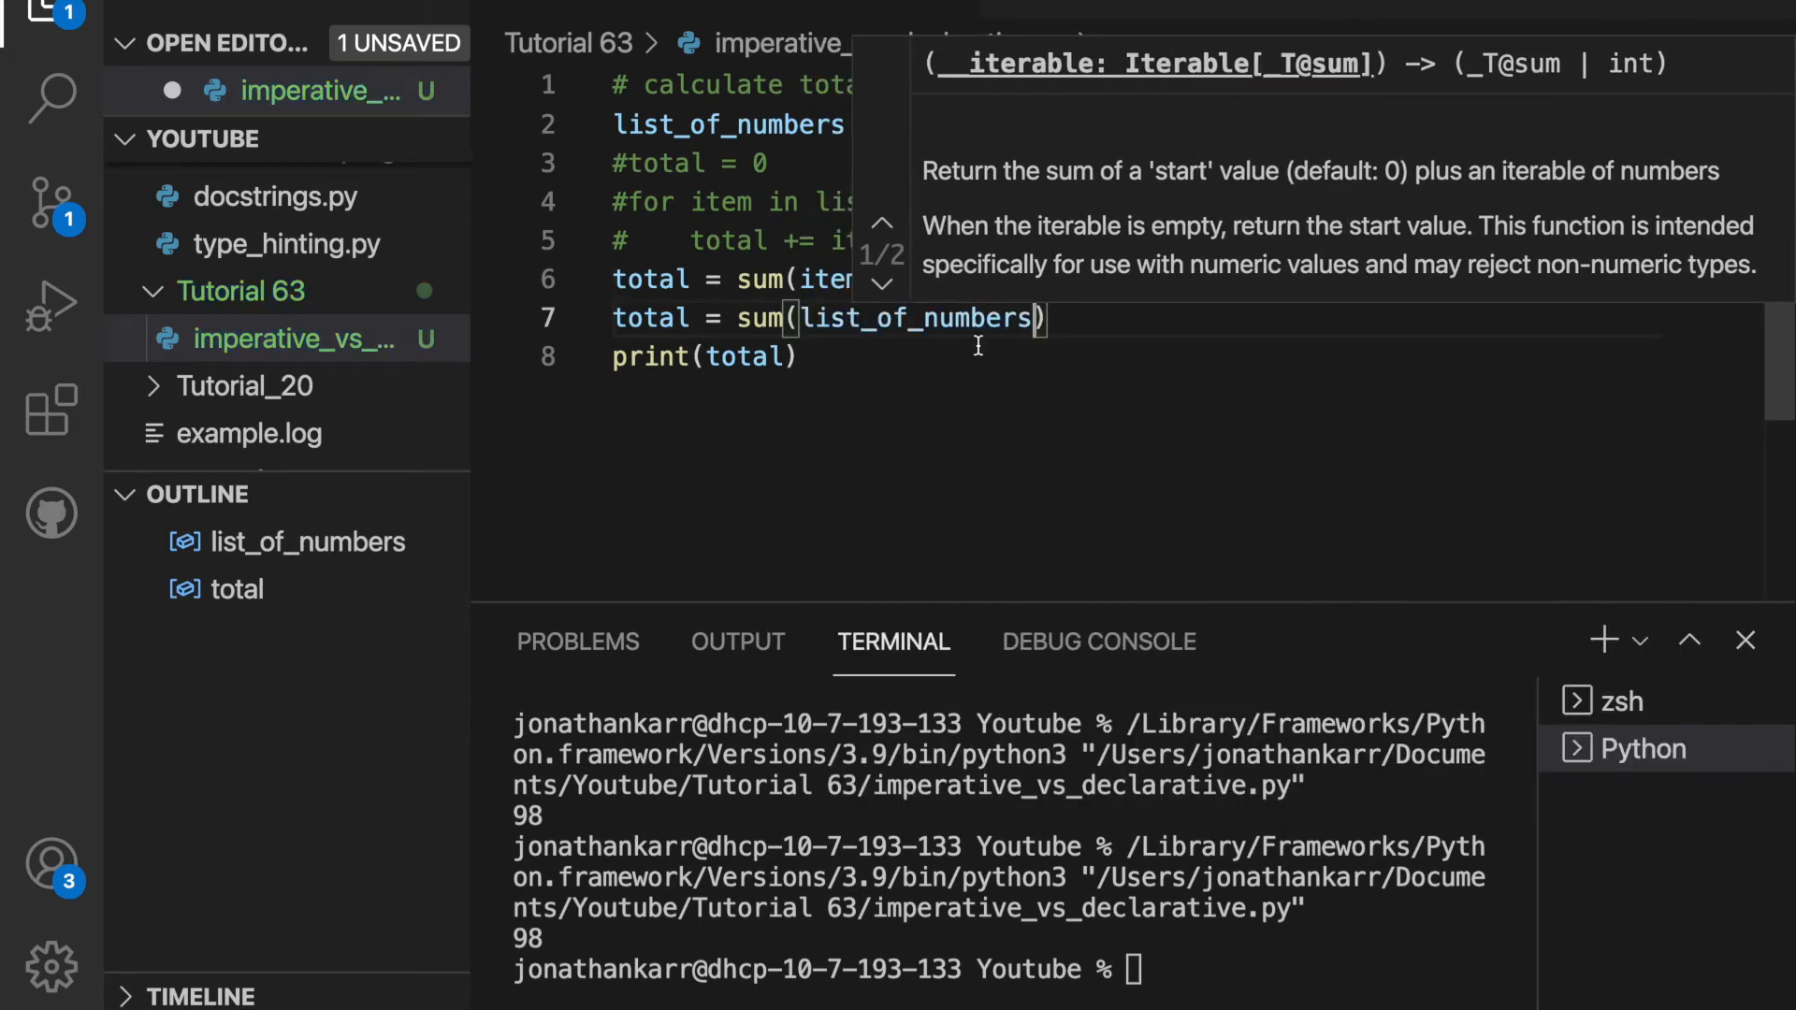
{"action": "left_click", "coordinate": [895, 359]}
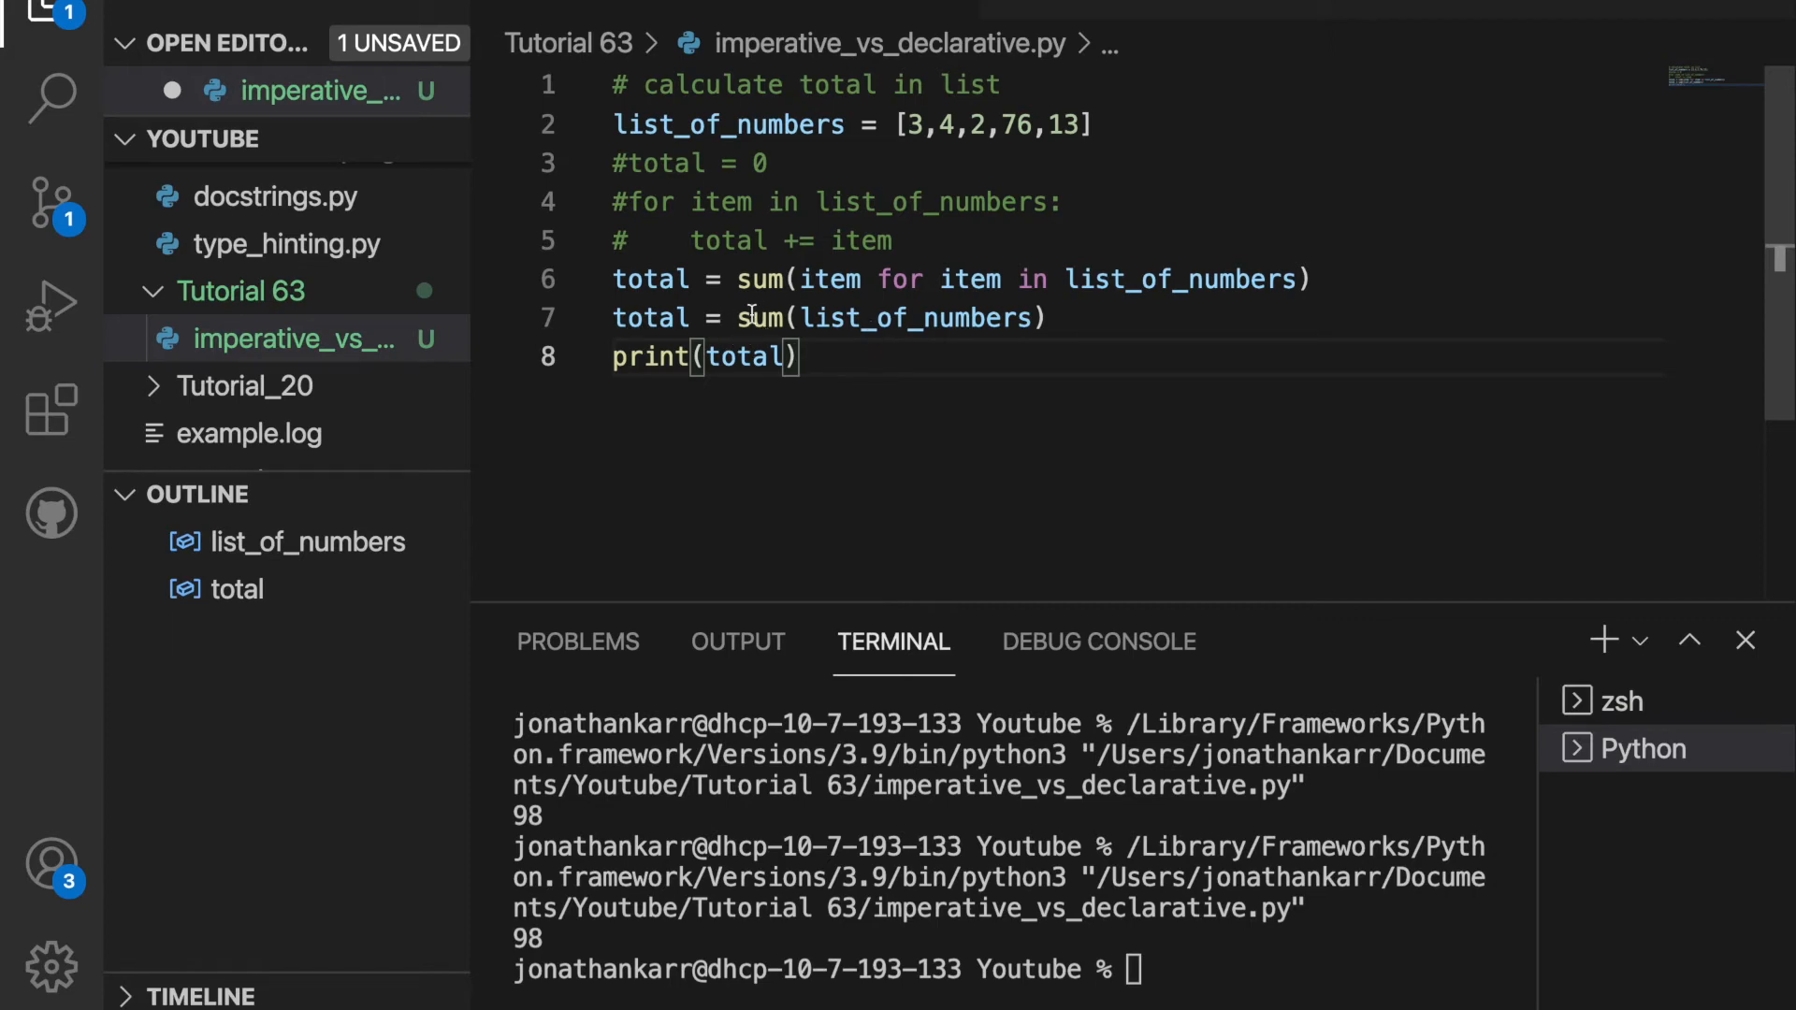
{"action": "mouse_move", "coordinate": [814, 322]}
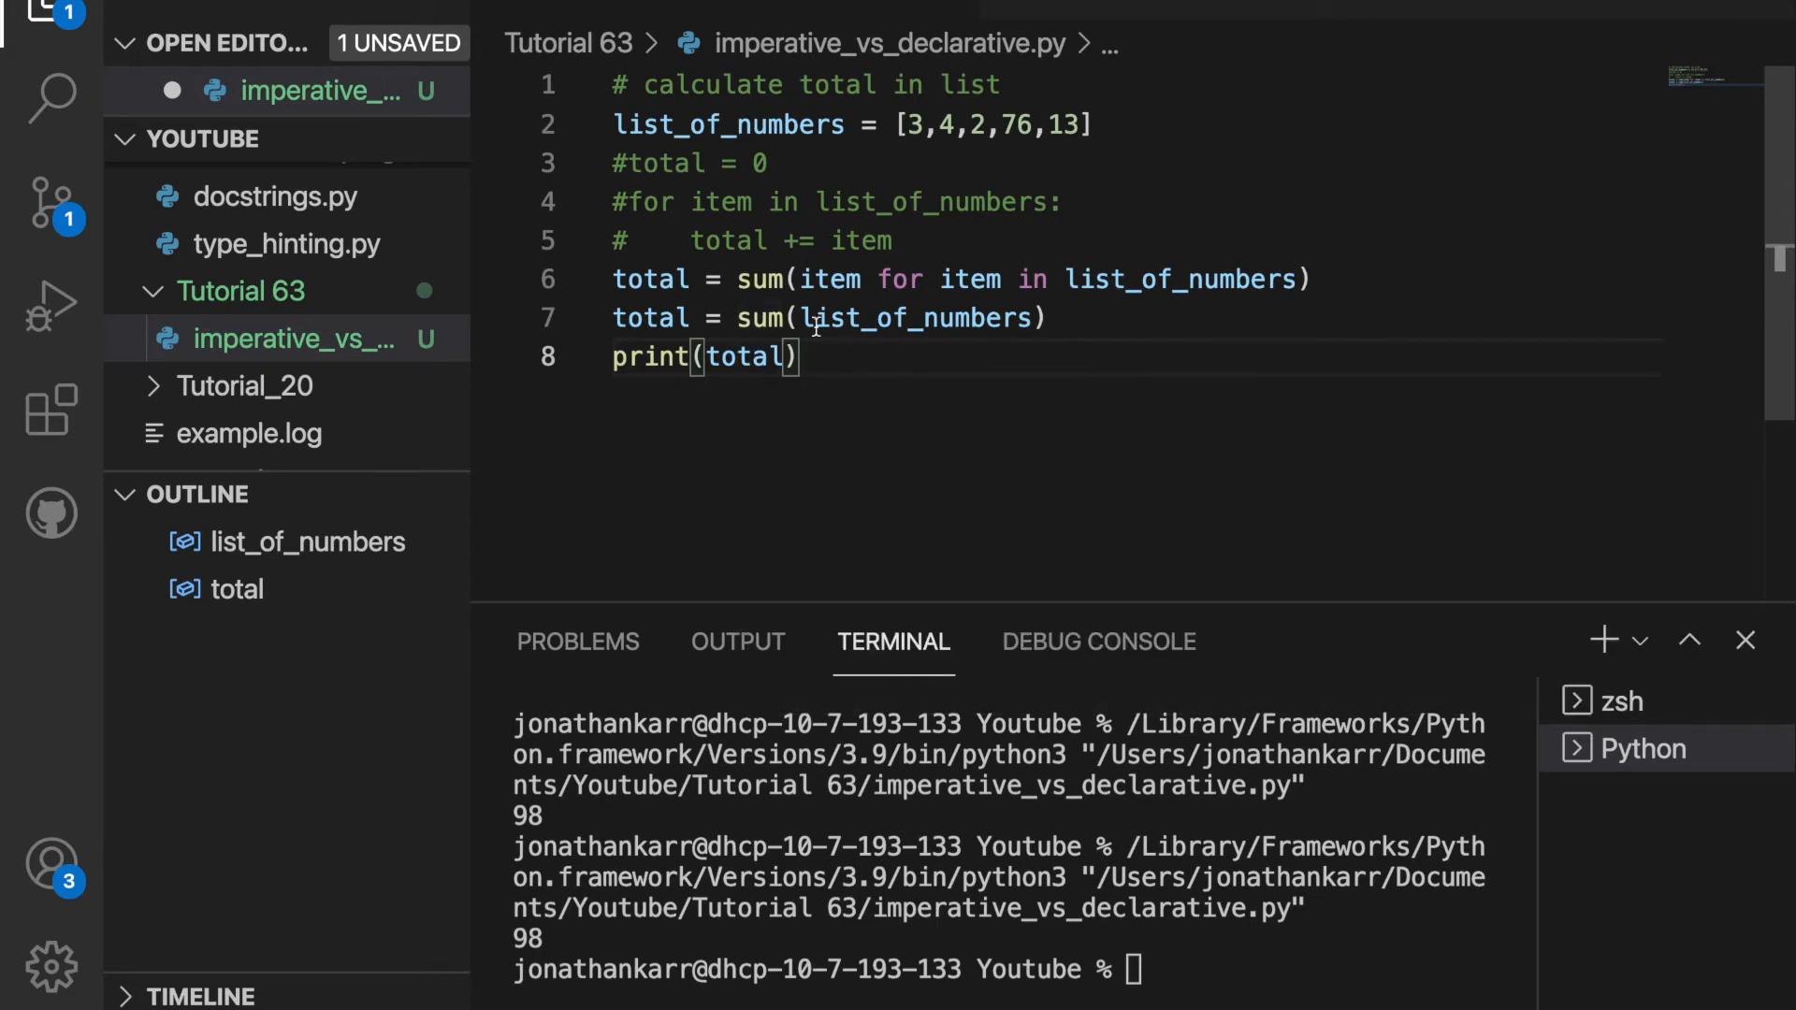
{"action": "mouse_move", "coordinate": [1132, 314]}
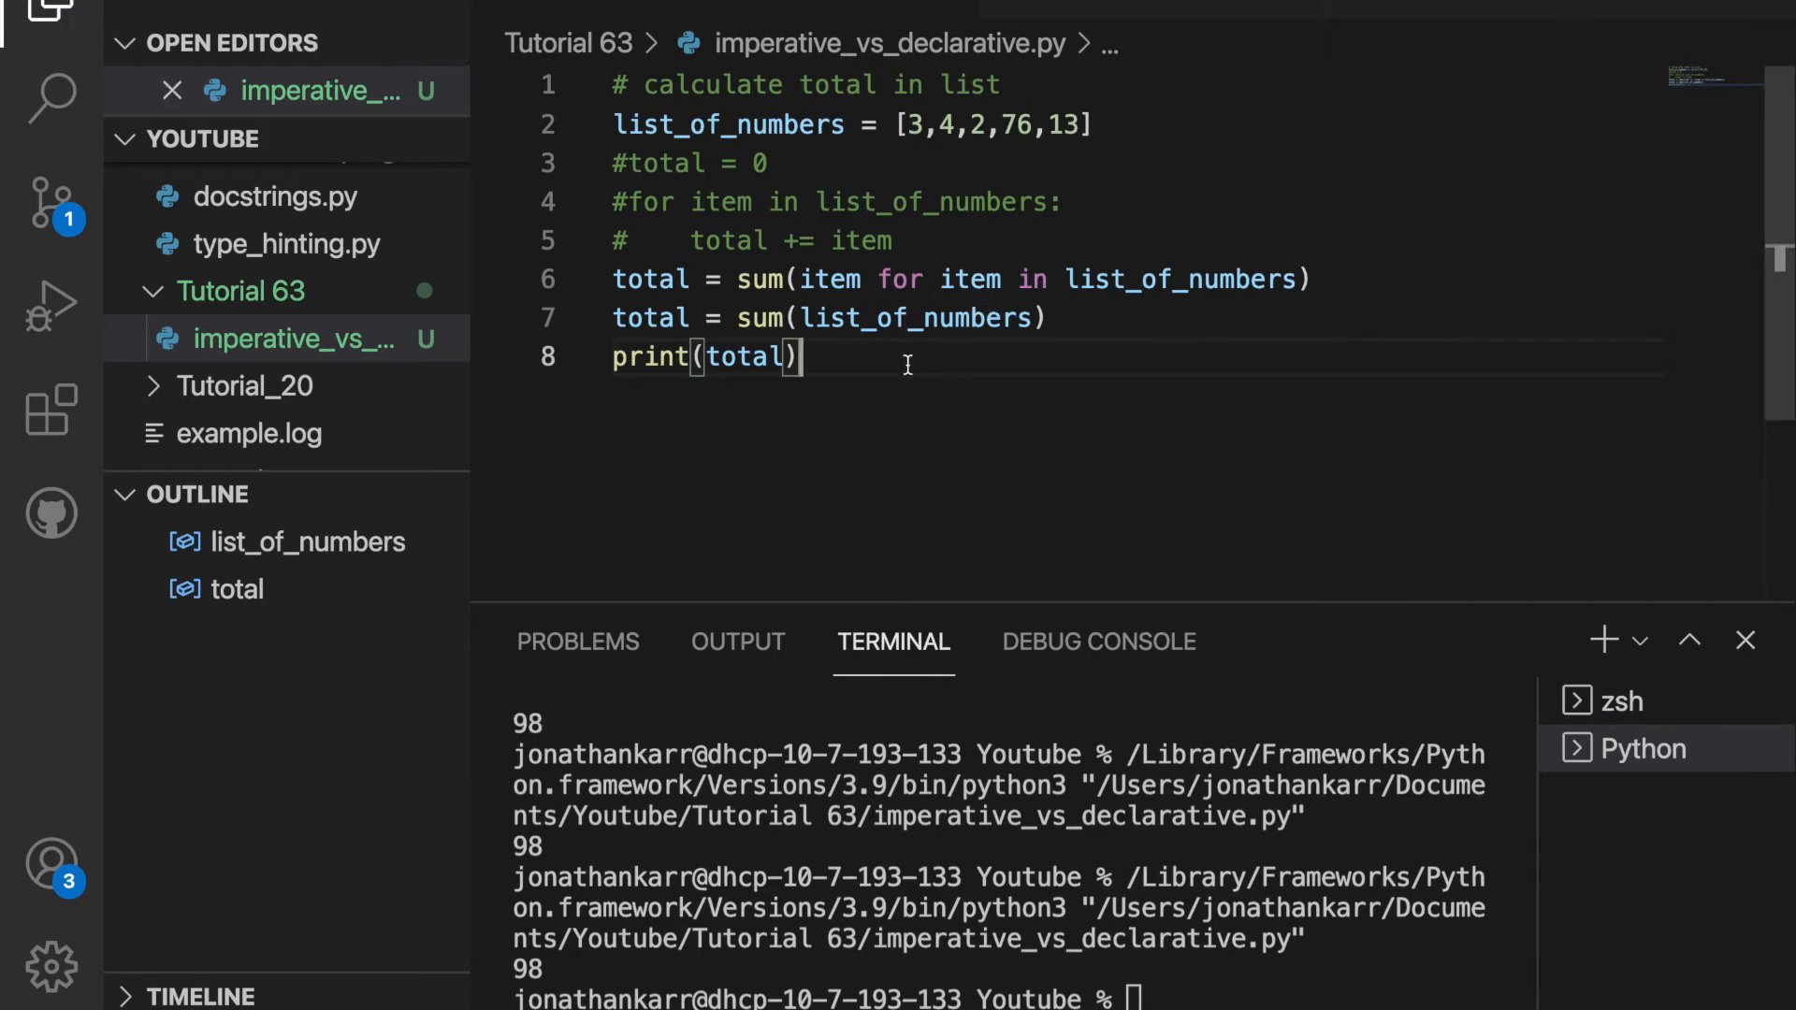
Step: Add a new line with the comment '# multiply items in list by 2'
{"action": "key", "text": "Enter"}
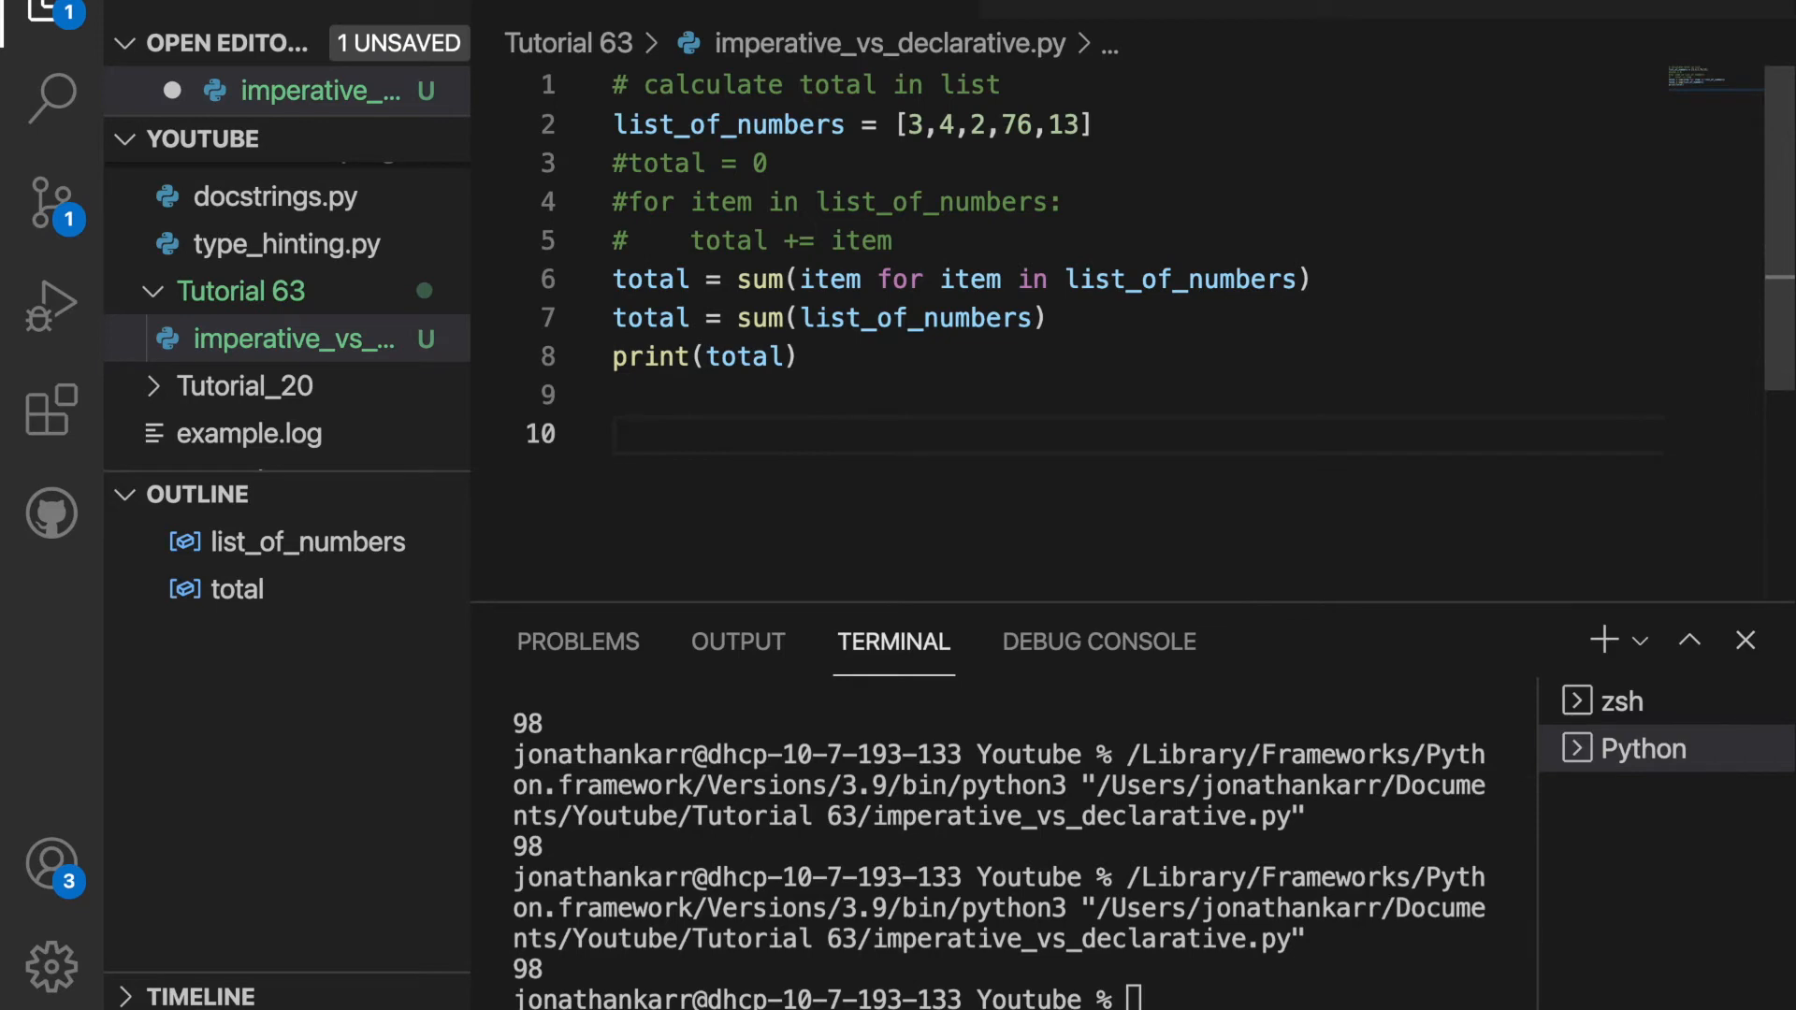
{"action": "type", "text": "# multiply items in list by 2"}
{"action": "type", "text": "original_list = [1,2,3,4,5"}
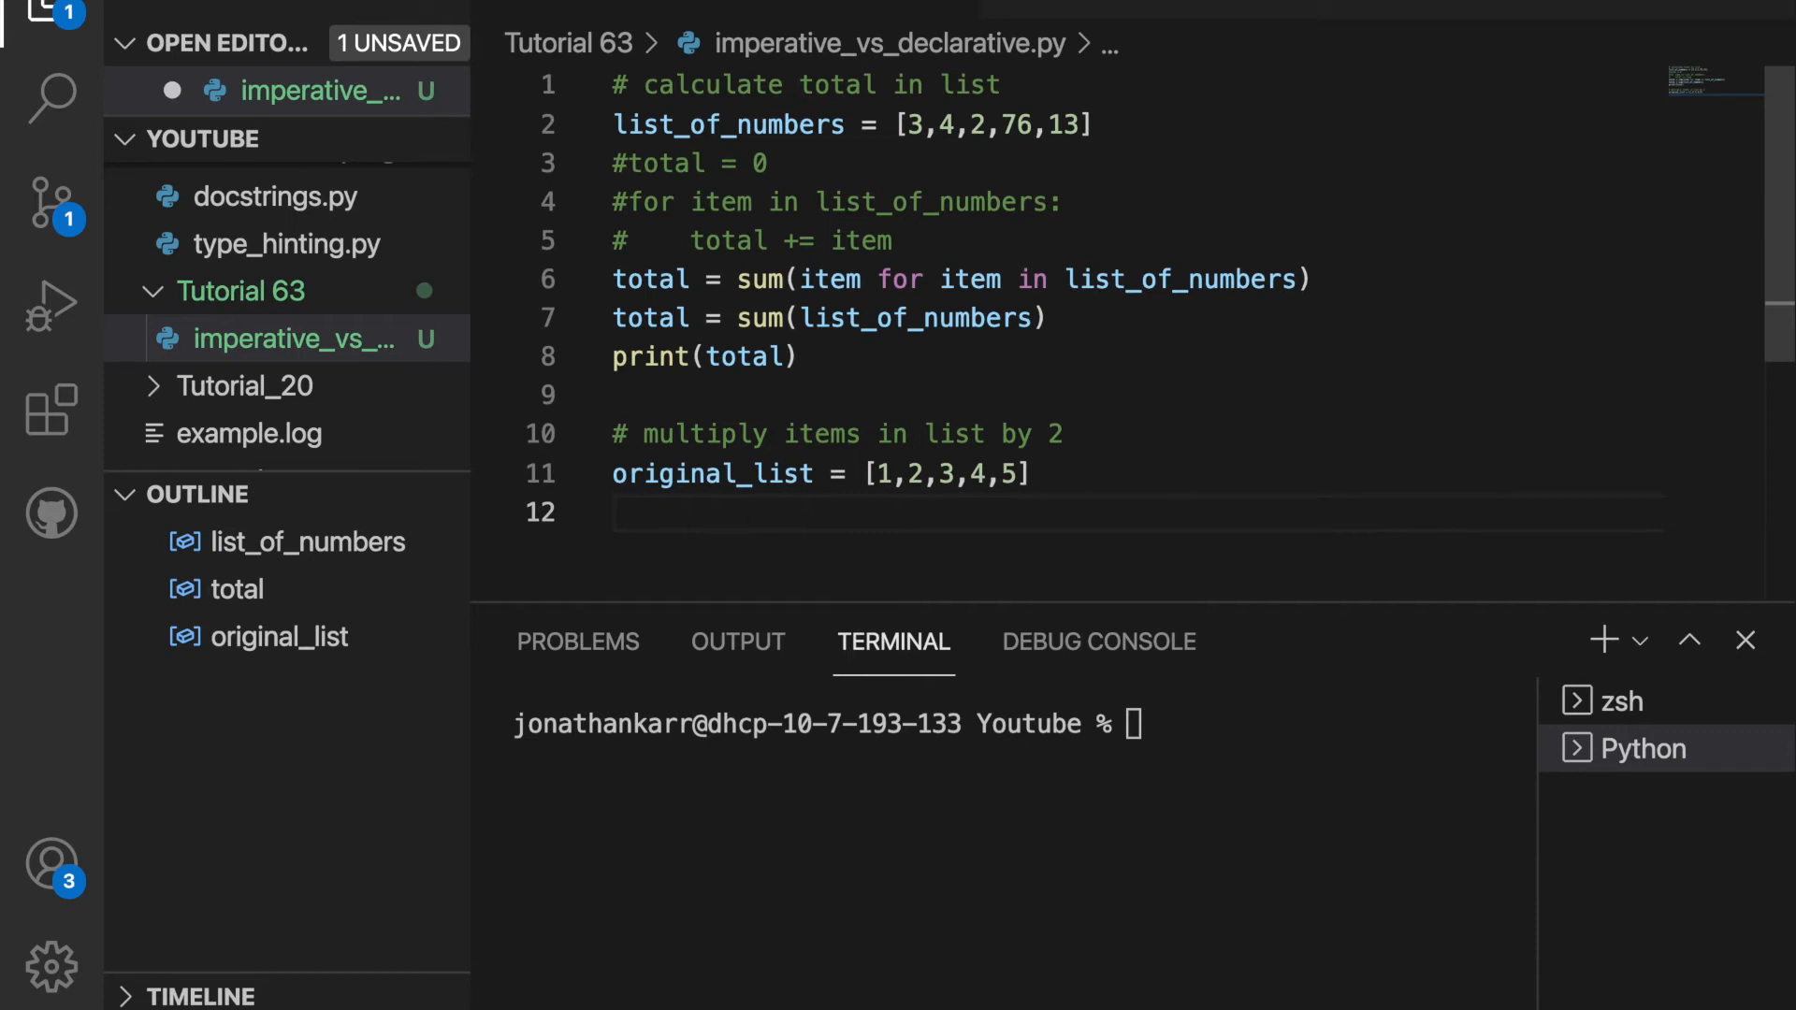
Step: Initialise multiplied_list as an empty list
{"action": "type", "text": "mult"}
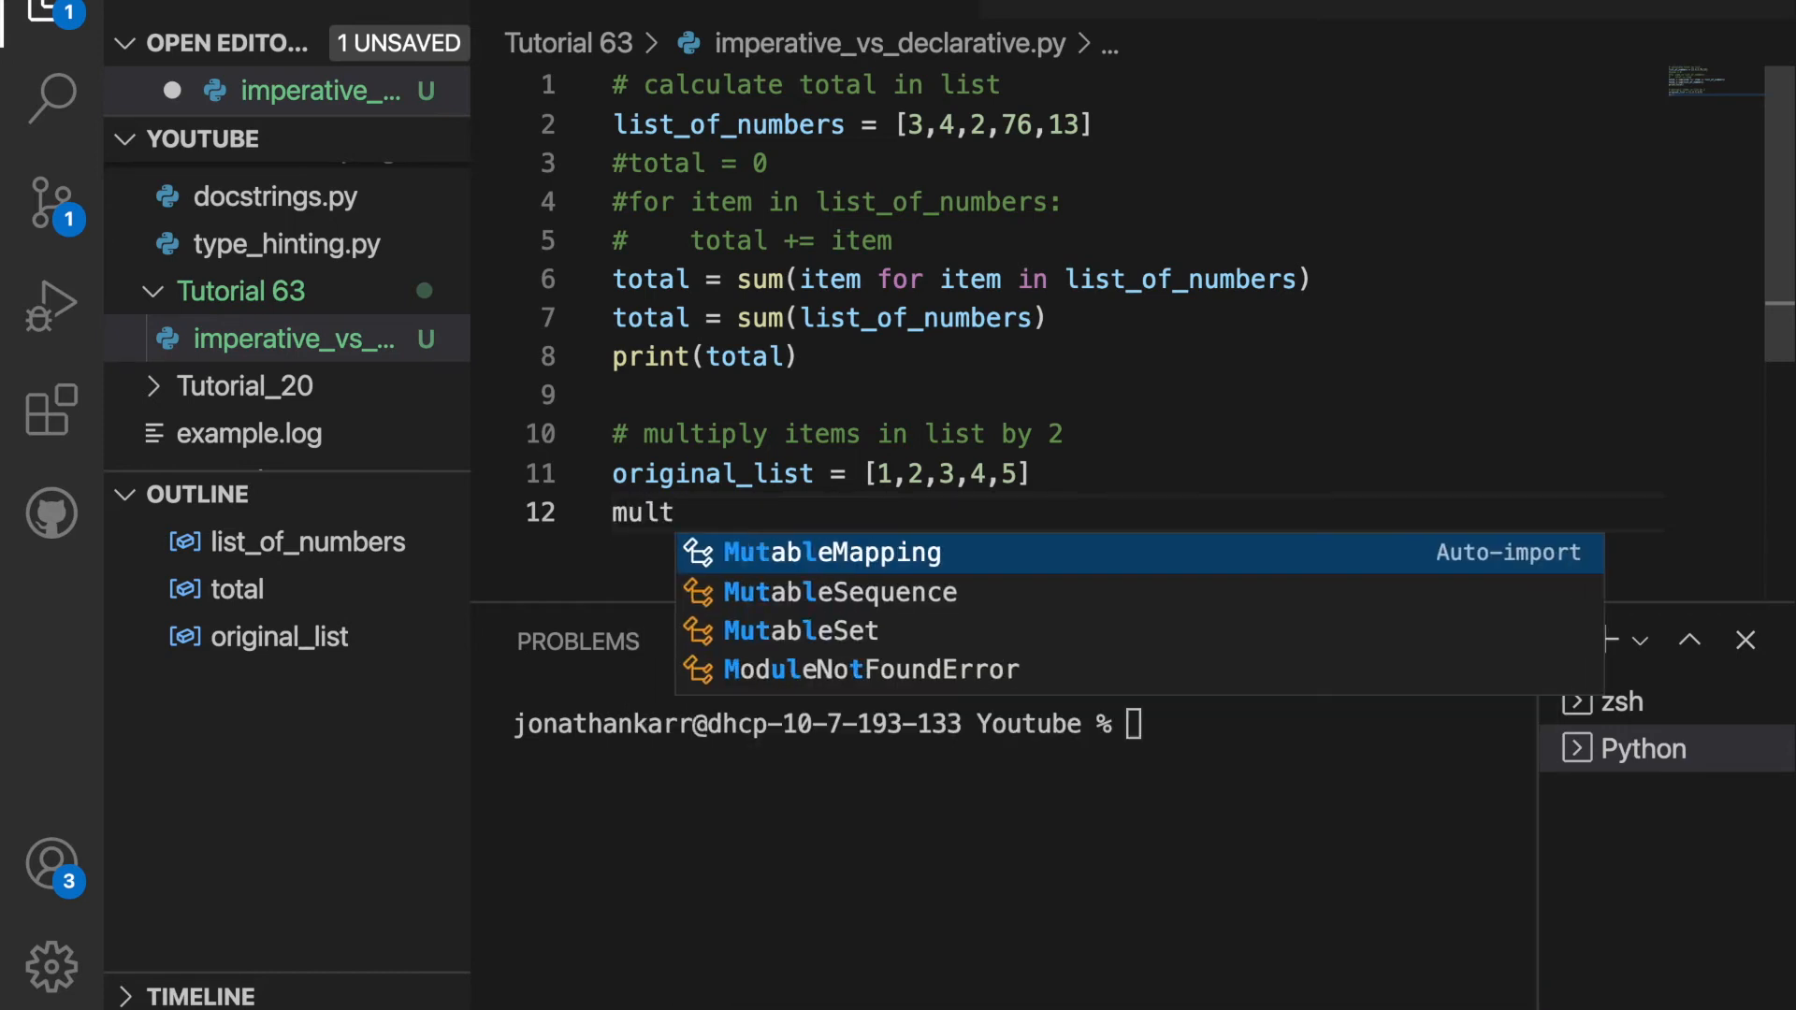
{"action": "type", "text": "iplied"}
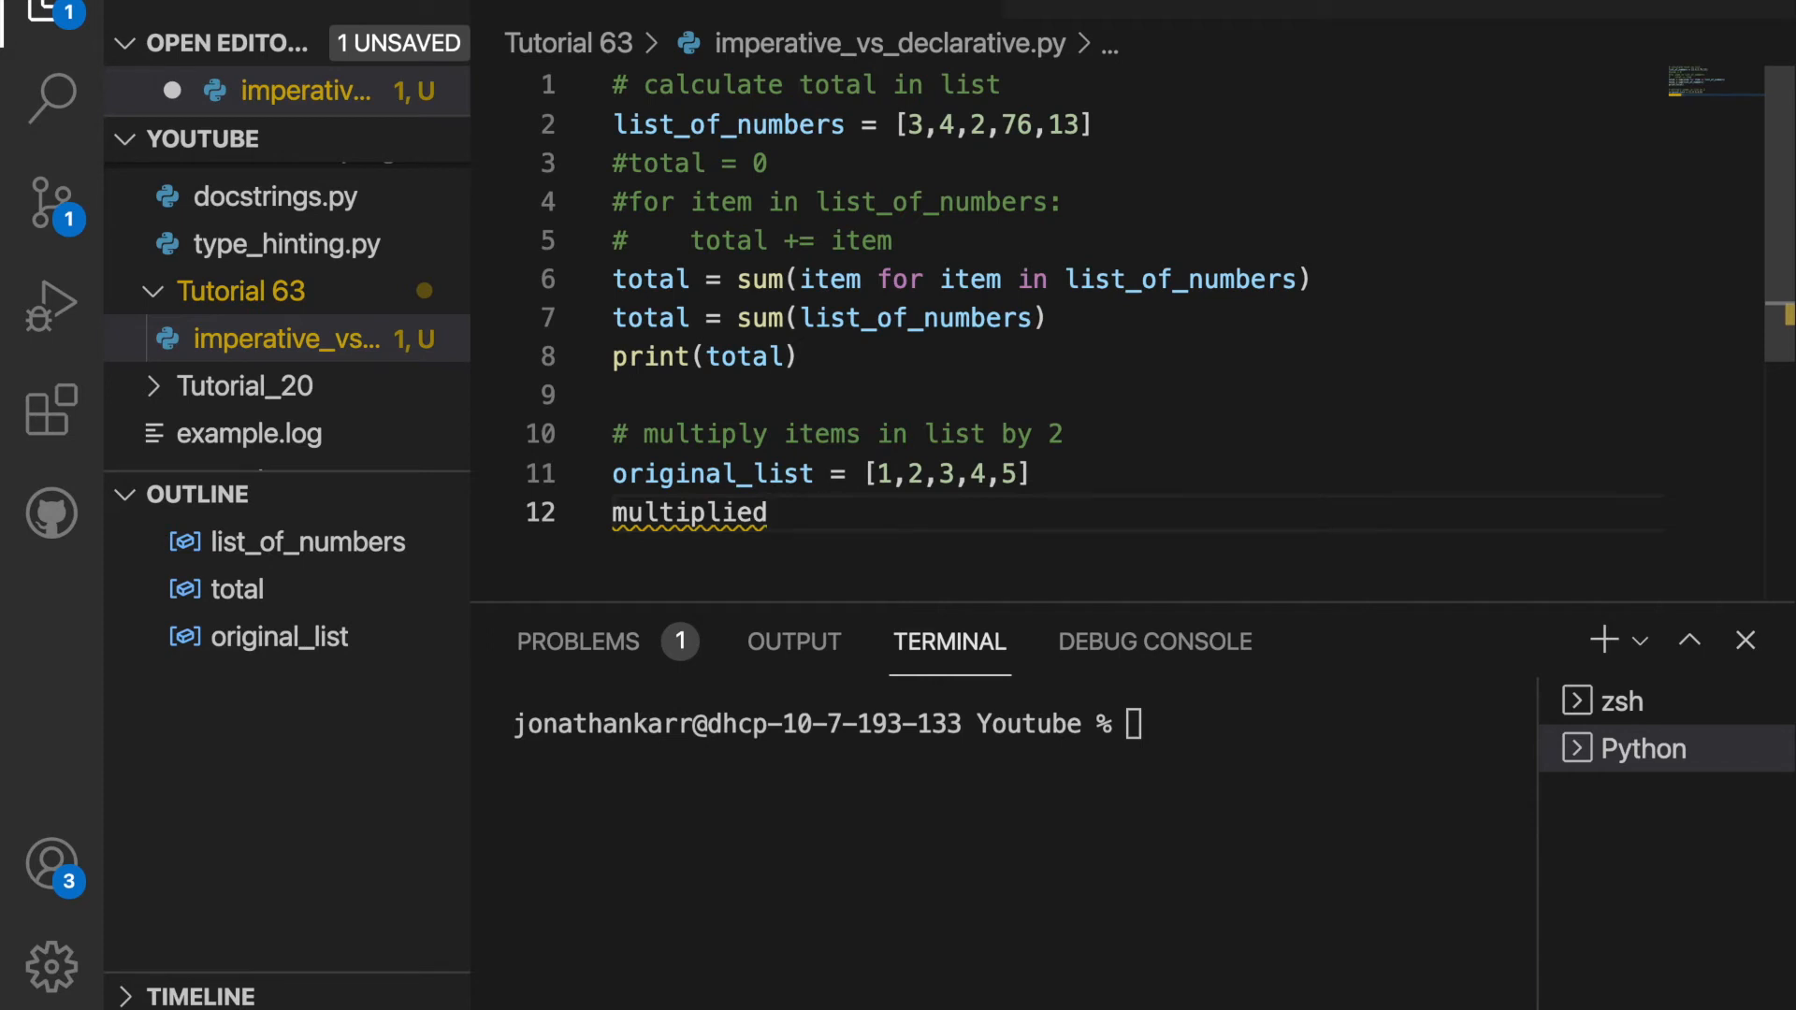
{"action": "type", "text": "_li"}
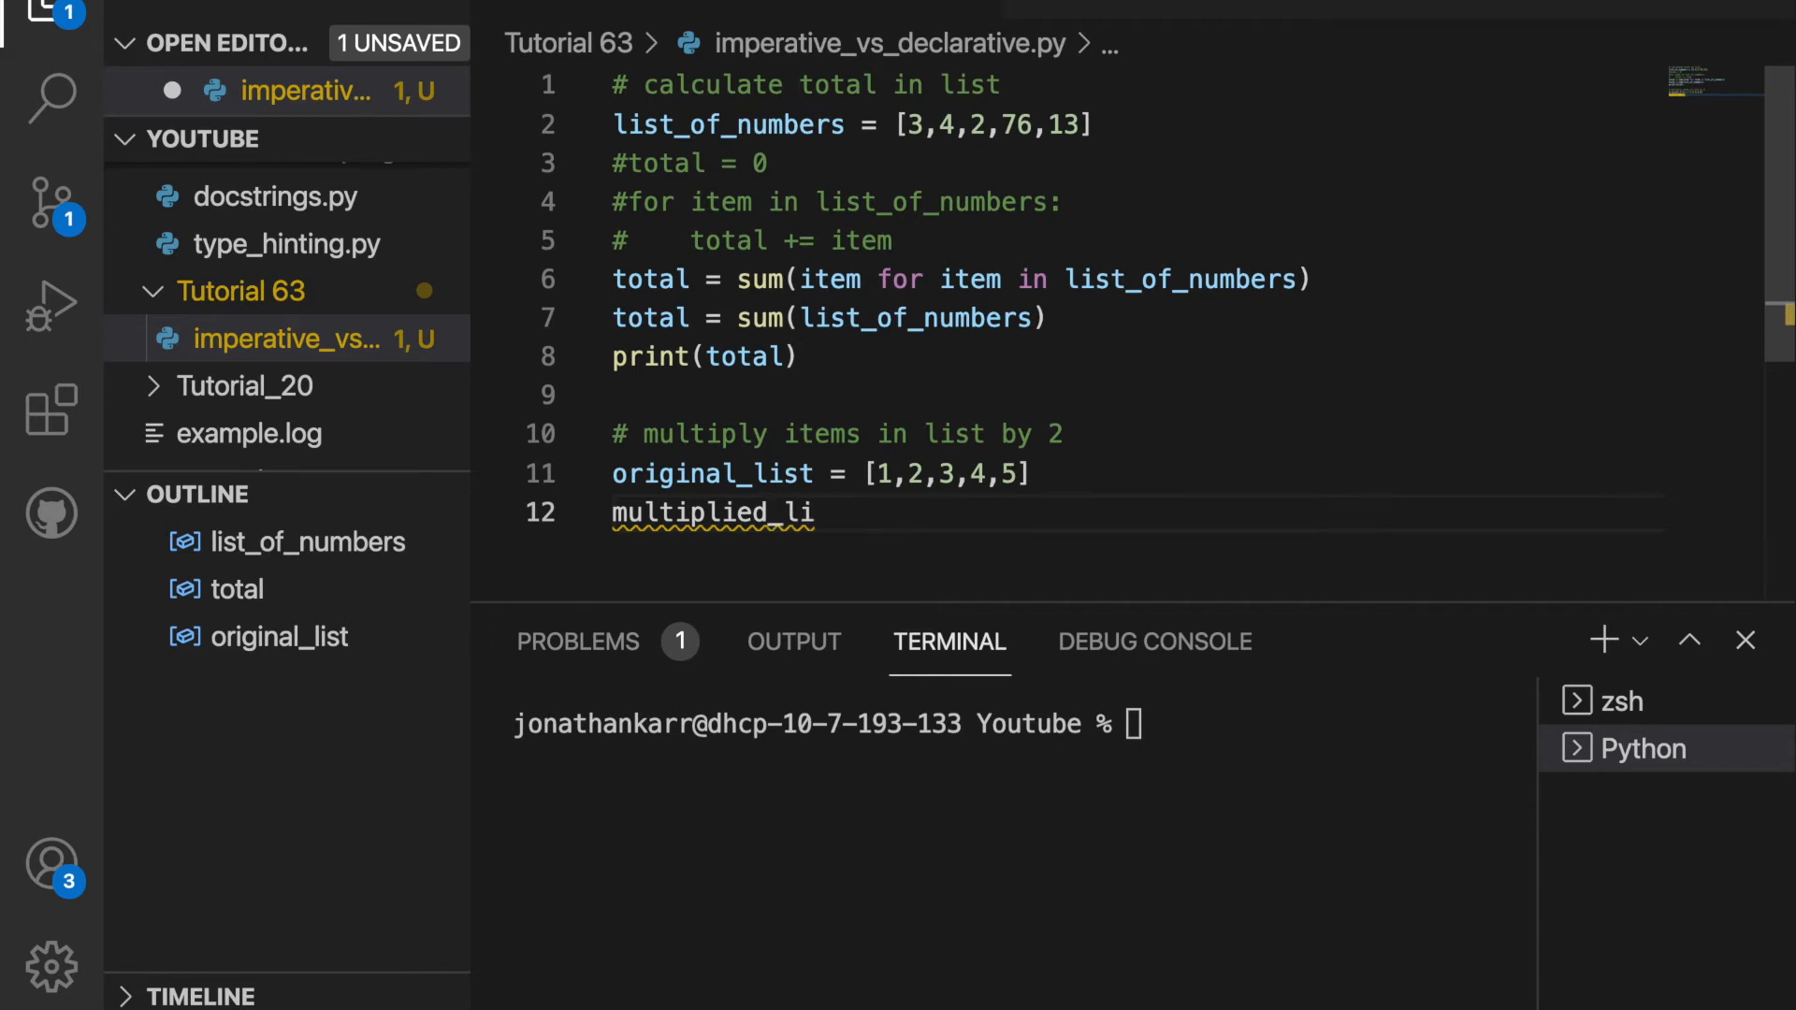
{"action": "type", "text": "st ="}
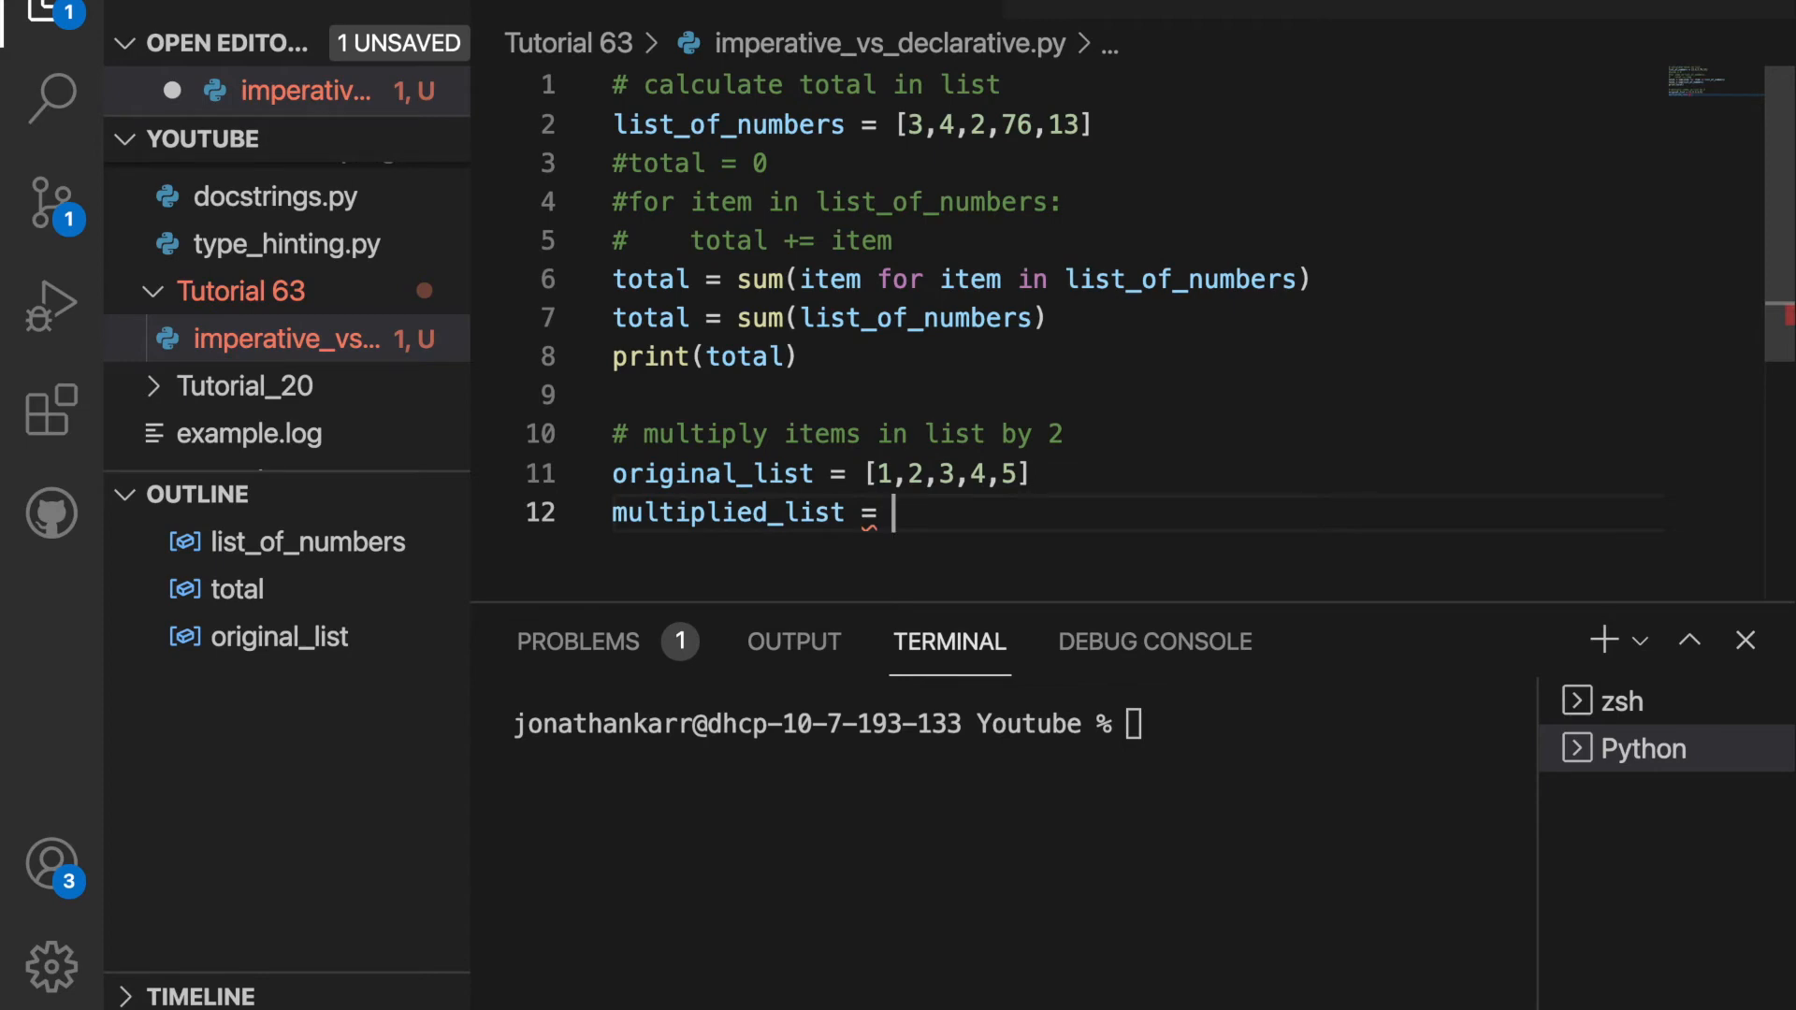
{"action": "type", "text": "["}
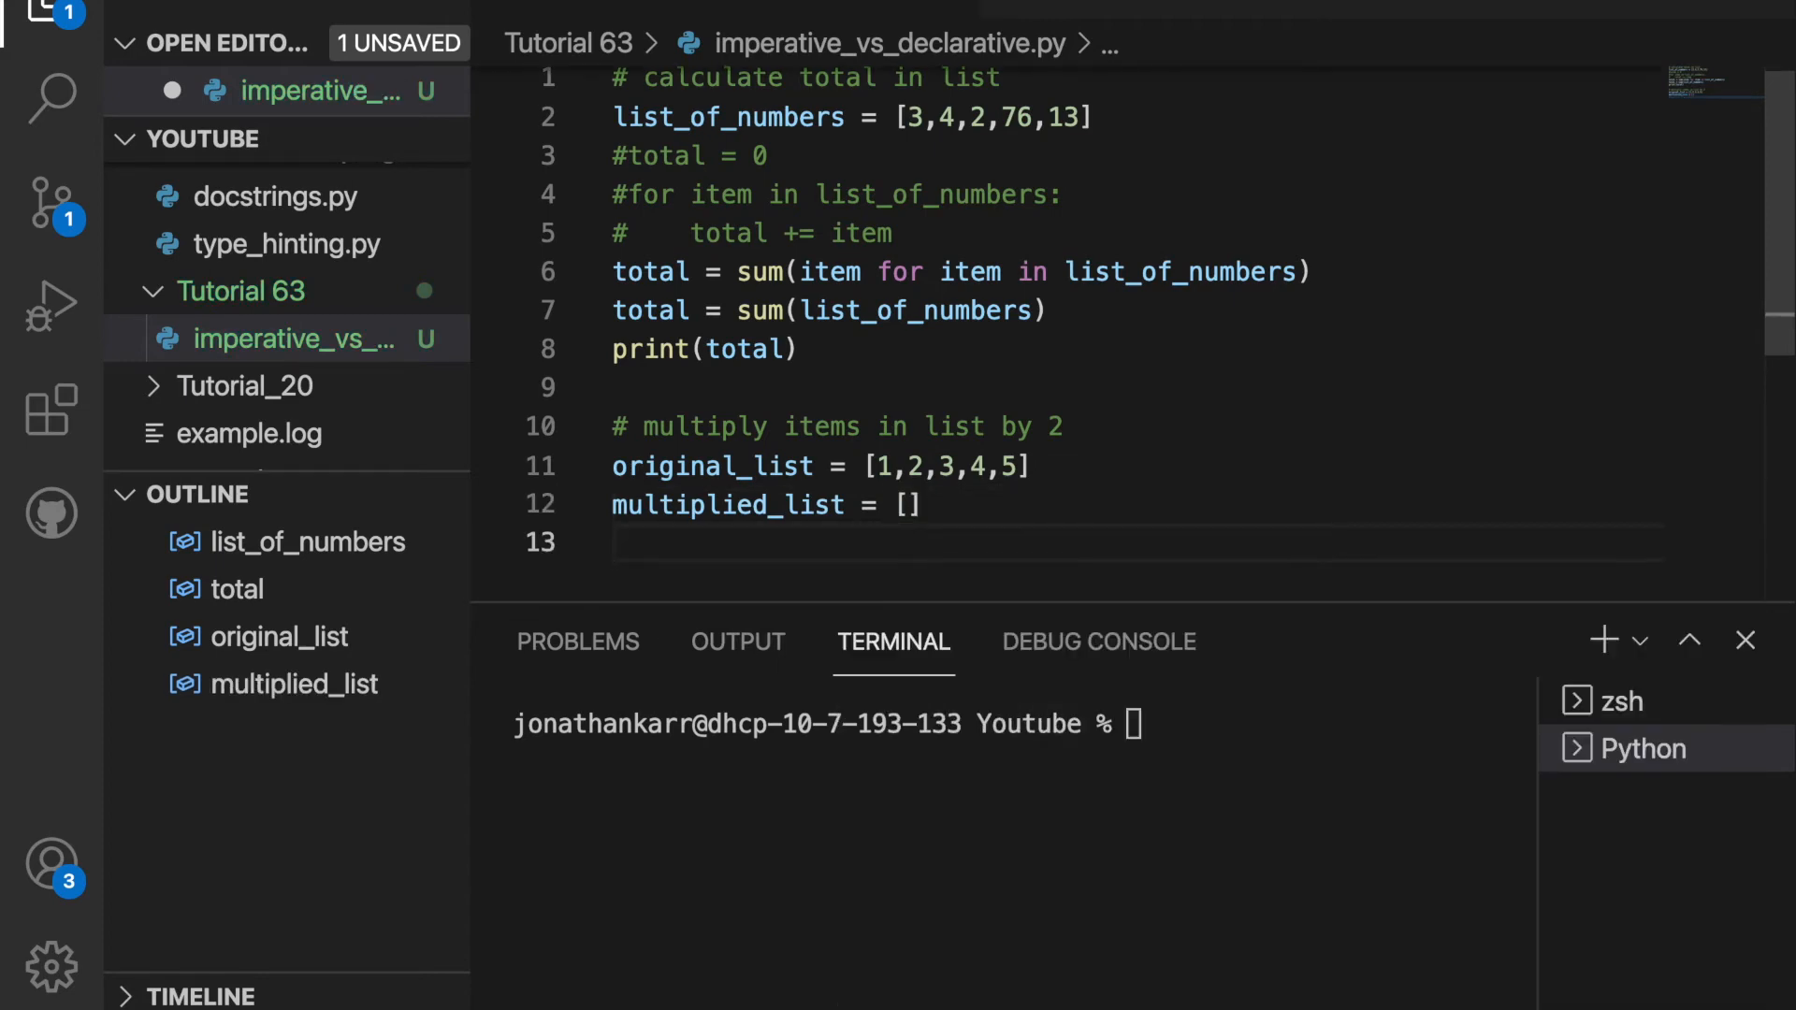
Step: Write a for loop appending item * 2 to multiplied_list, then print(multiplied_list)
{"action": "type", "text": "for"}
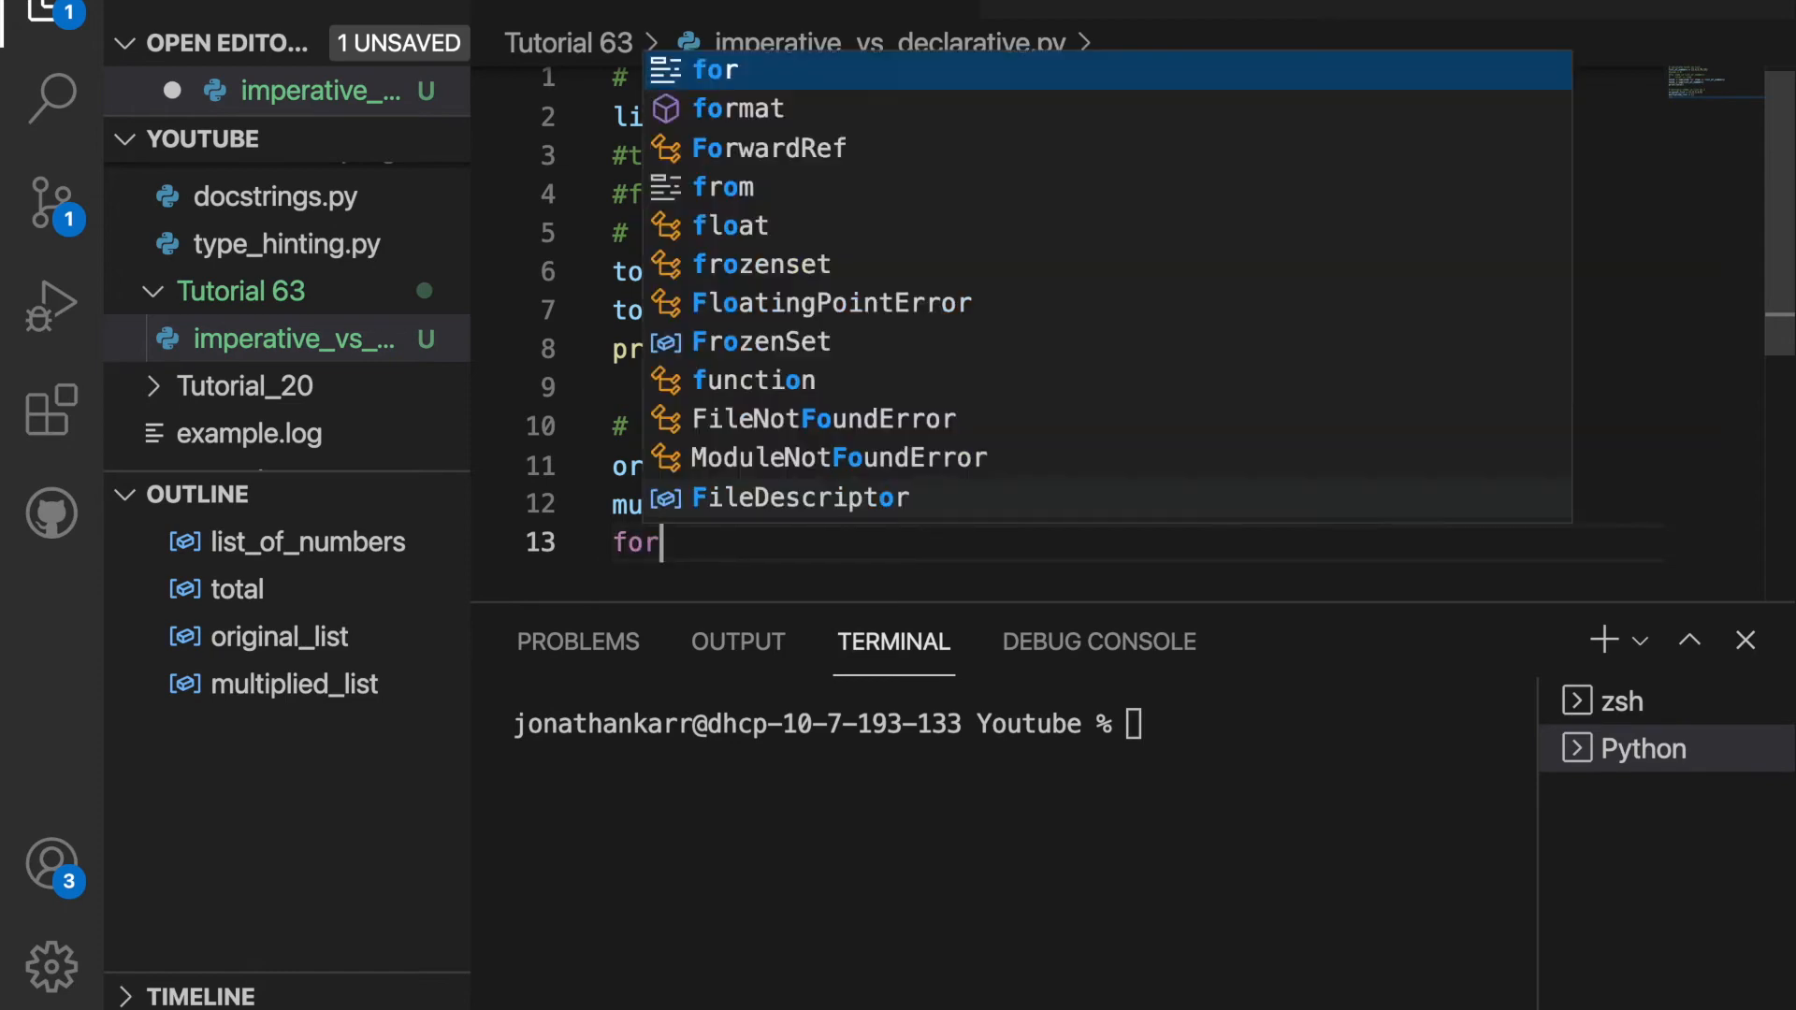
{"action": "type", "text": "item in original_list:"}
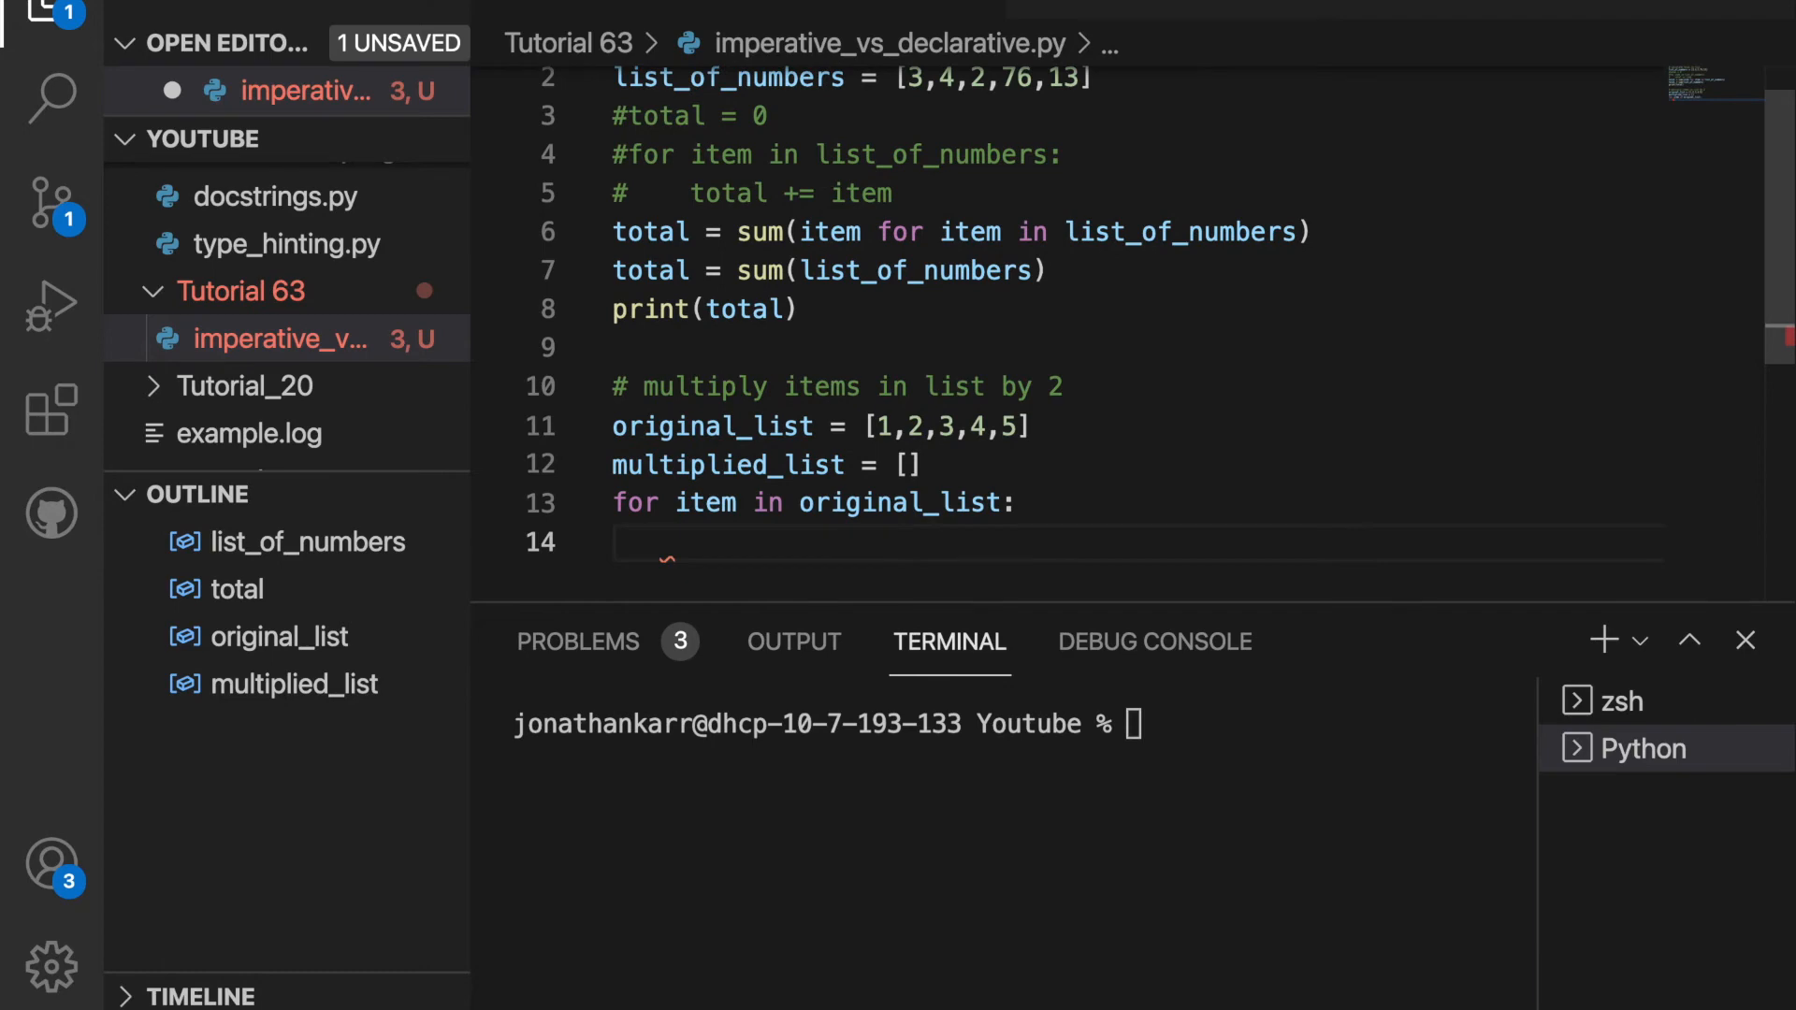
{"action": "type", "text": "multiplied_list"}
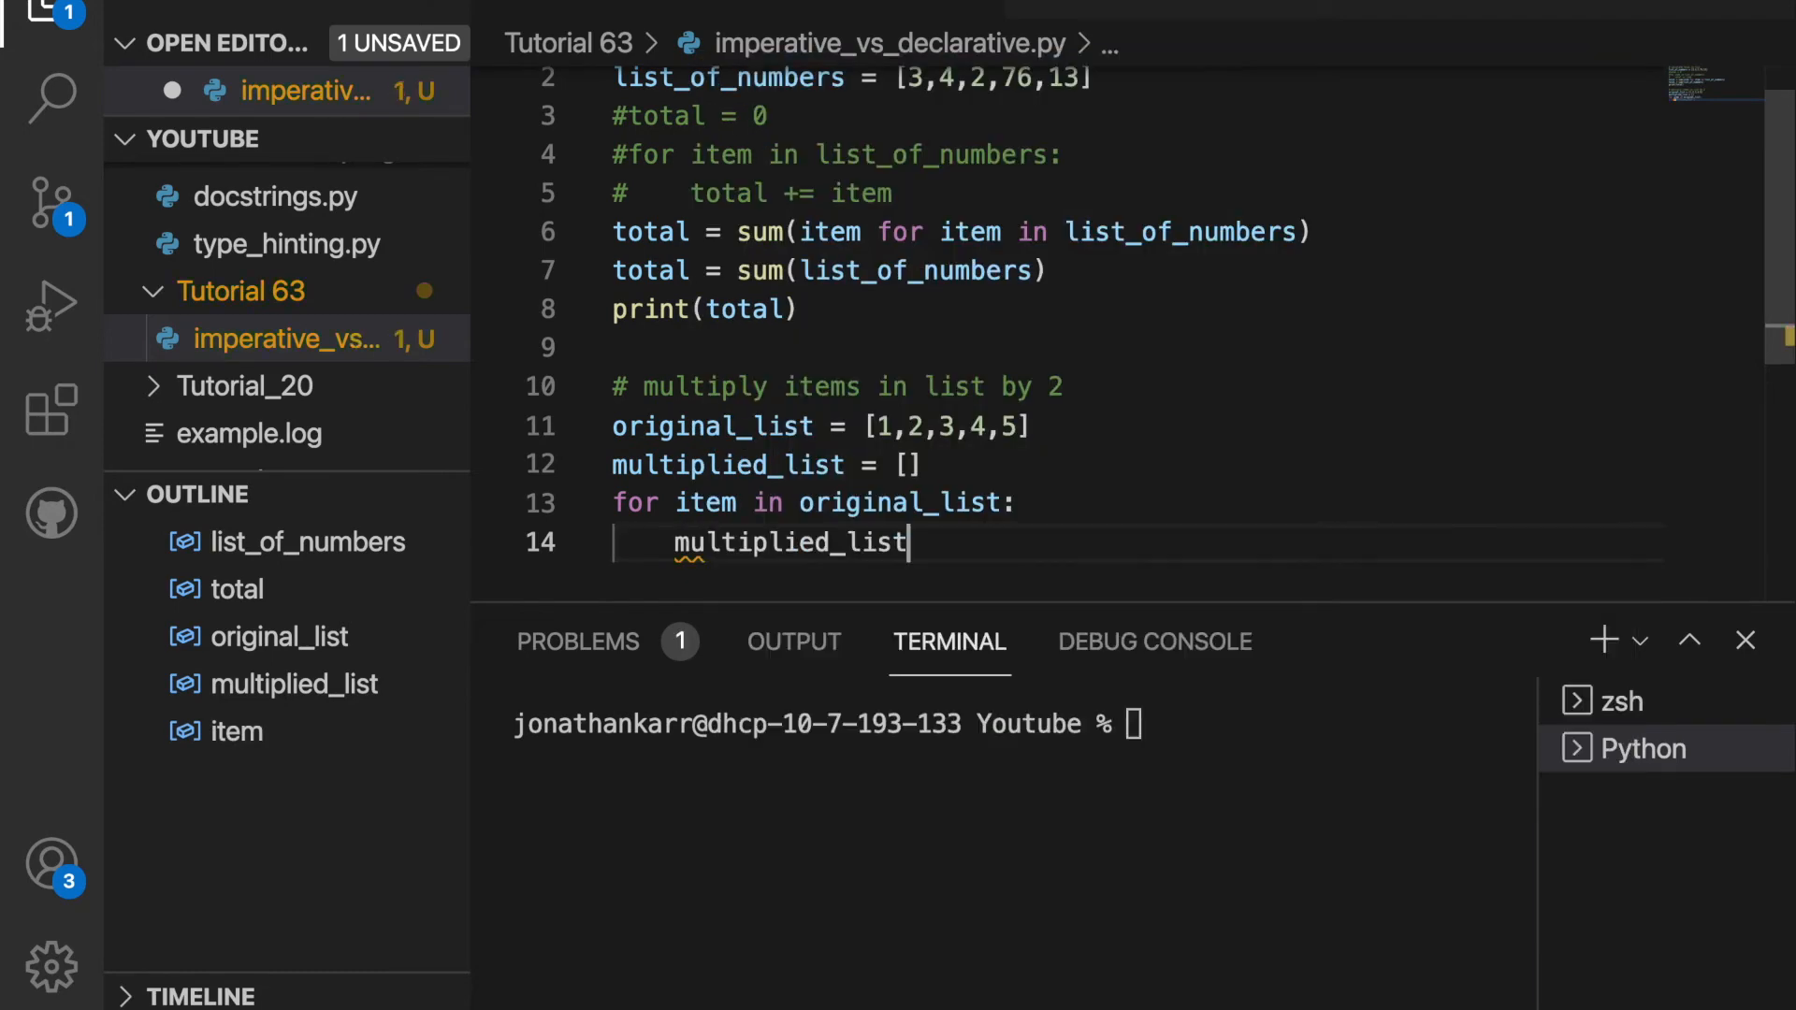
{"action": "type", "text": ".append"}
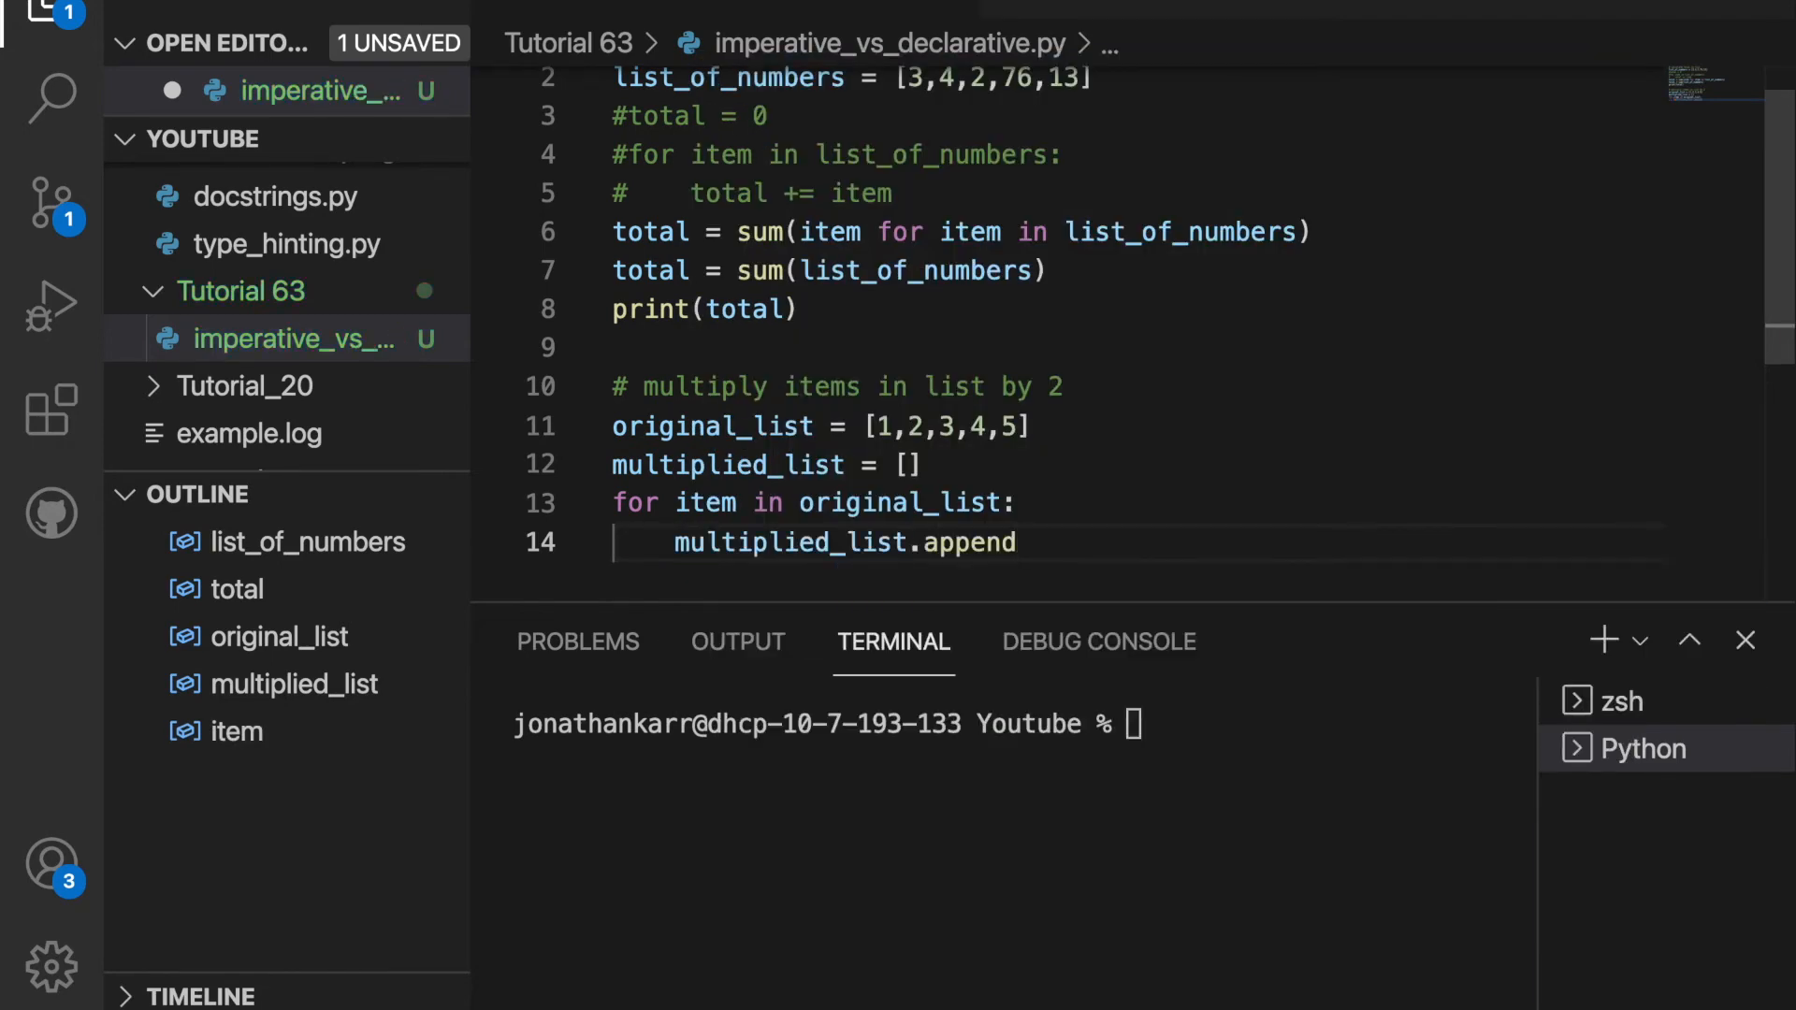
{"action": "type", "text": "(item"}
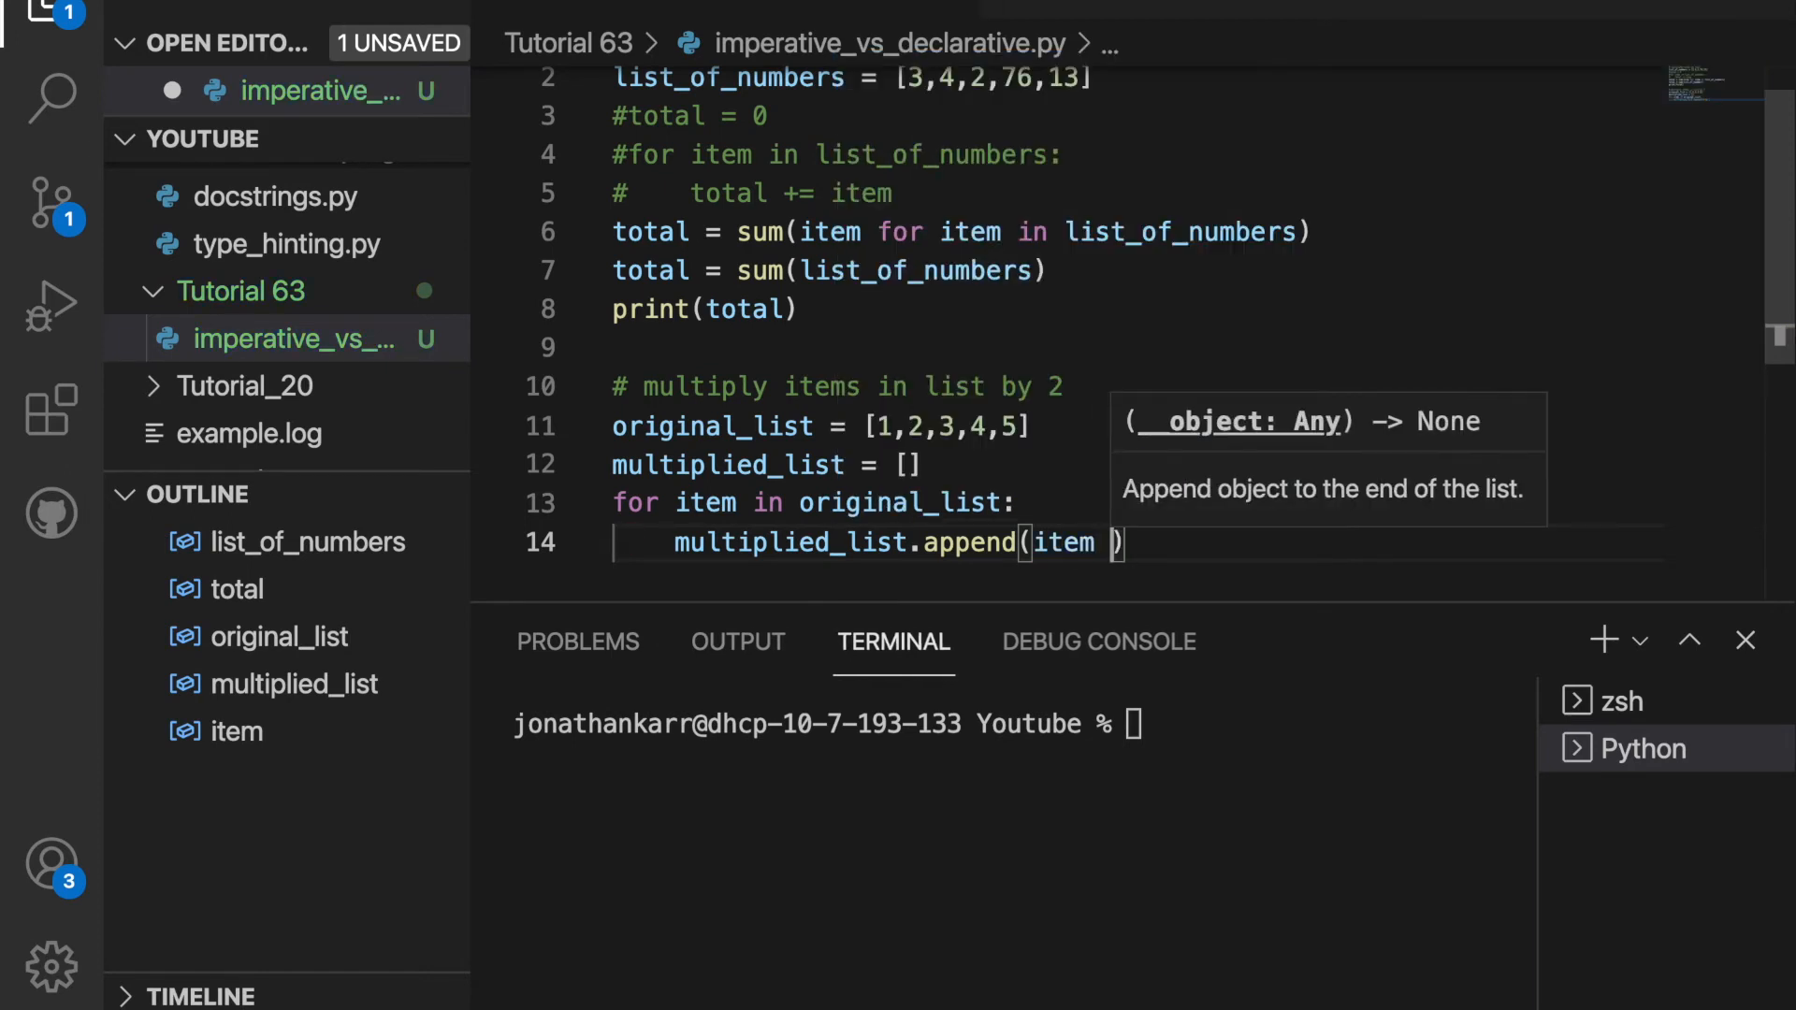
{"action": "type", "text": "* 2)"}
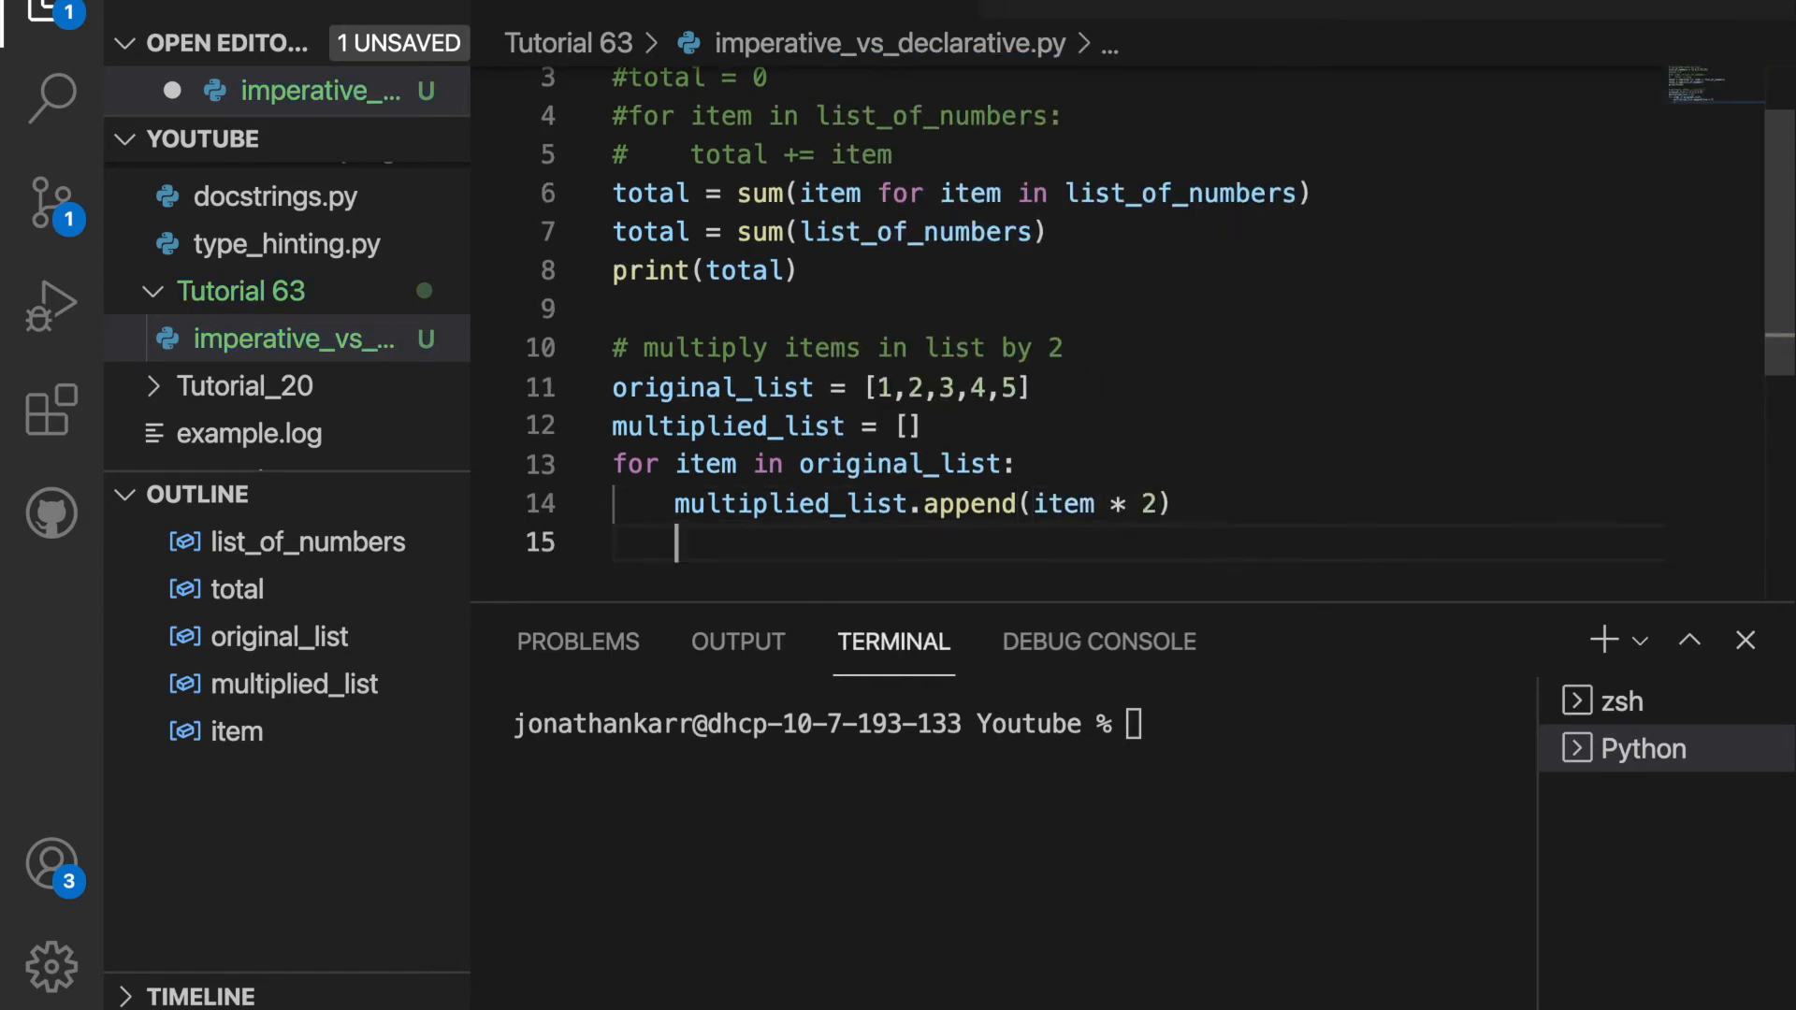
{"action": "type", "text": "print"}
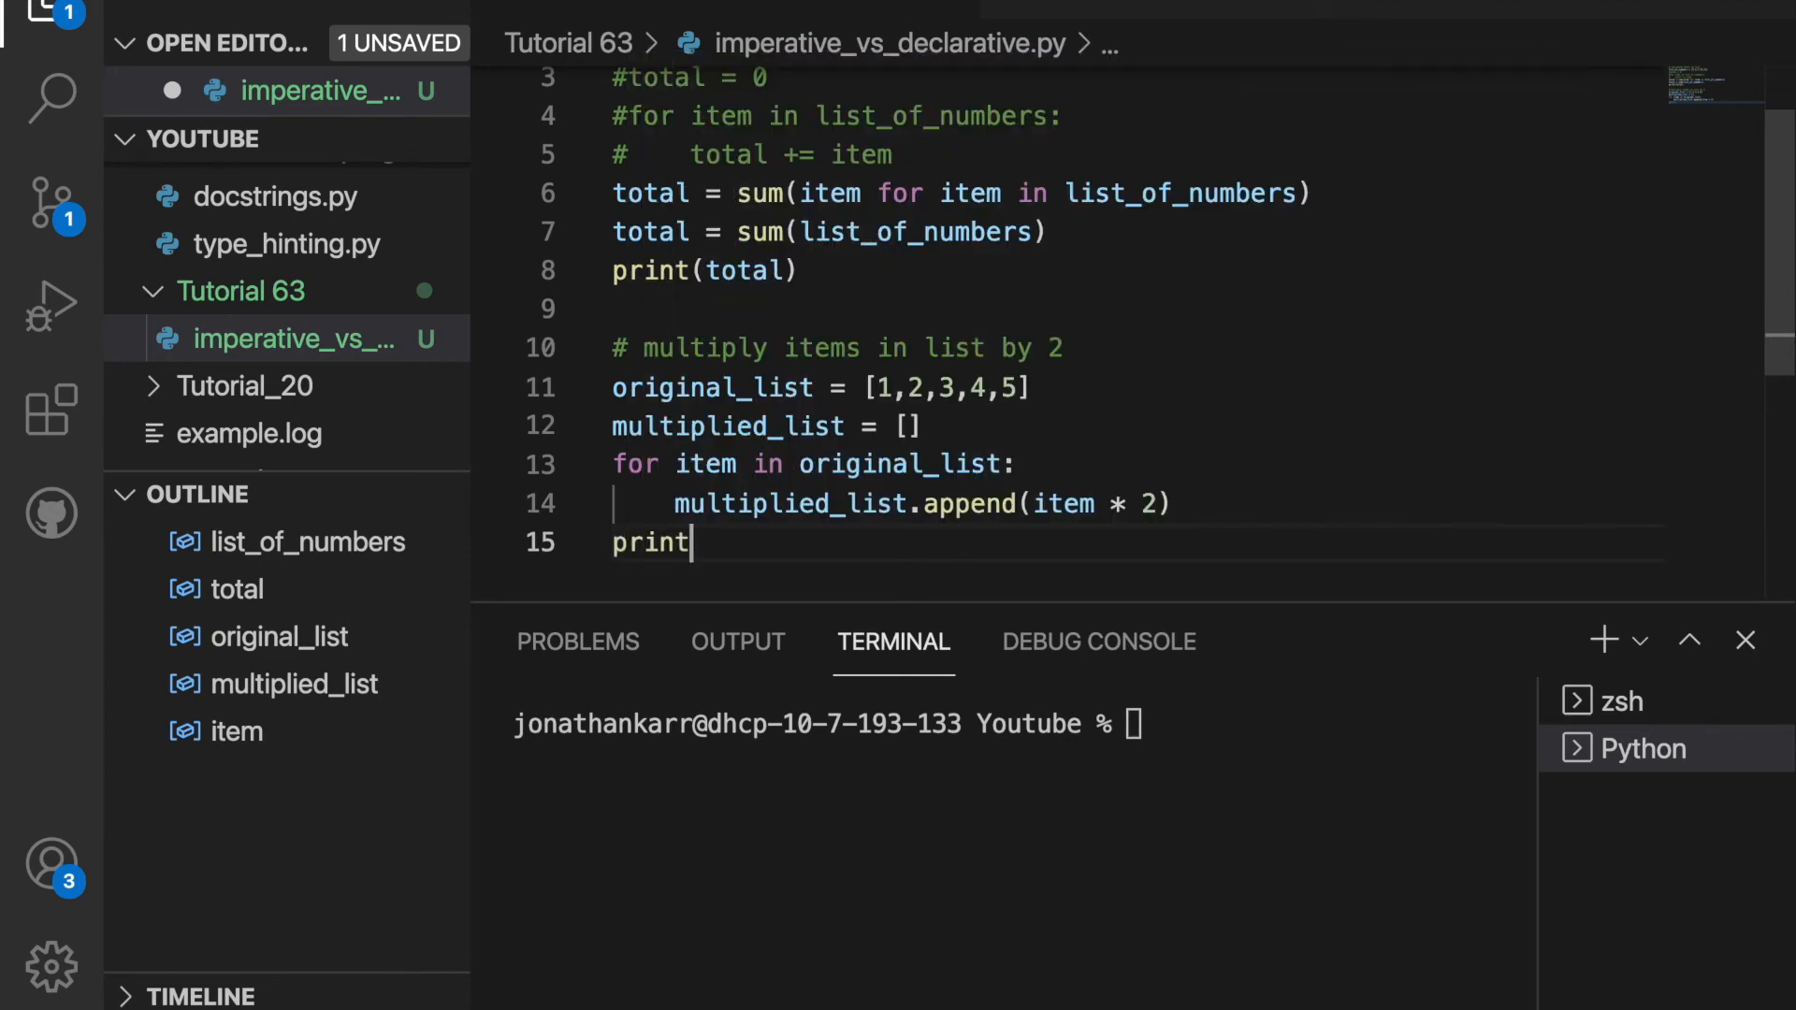
{"action": "type", "text": "()"}
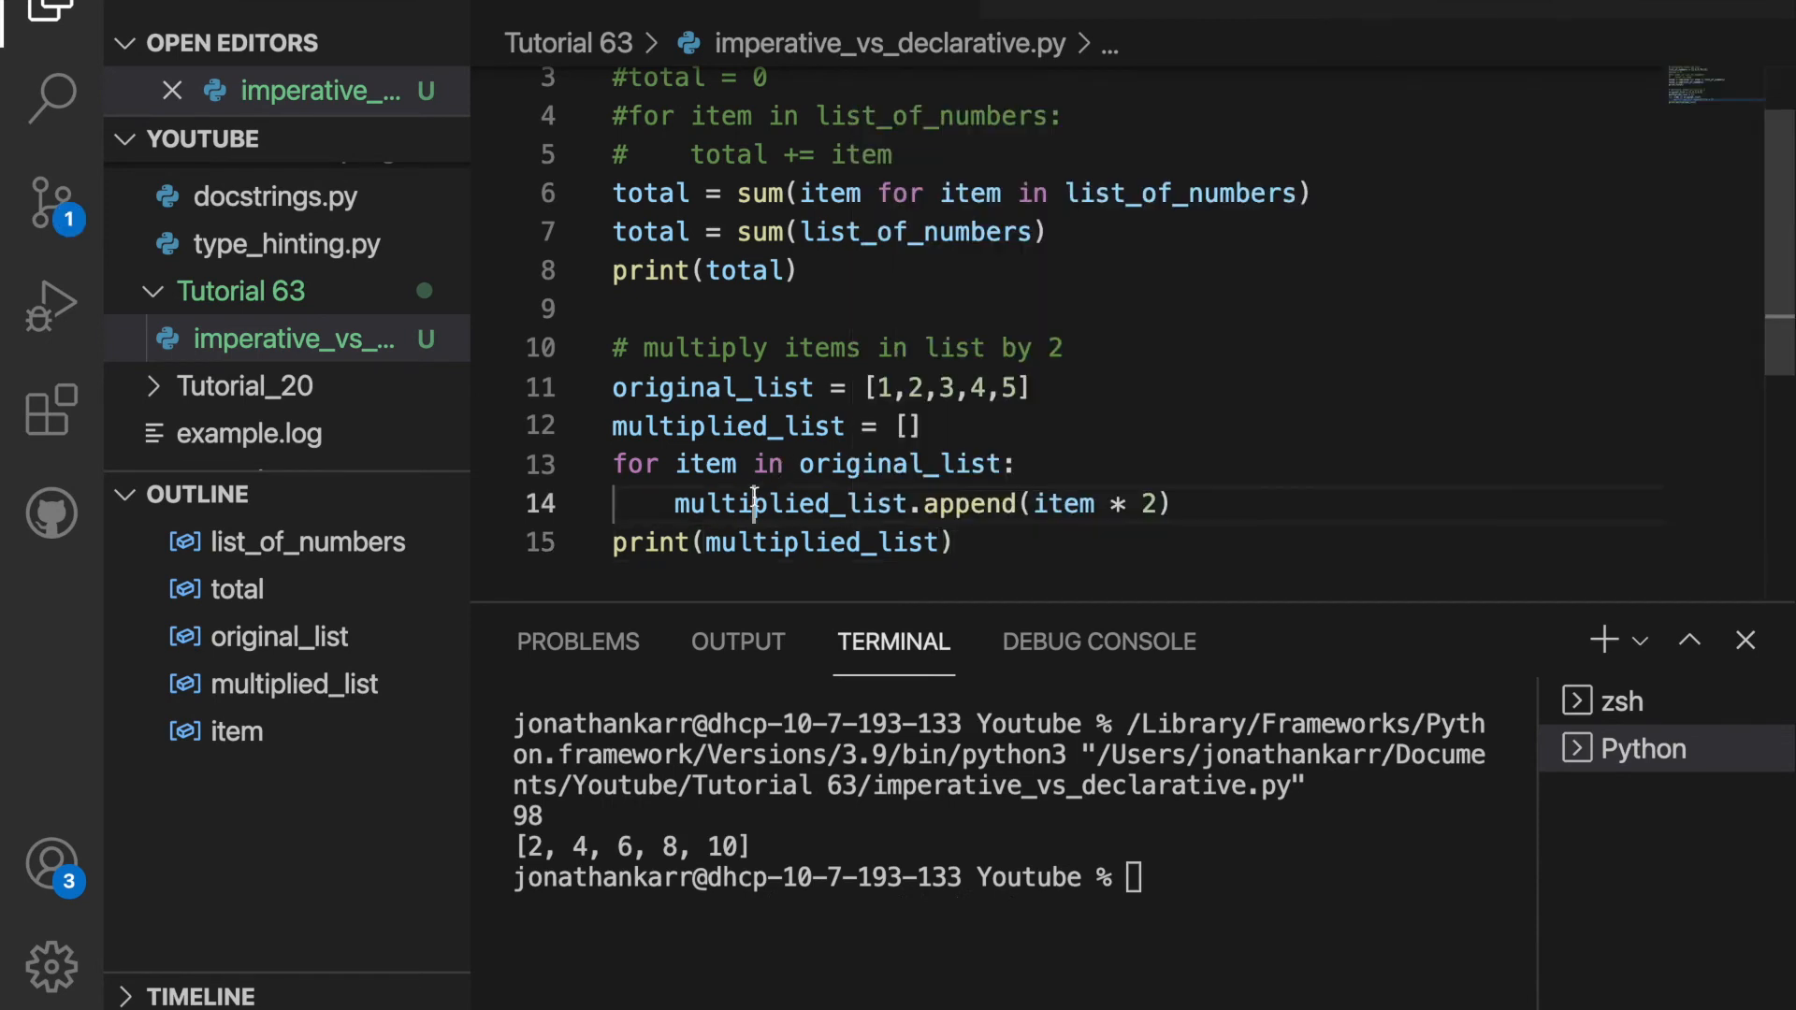
Step: Rewrite multiplied_list as the comprehension [item * 2 for item in original_list]
{"action": "double_click", "coordinate": [726, 426]}
{"action": "type", "text": "multip"}
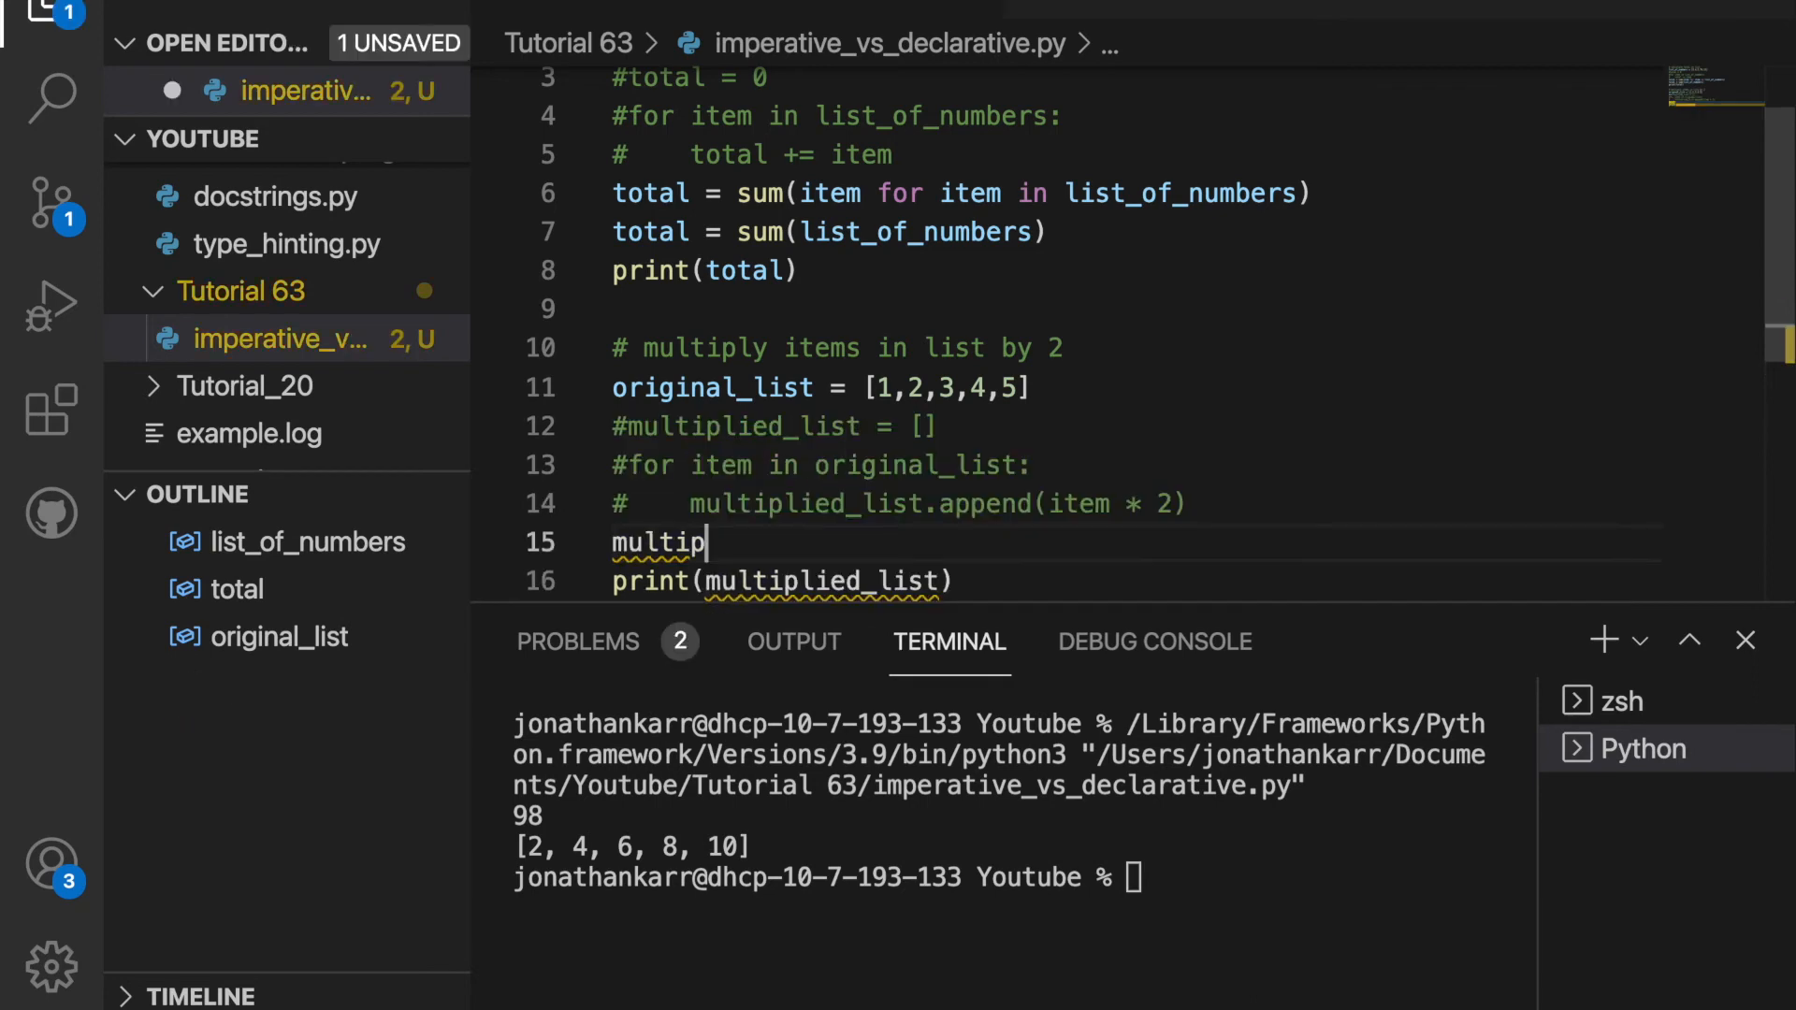
{"action": "type", "text": "ied_list ="}
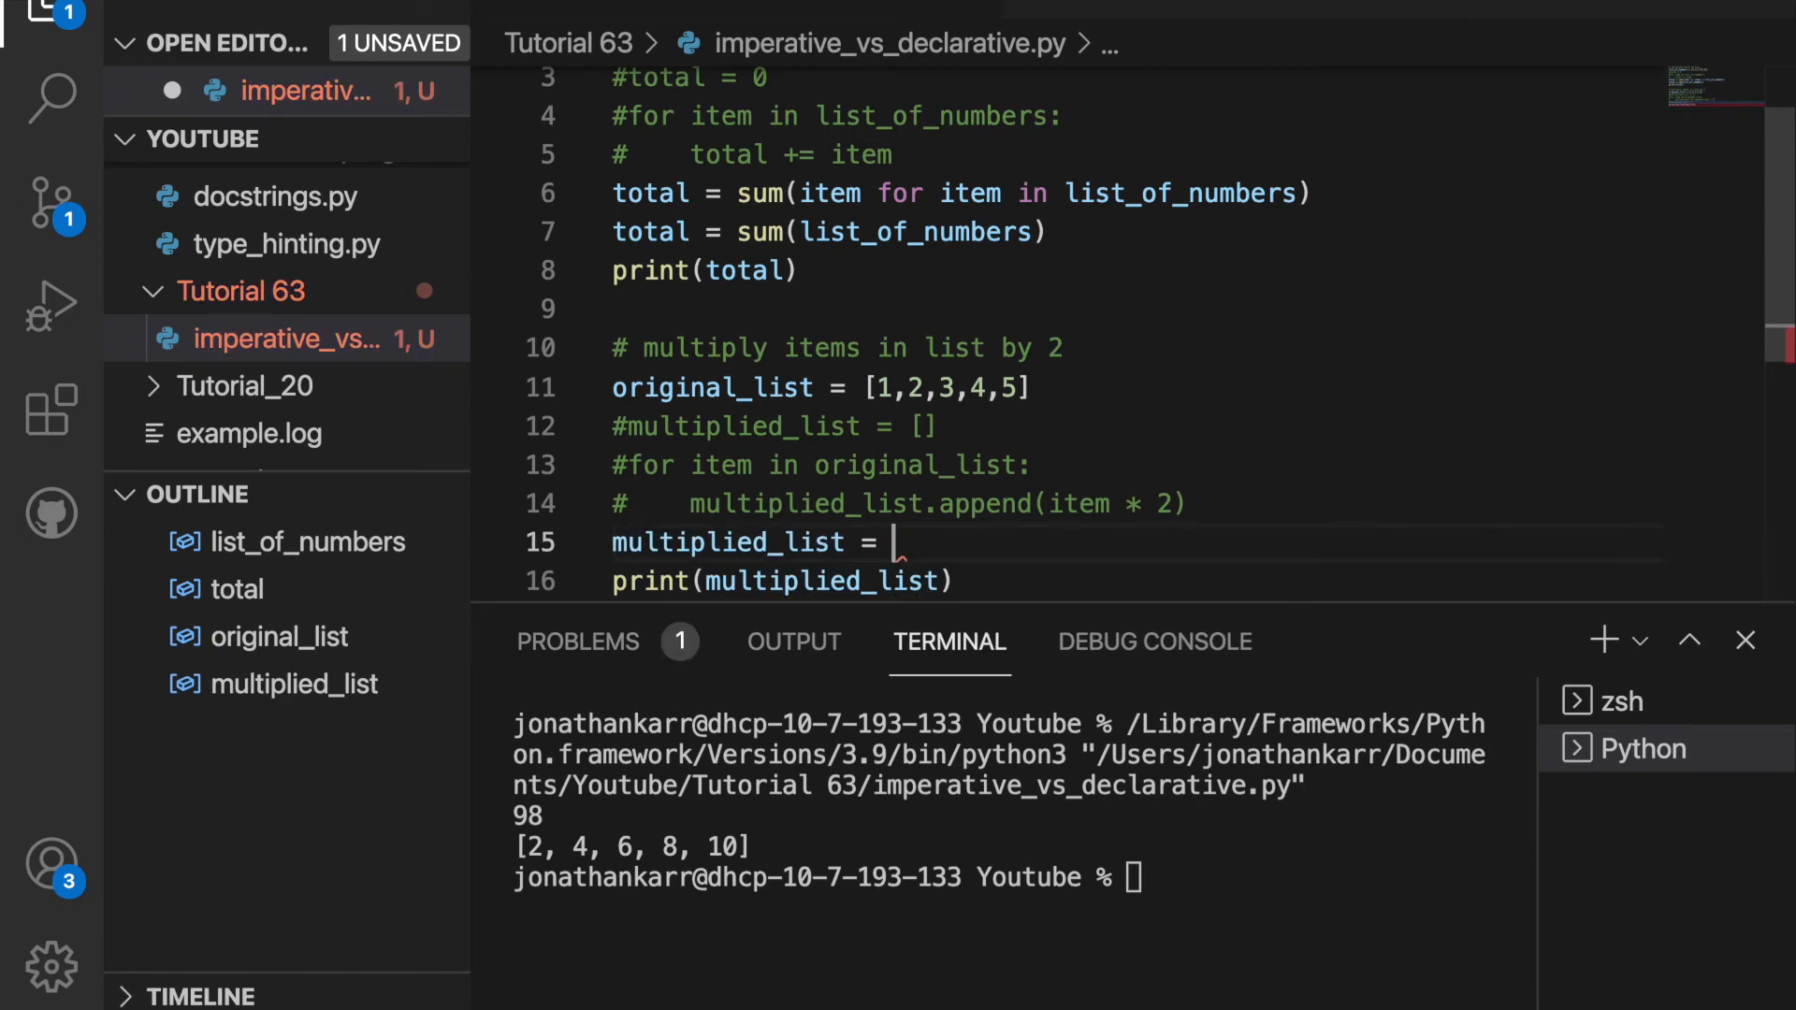
{"action": "type", "text": "[]"}
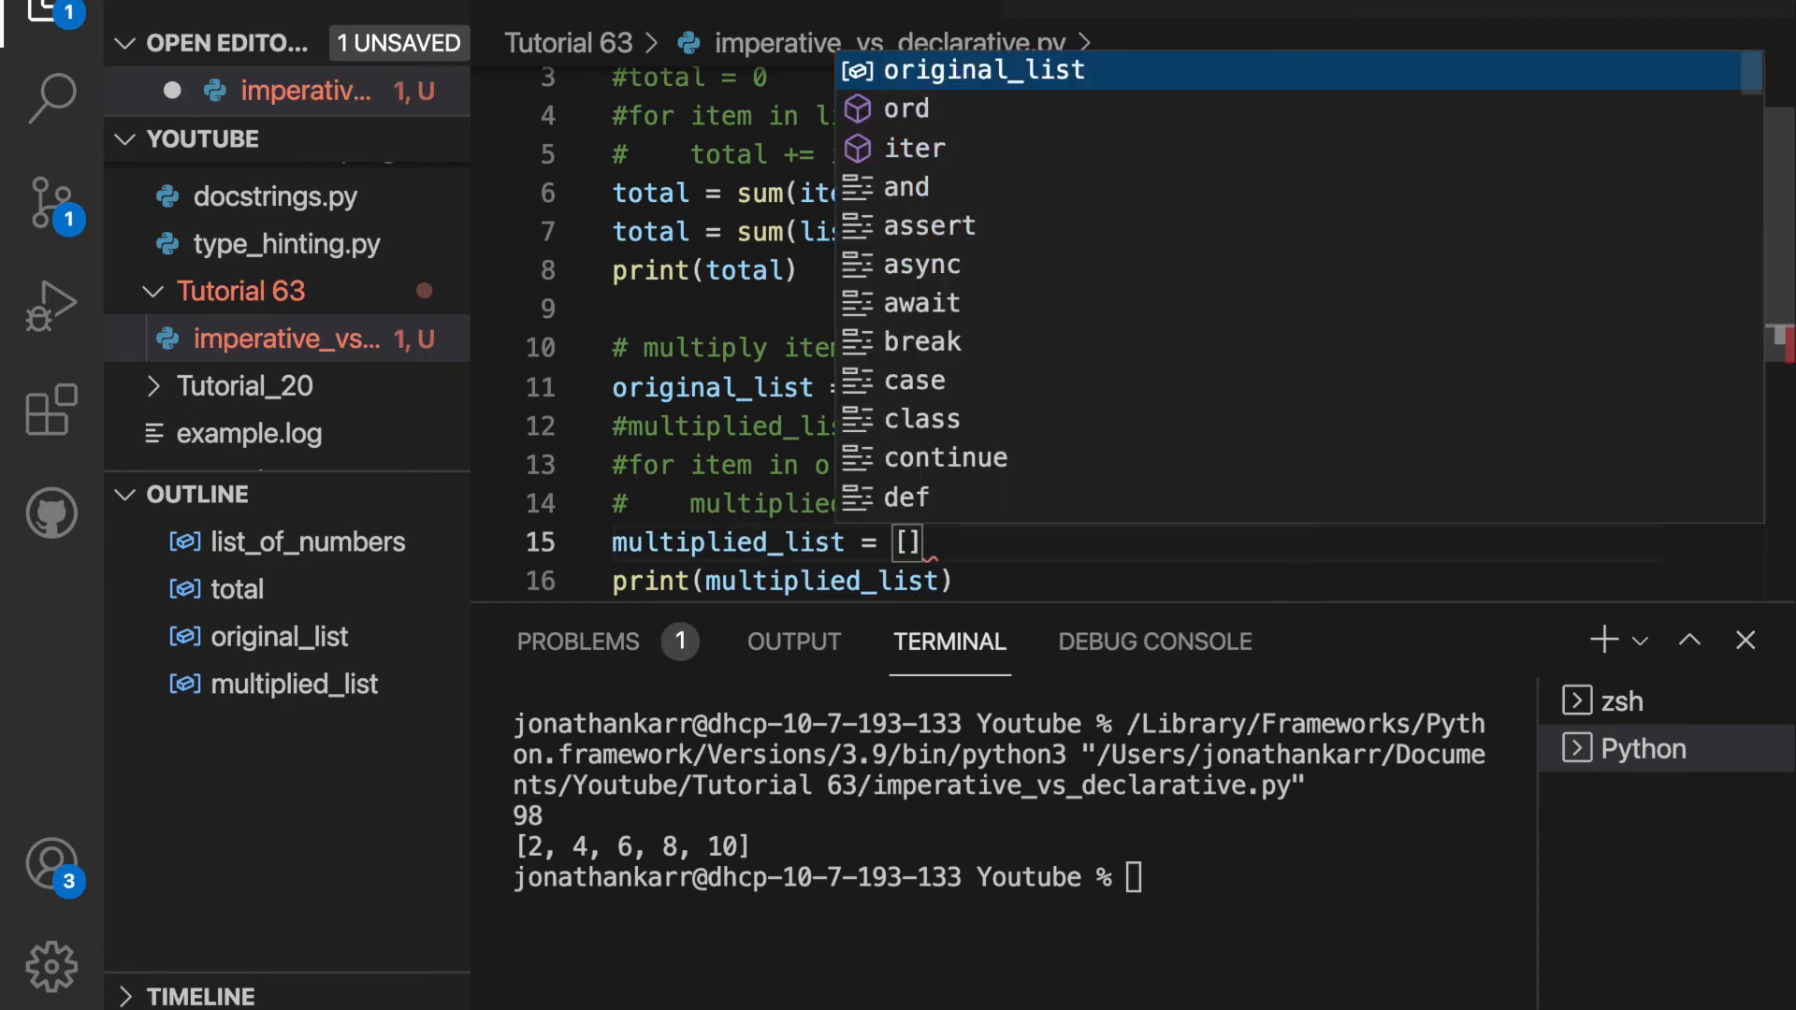
{"action": "type", "text": "item"}
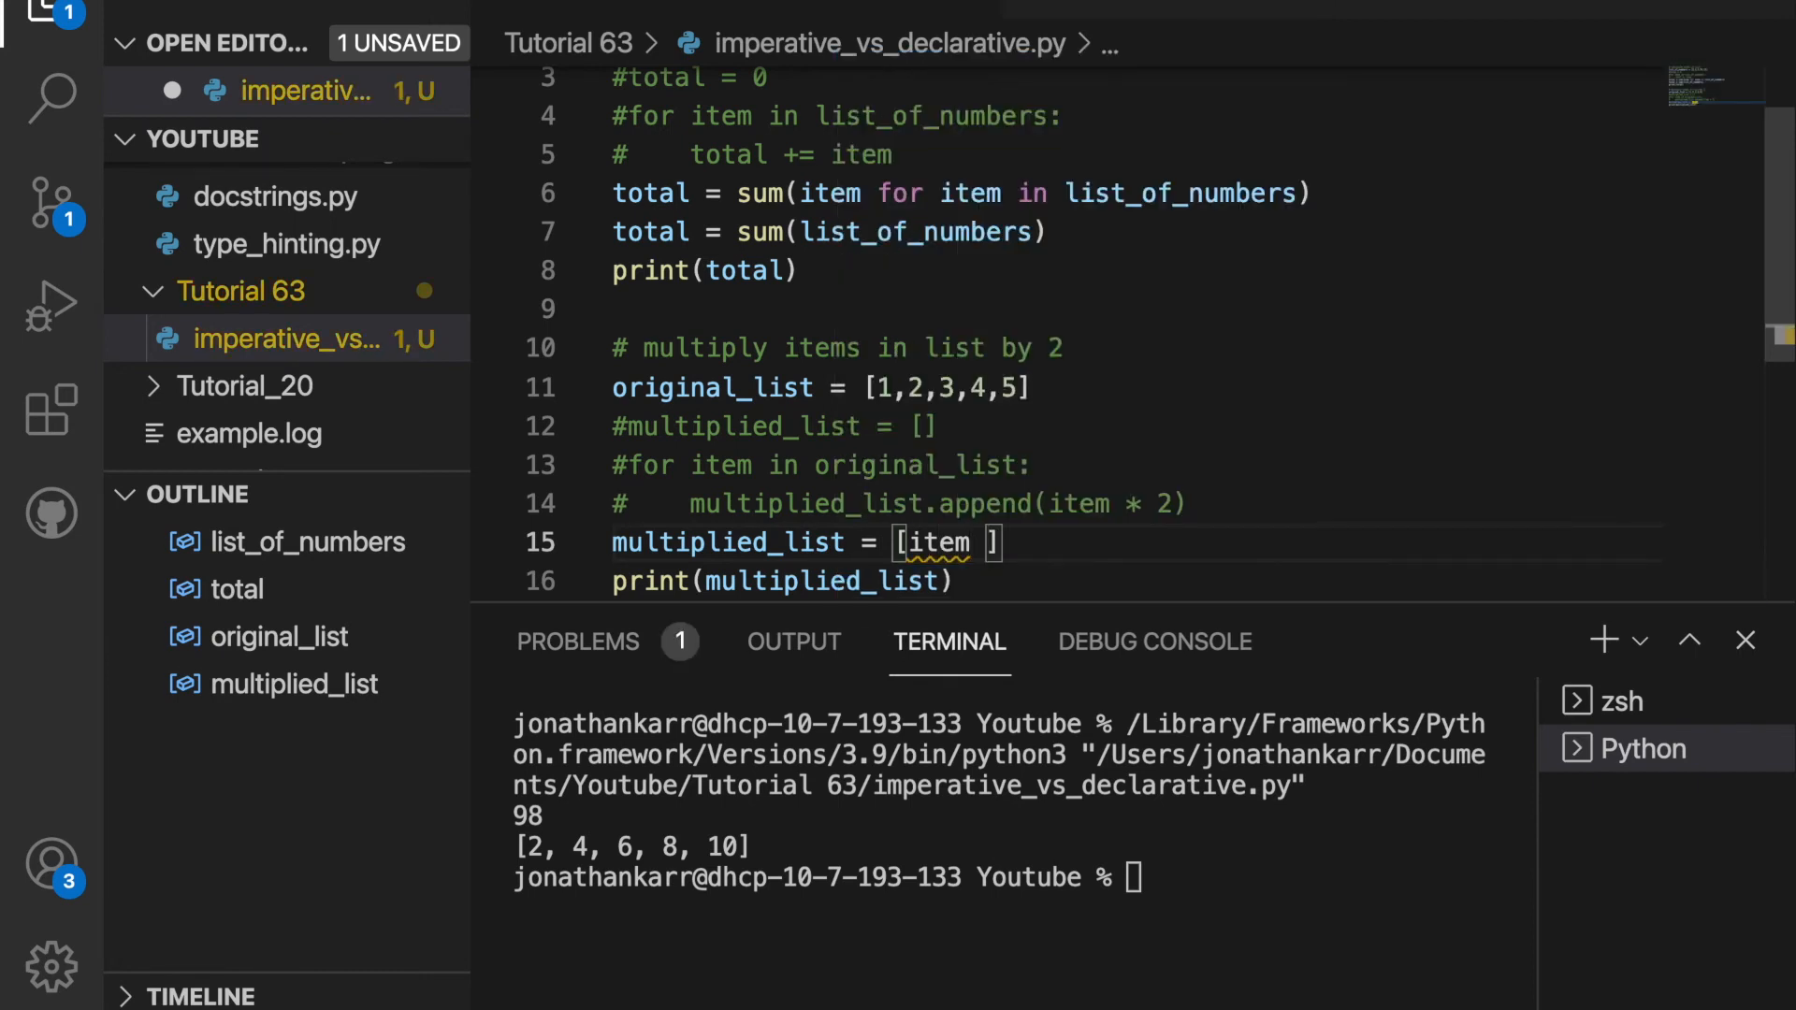
{"action": "type", "text": "*"}
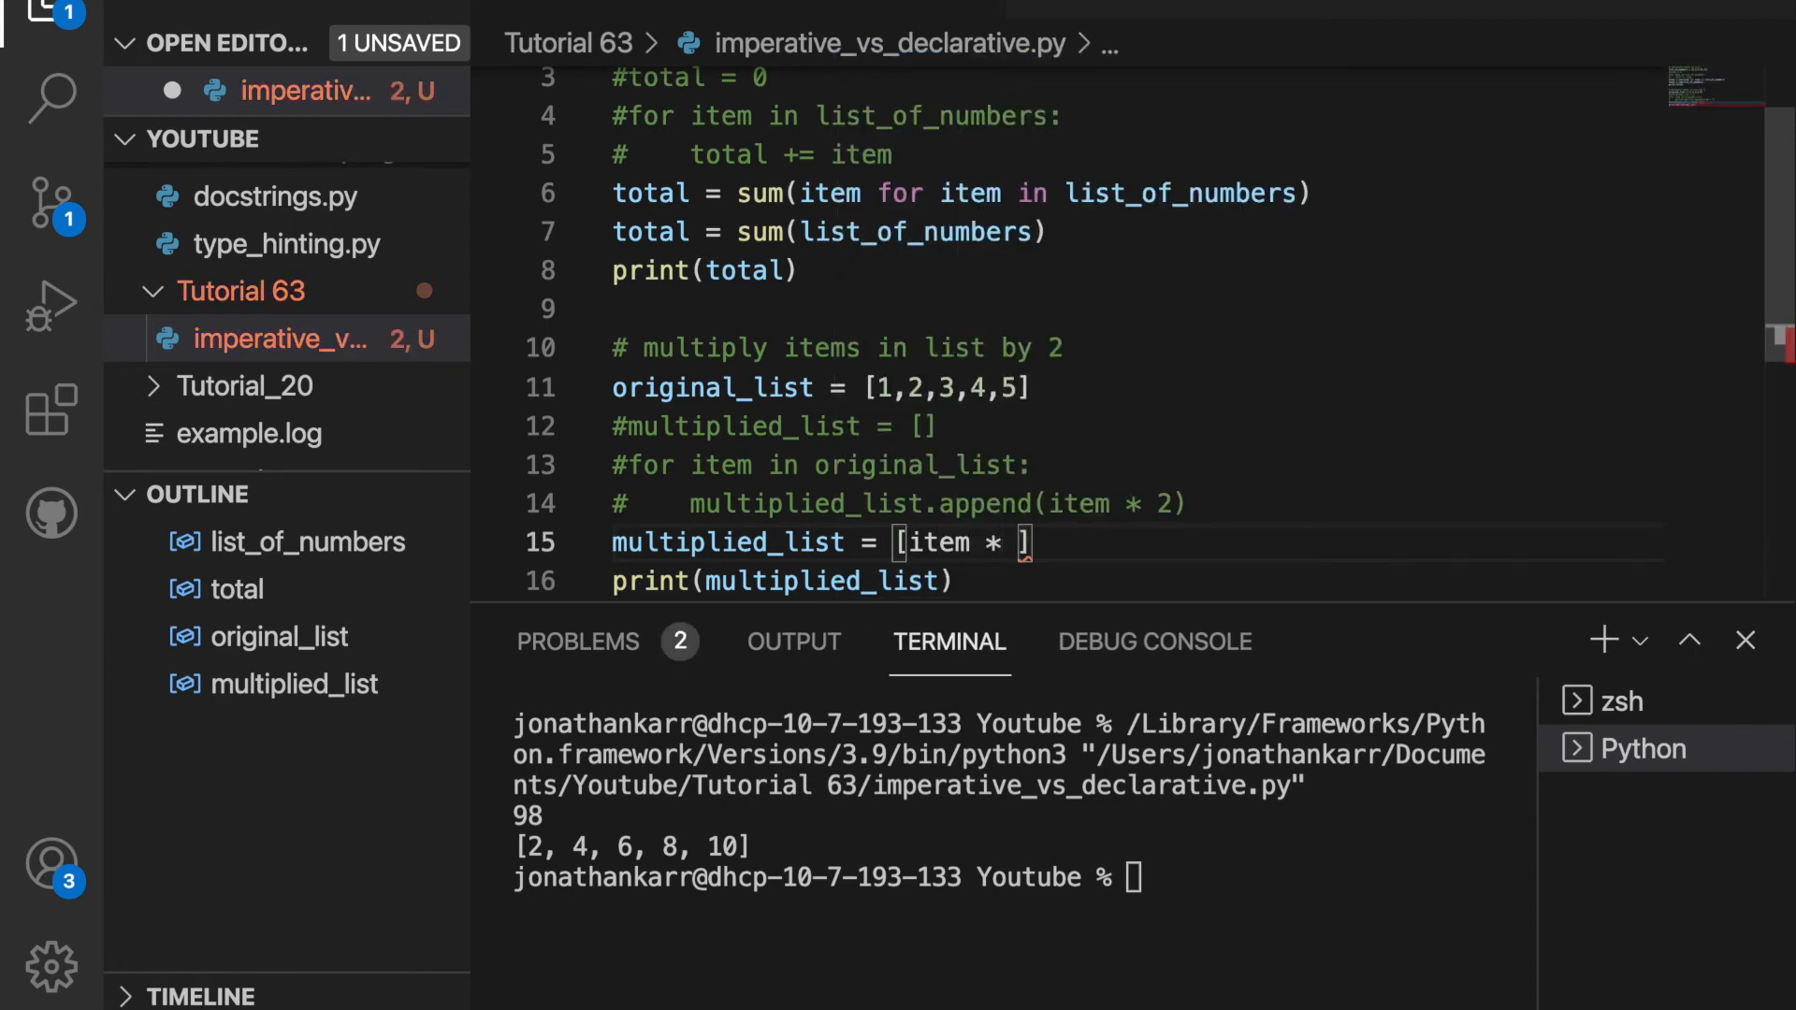
{"action": "type", "text": "2 for"}
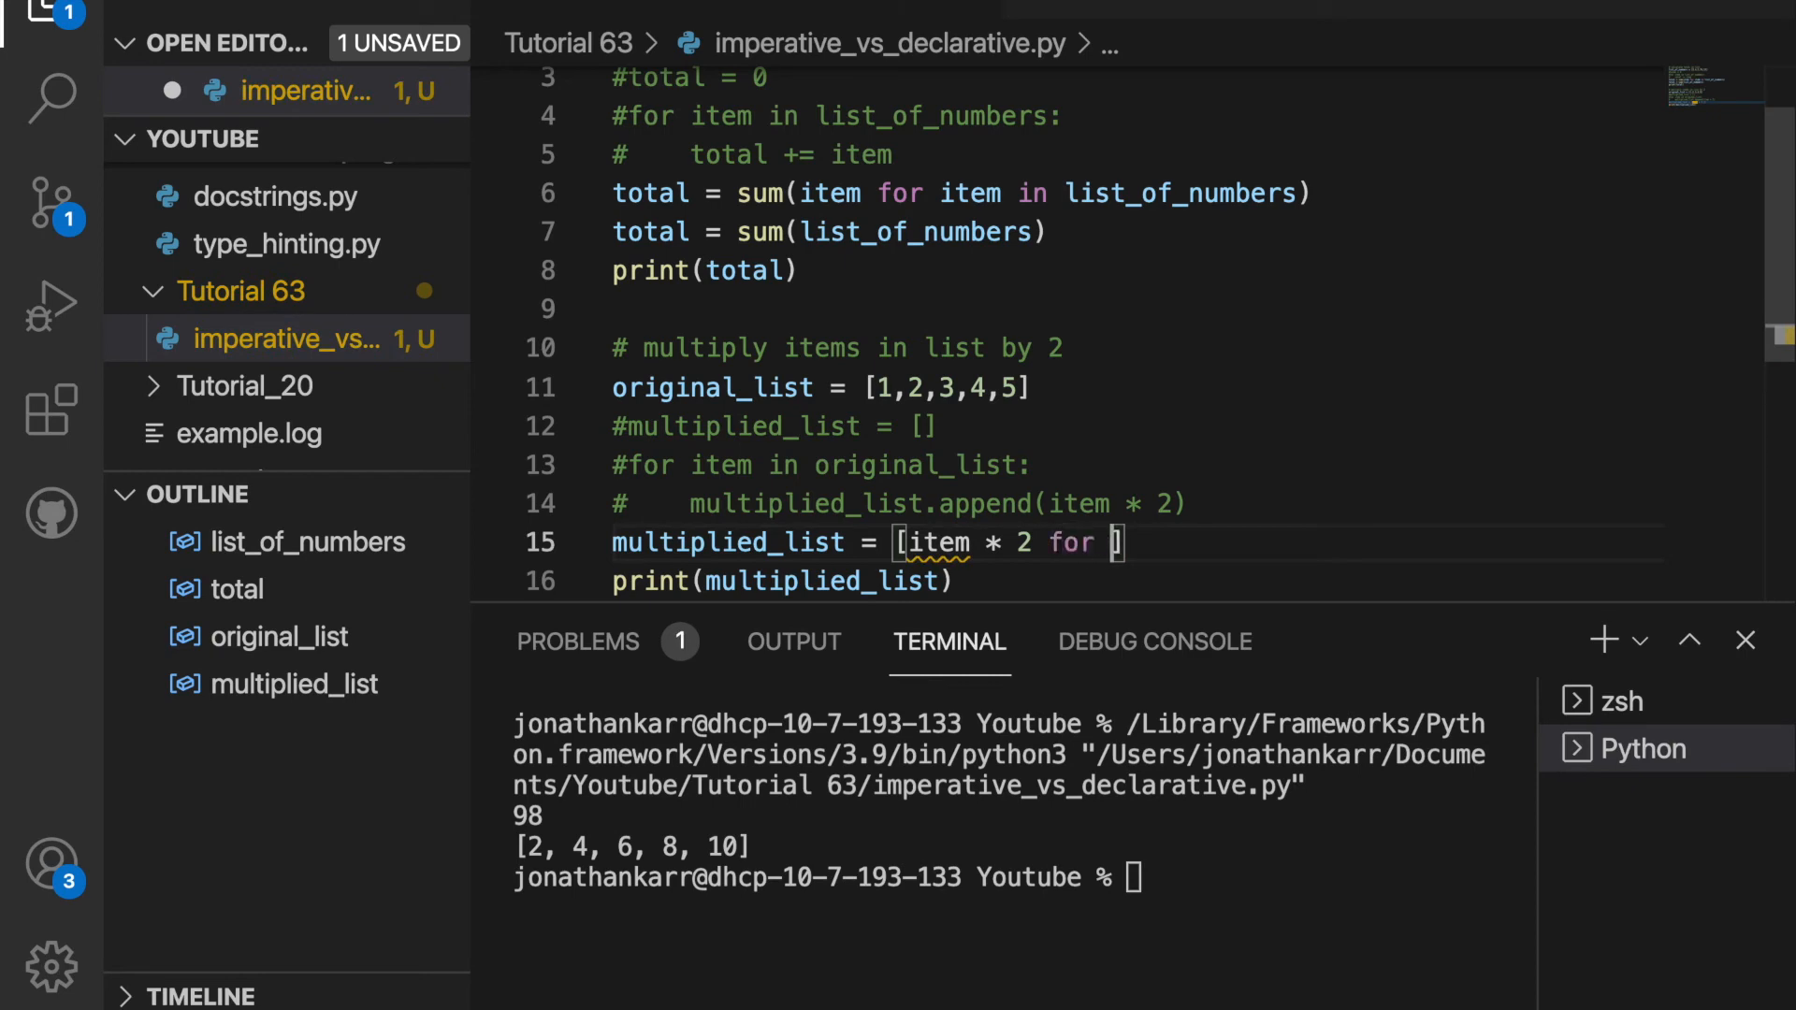
{"action": "type", "text": "item in original_list"}
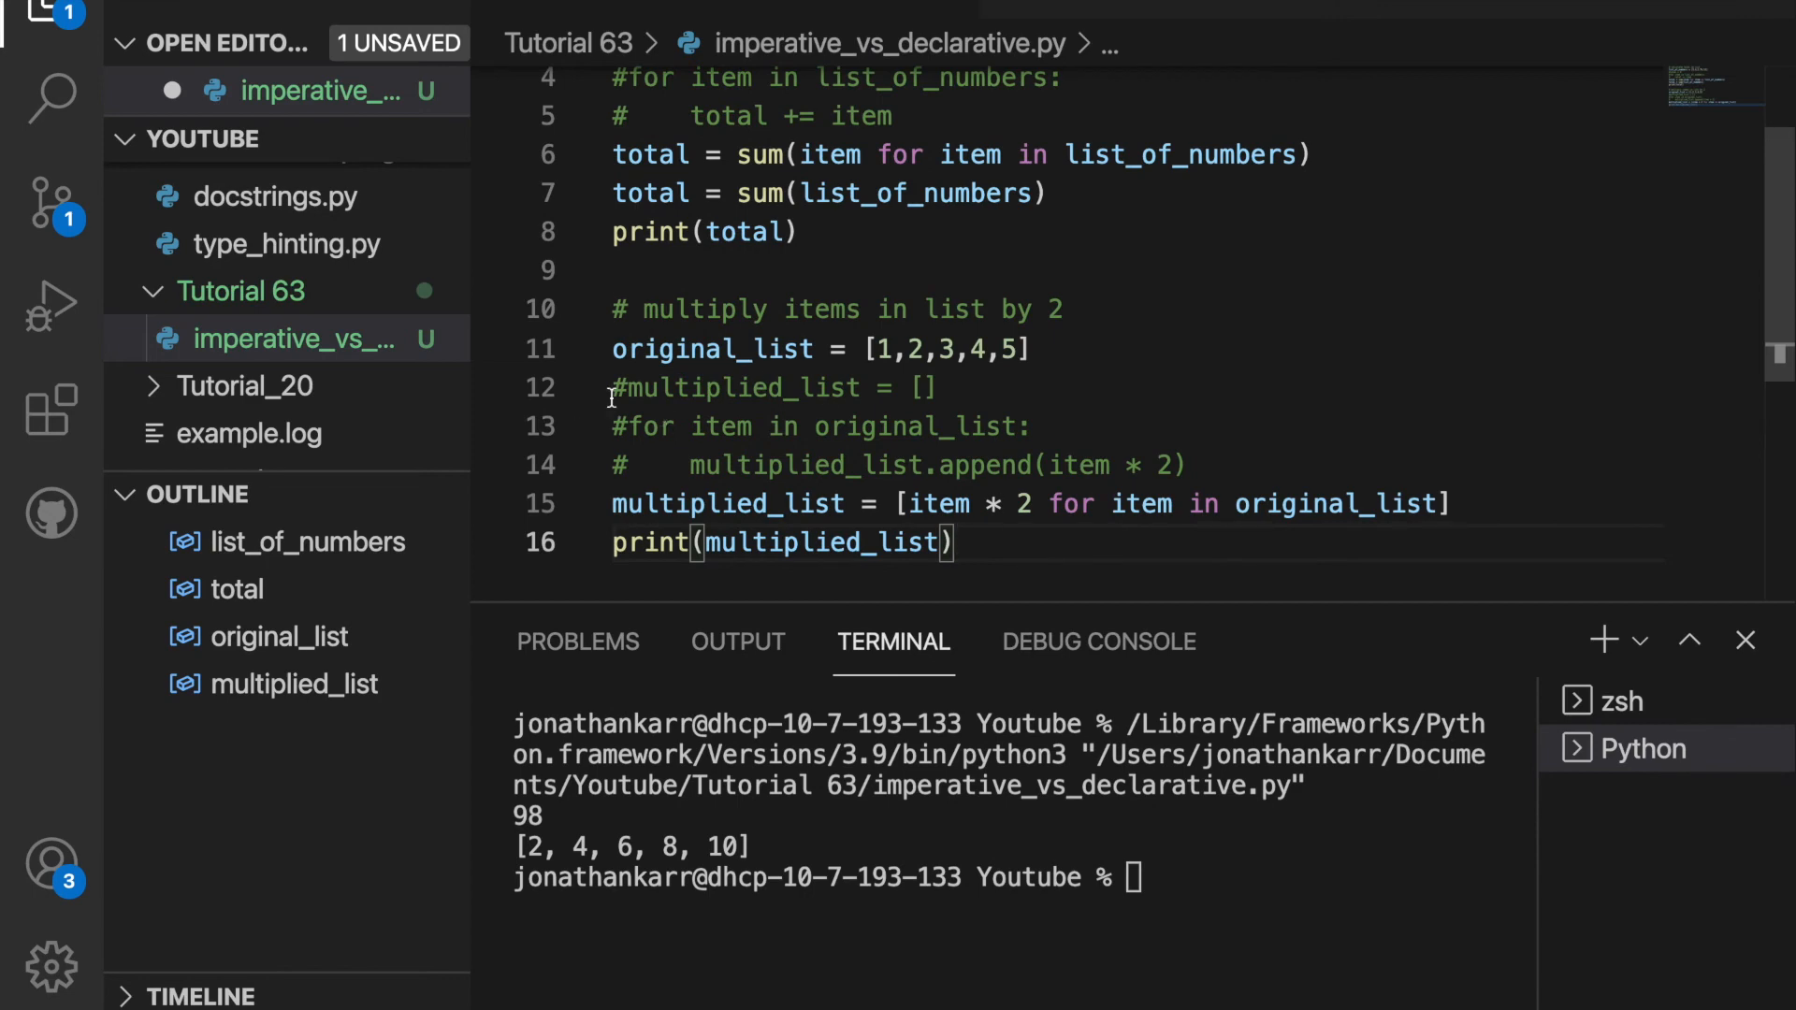
{"action": "mouse_move", "coordinate": [633, 471]}
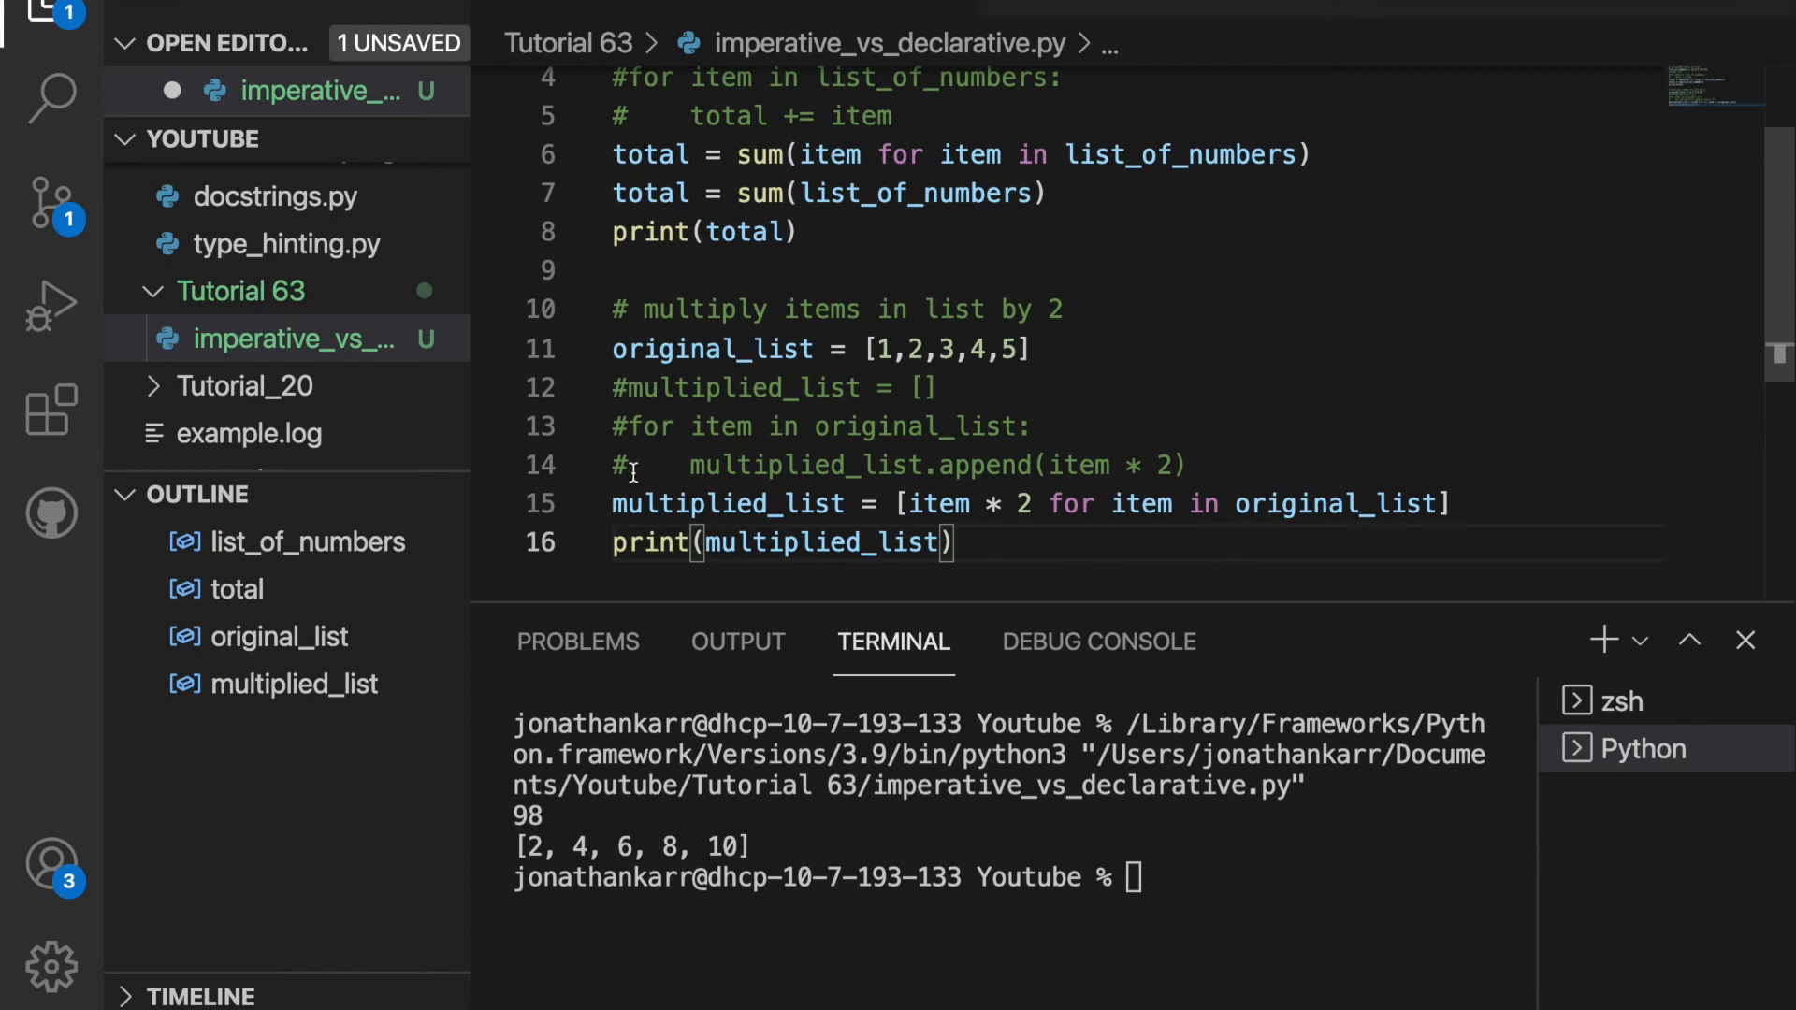
{"action": "mouse_move", "coordinate": [921, 526]}
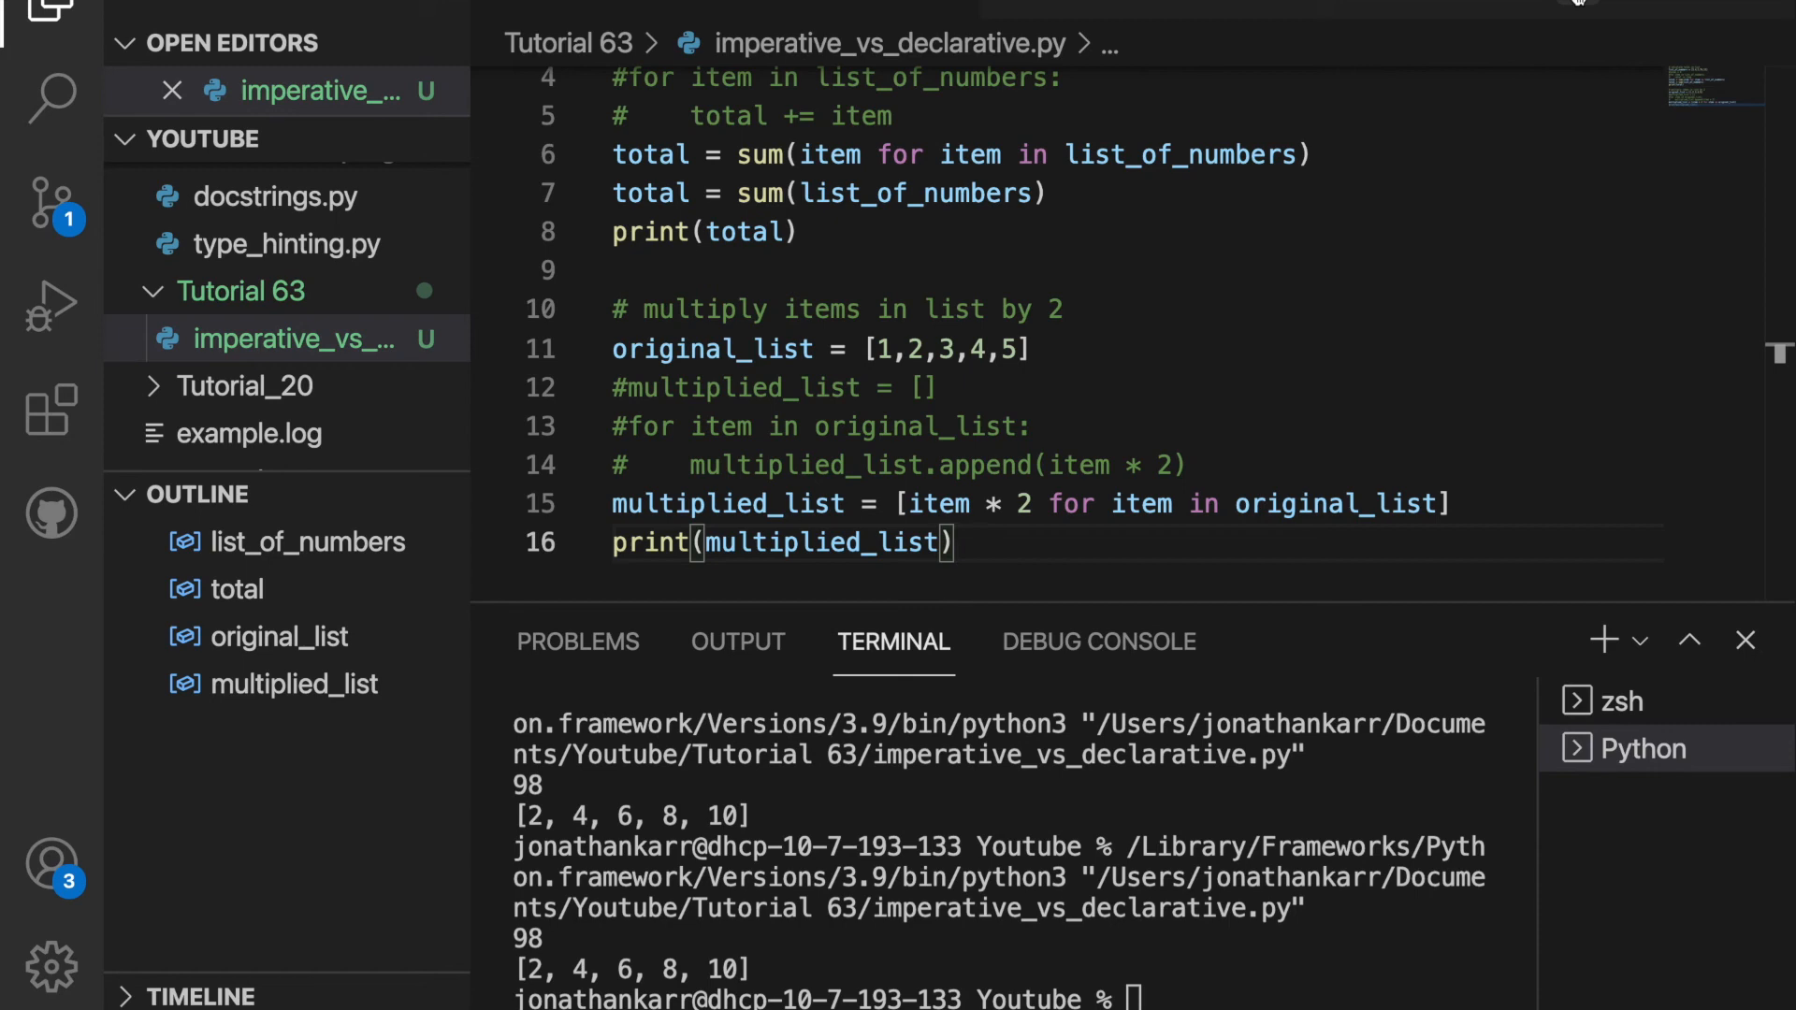
{"action": "mouse_move", "coordinate": [1015, 480]}
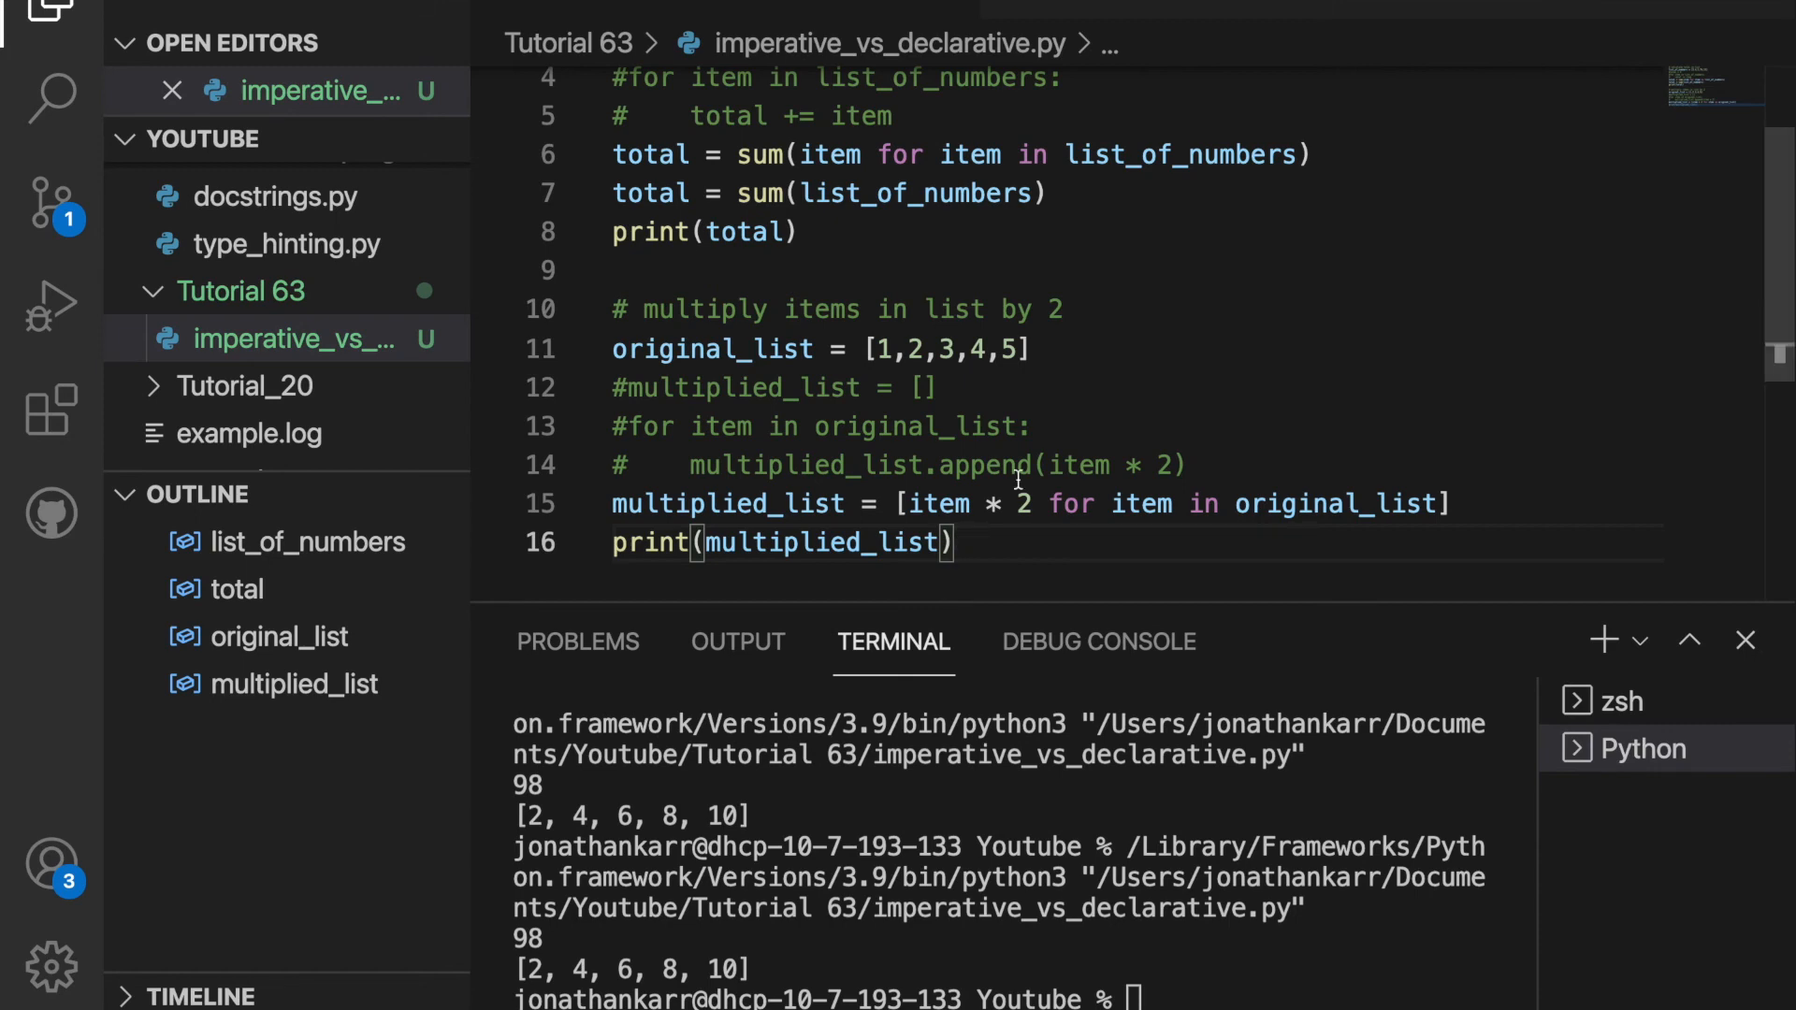